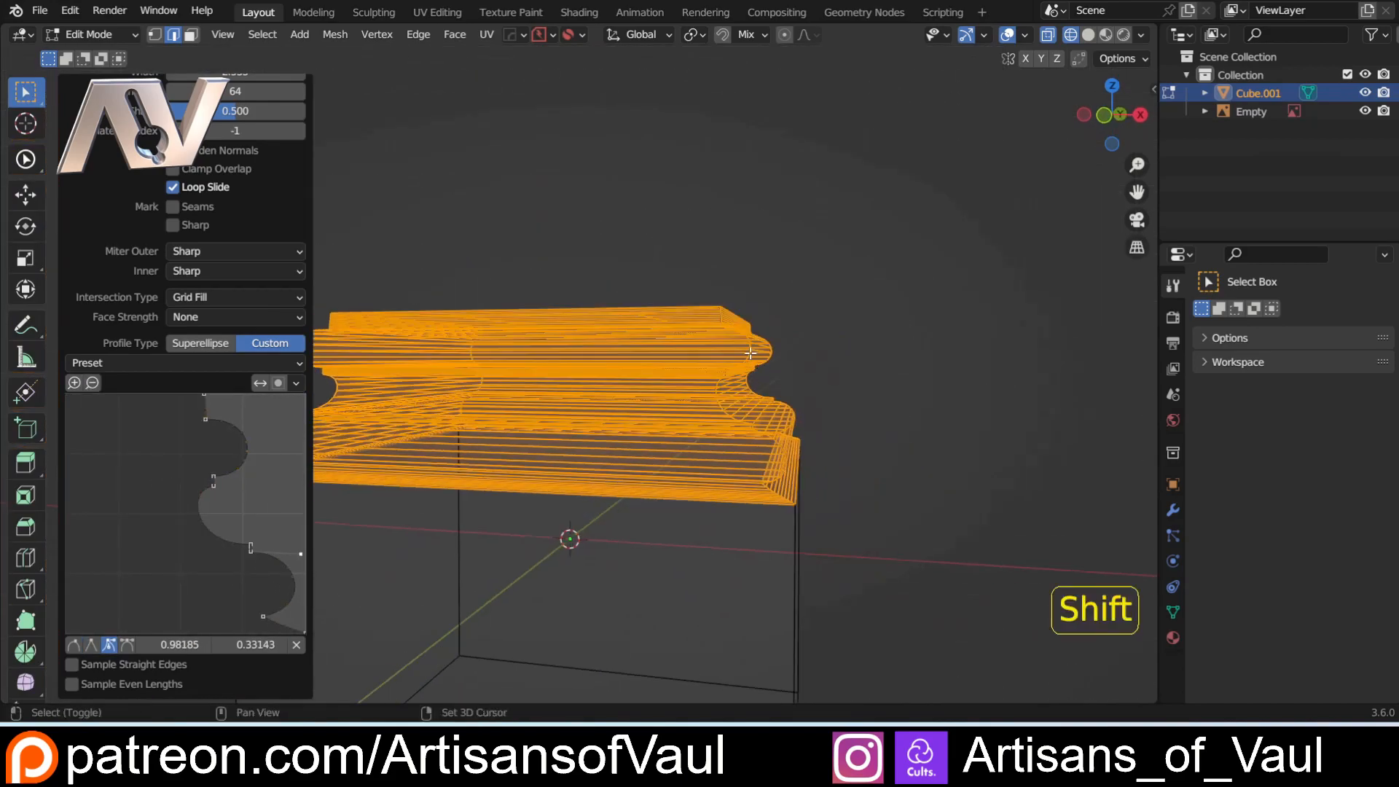
# Step: Return to Object Mode after the bevel so the earlier bevelled object can be cleared
pyautogui.press('Tab')
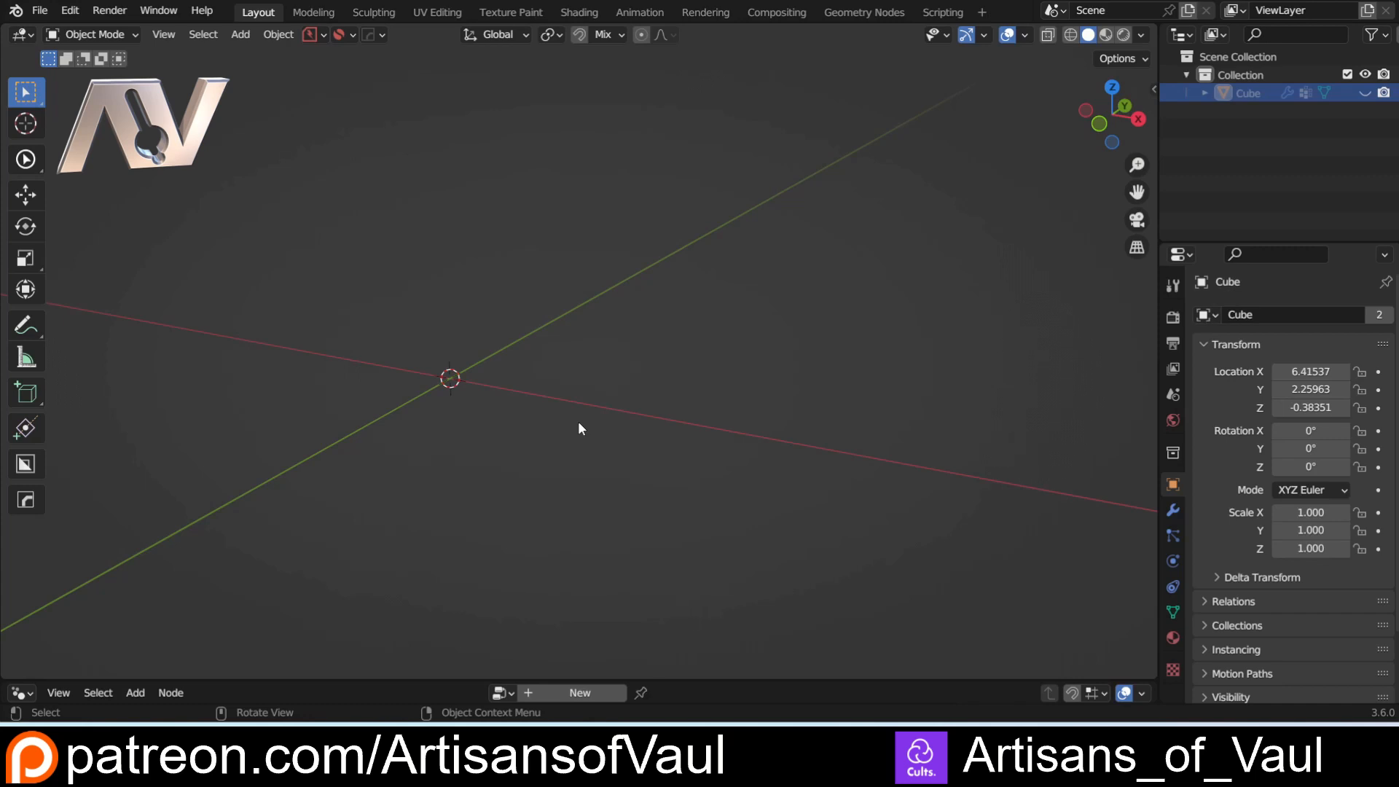
pyautogui.moveTo(574, 364)
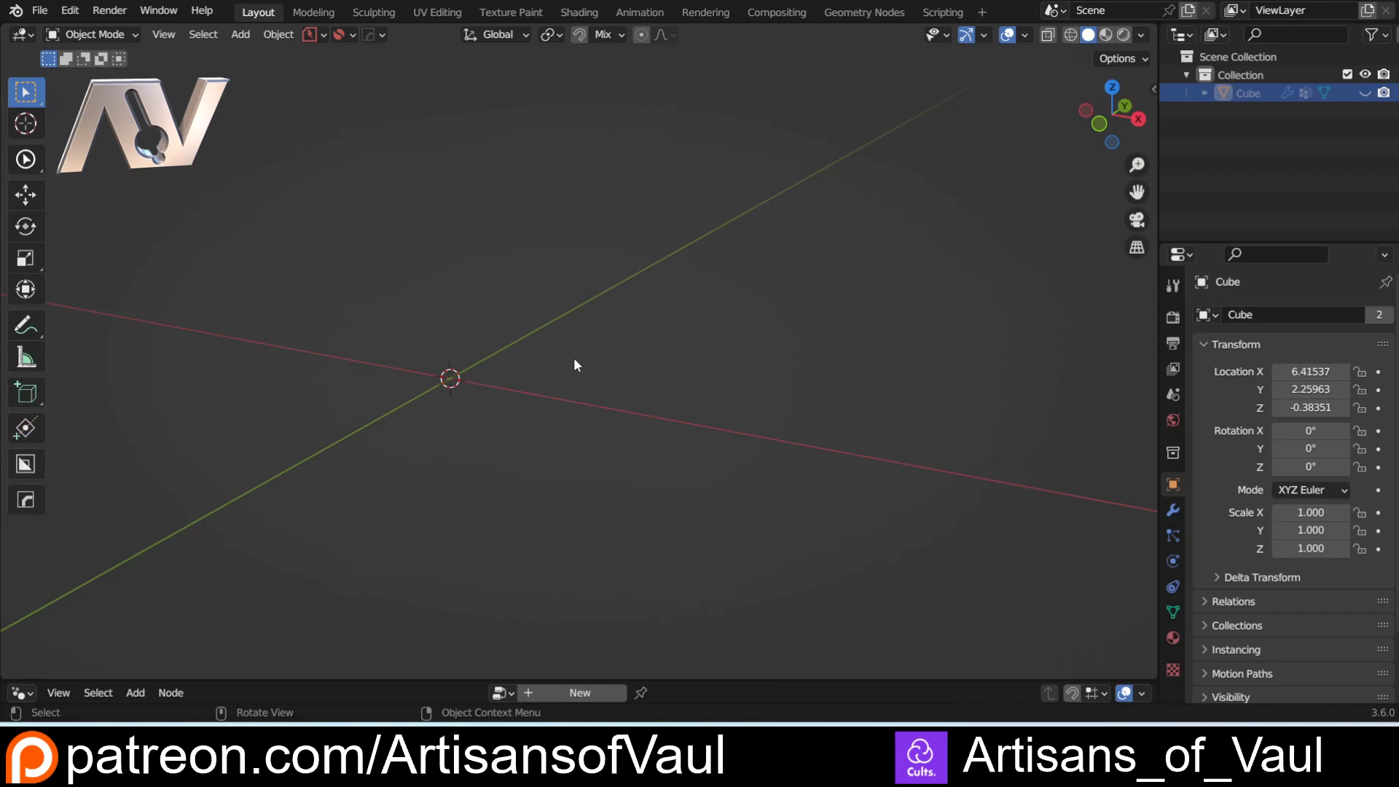
pyautogui.moveTo(500, 287)
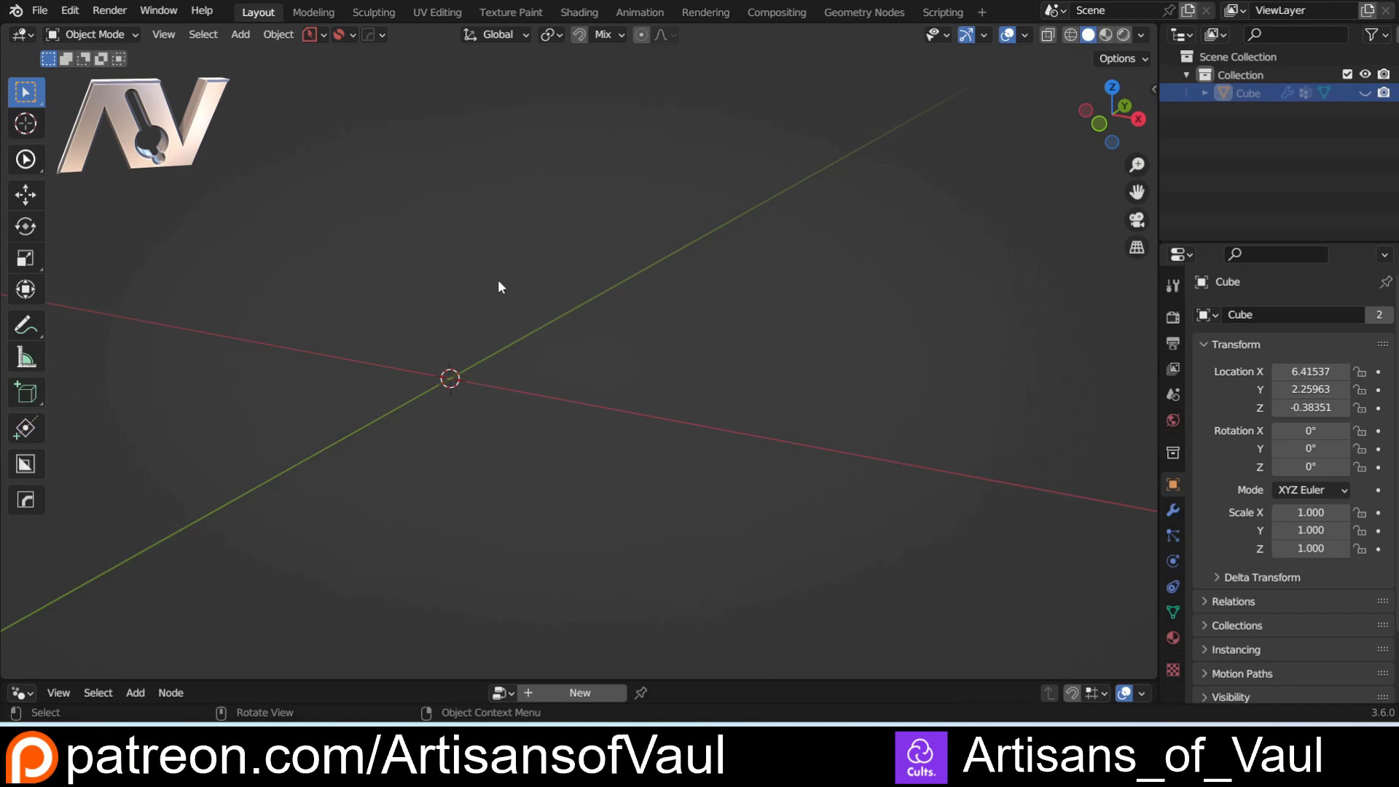
pyautogui.moveTo(562, 419)
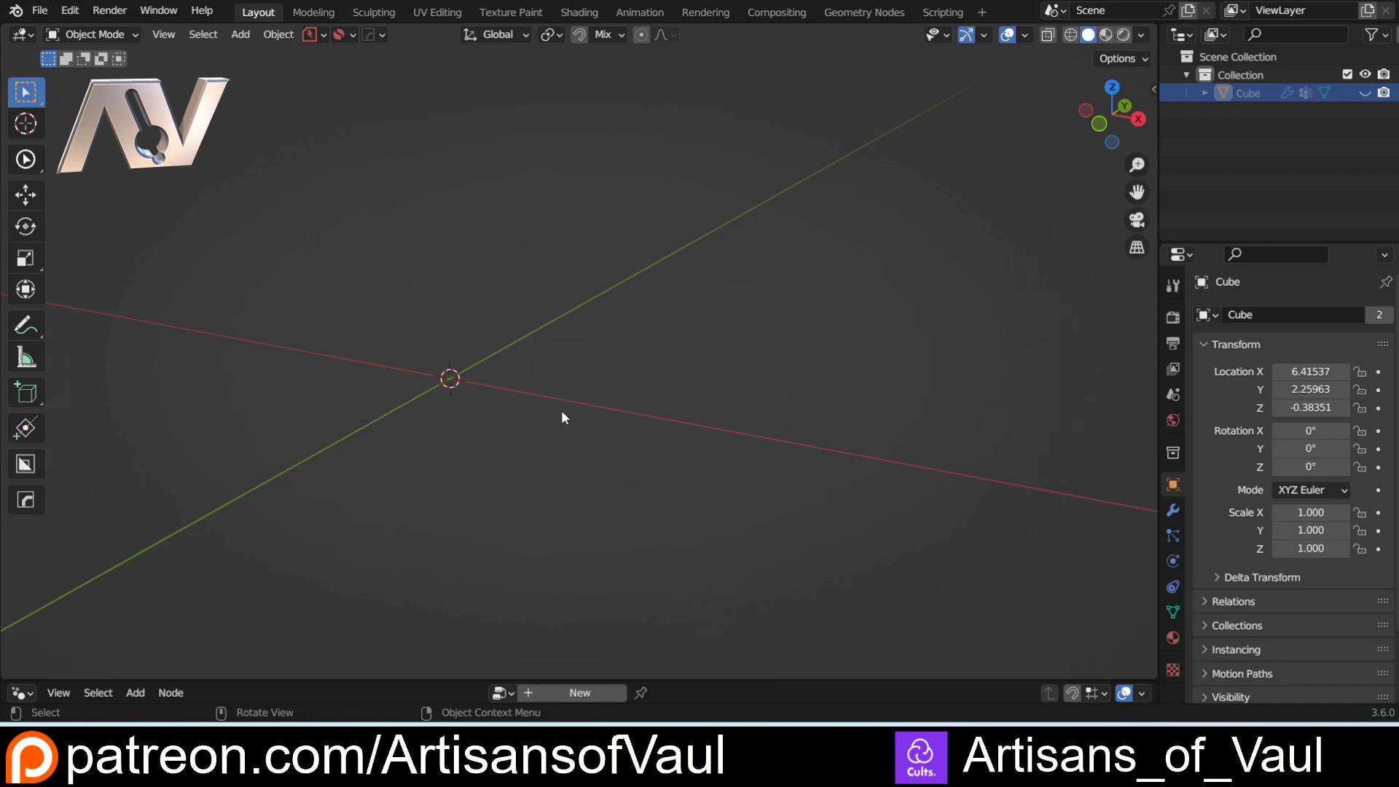
pyautogui.moveTo(550, 341)
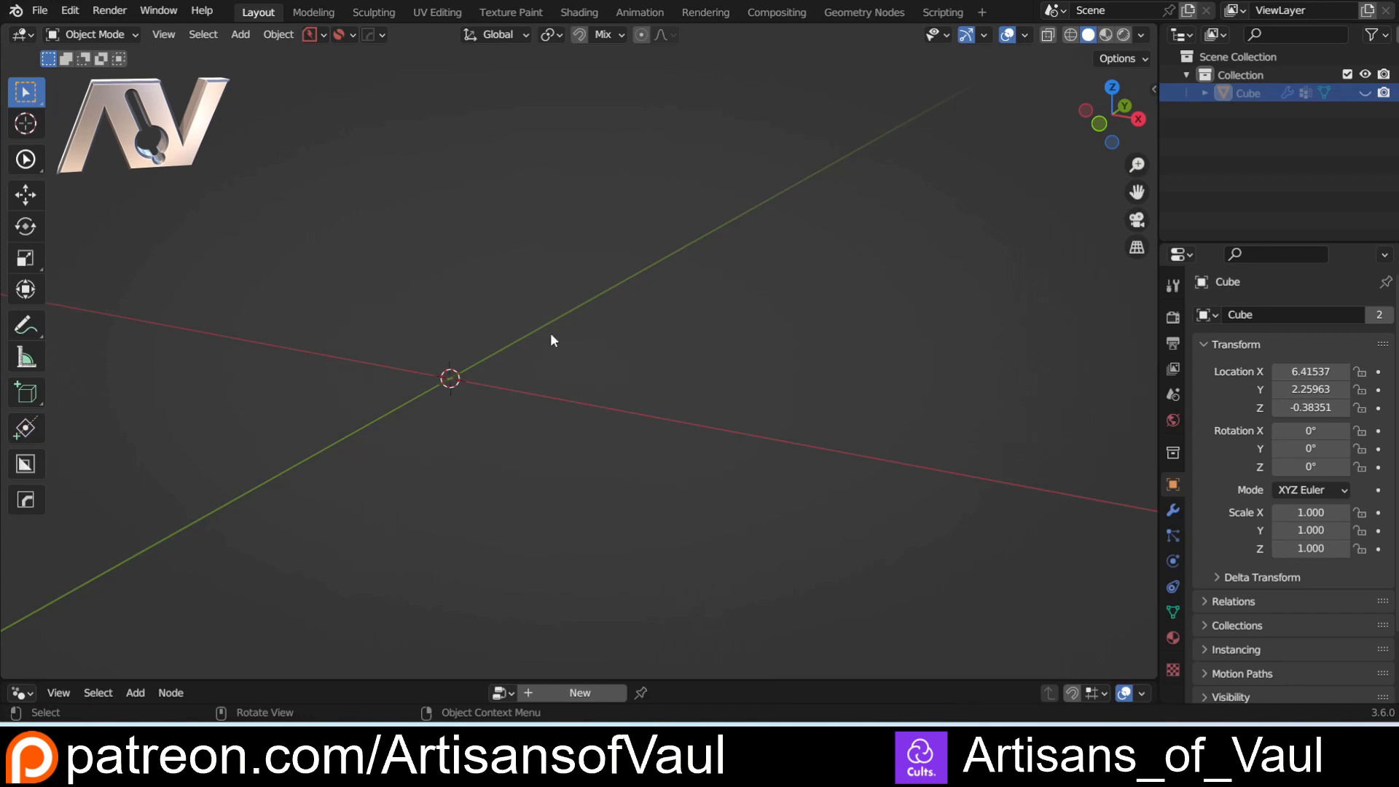
pyautogui.moveTo(562, 316)
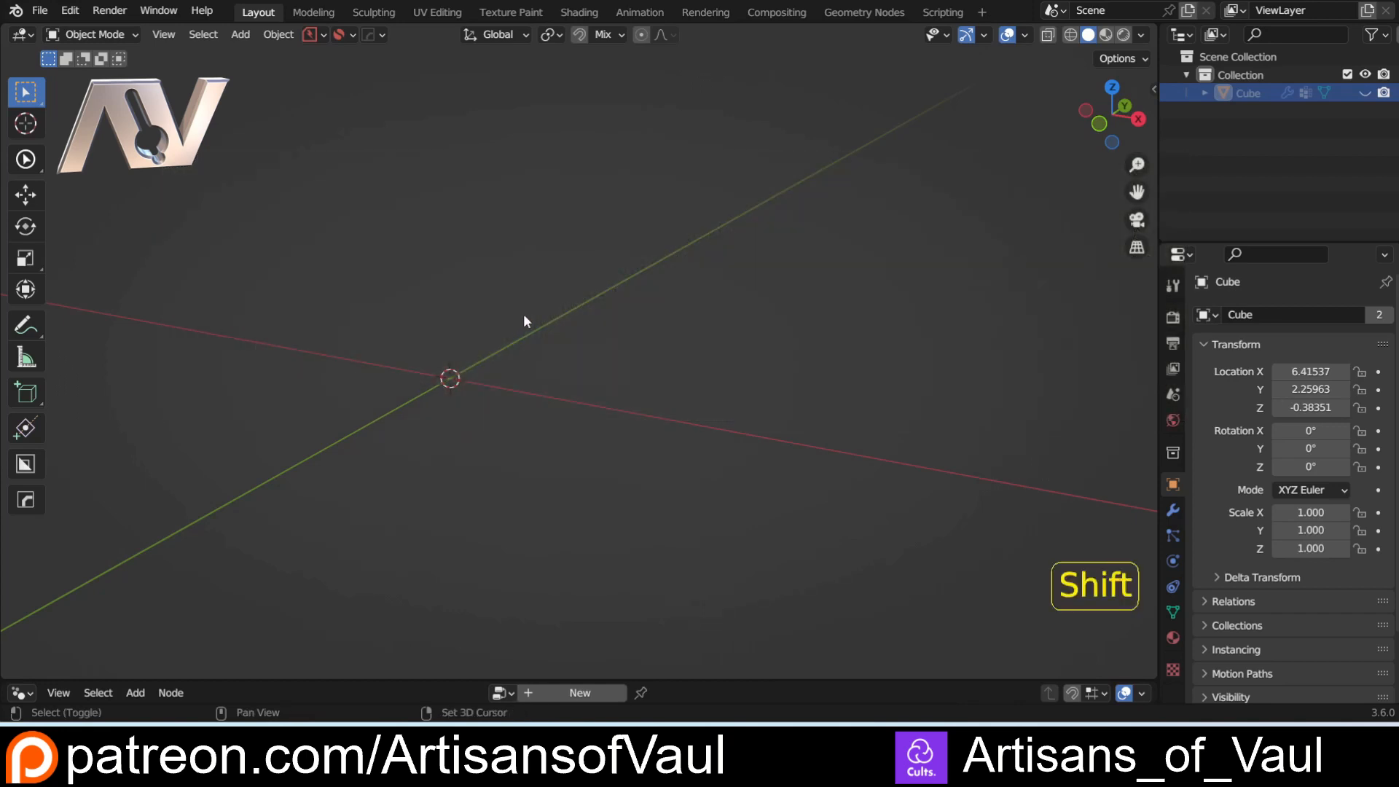
# Step: Add a cube, mark one edge with HOps so it gets a vertex-group Bevel modifier (3 segments, 0.6666)
pyautogui.press('shift+a')
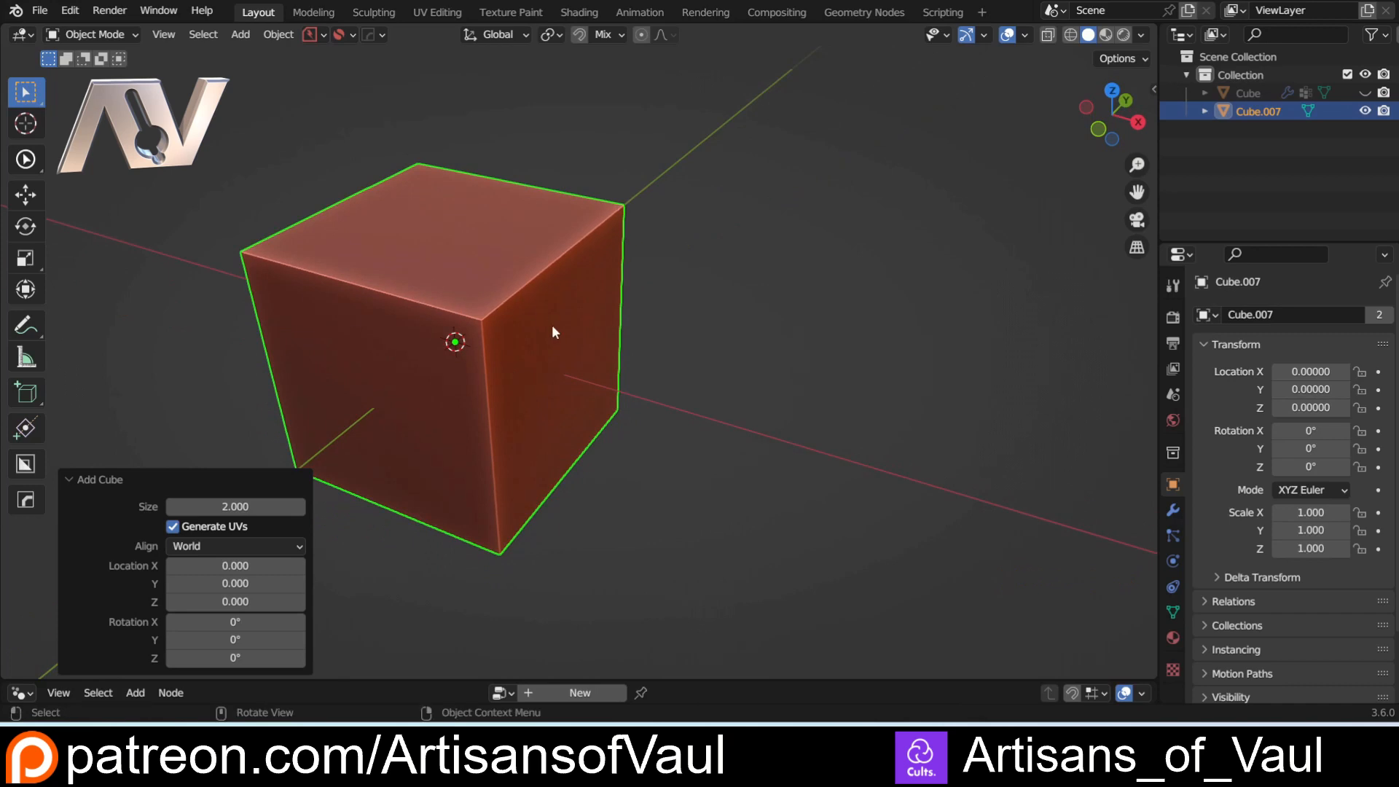
pyautogui.press('Tab')
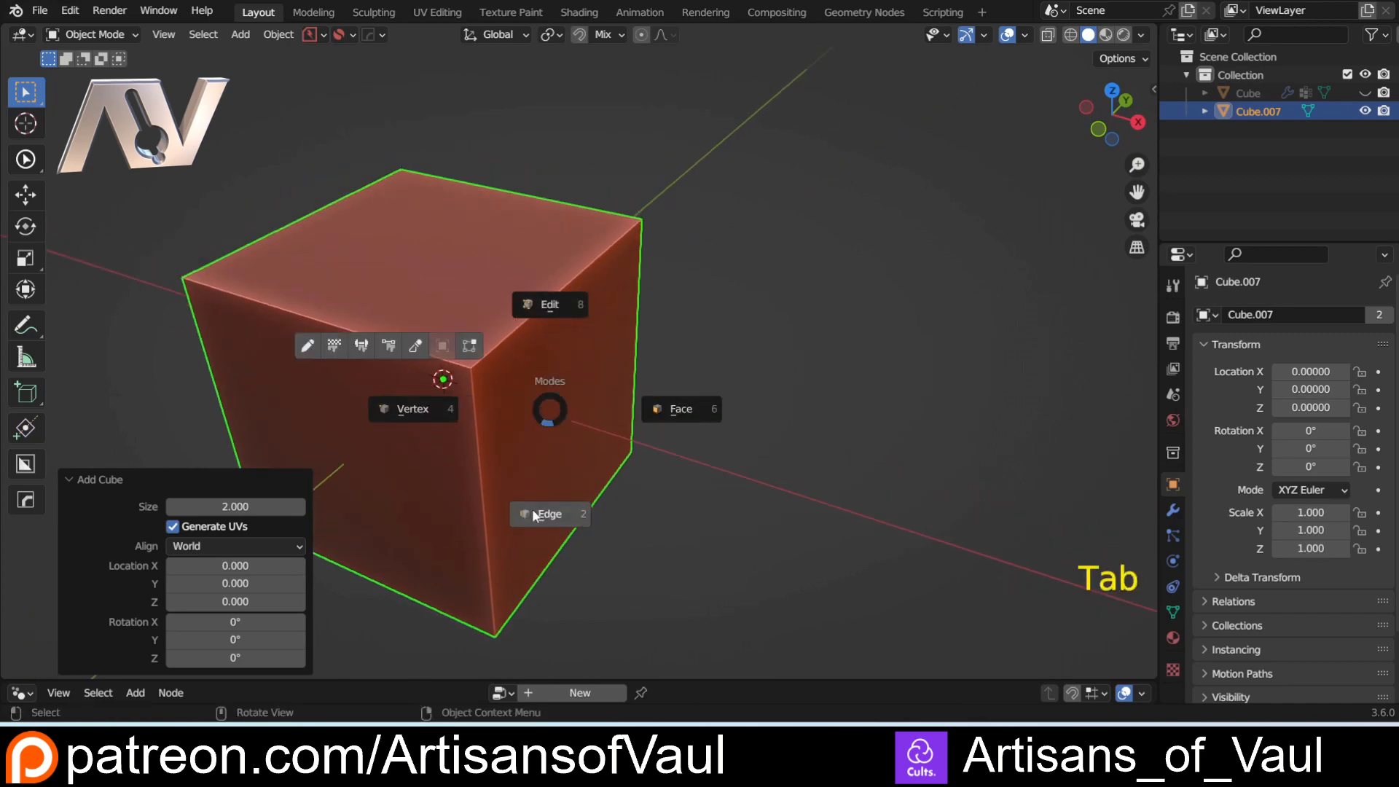
pyautogui.press('Tab')
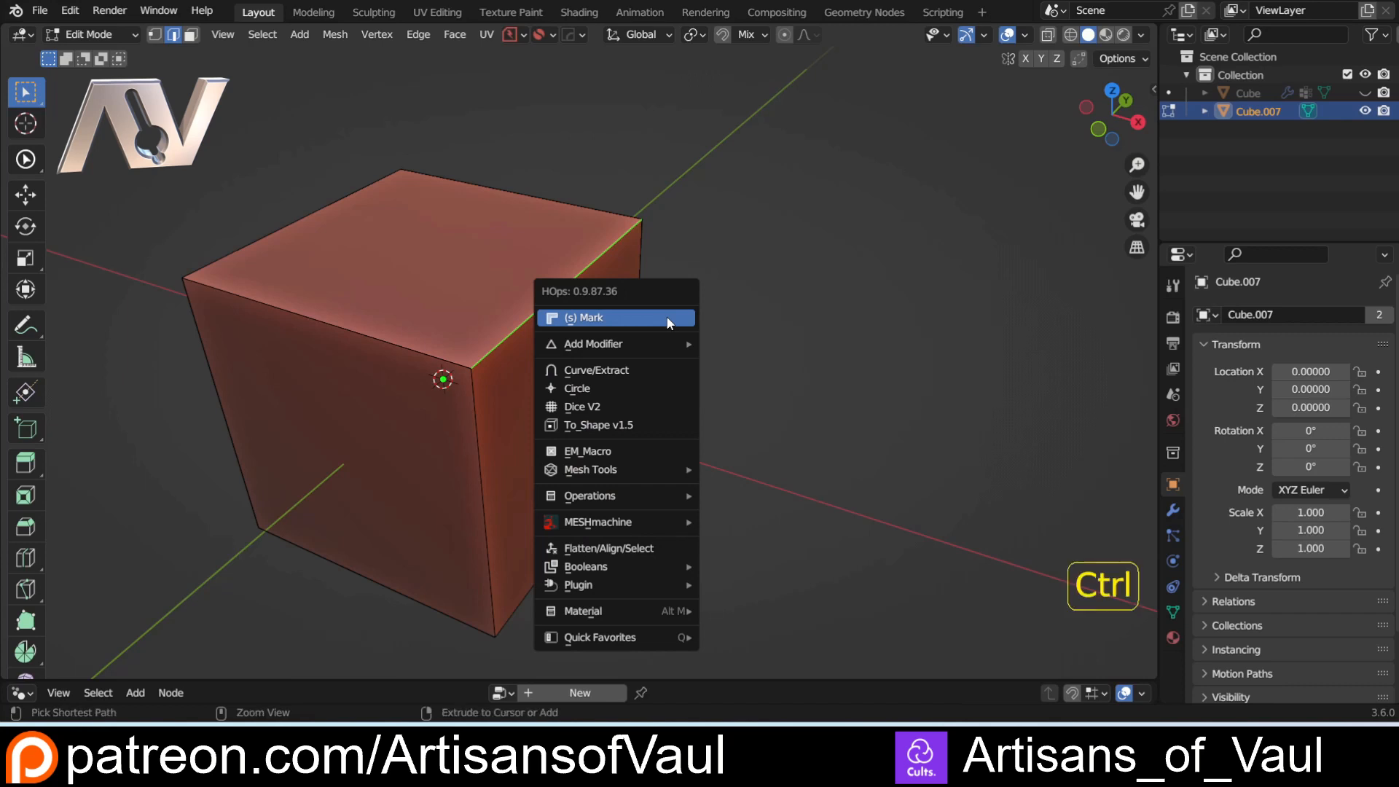
pyautogui.click(615, 317)
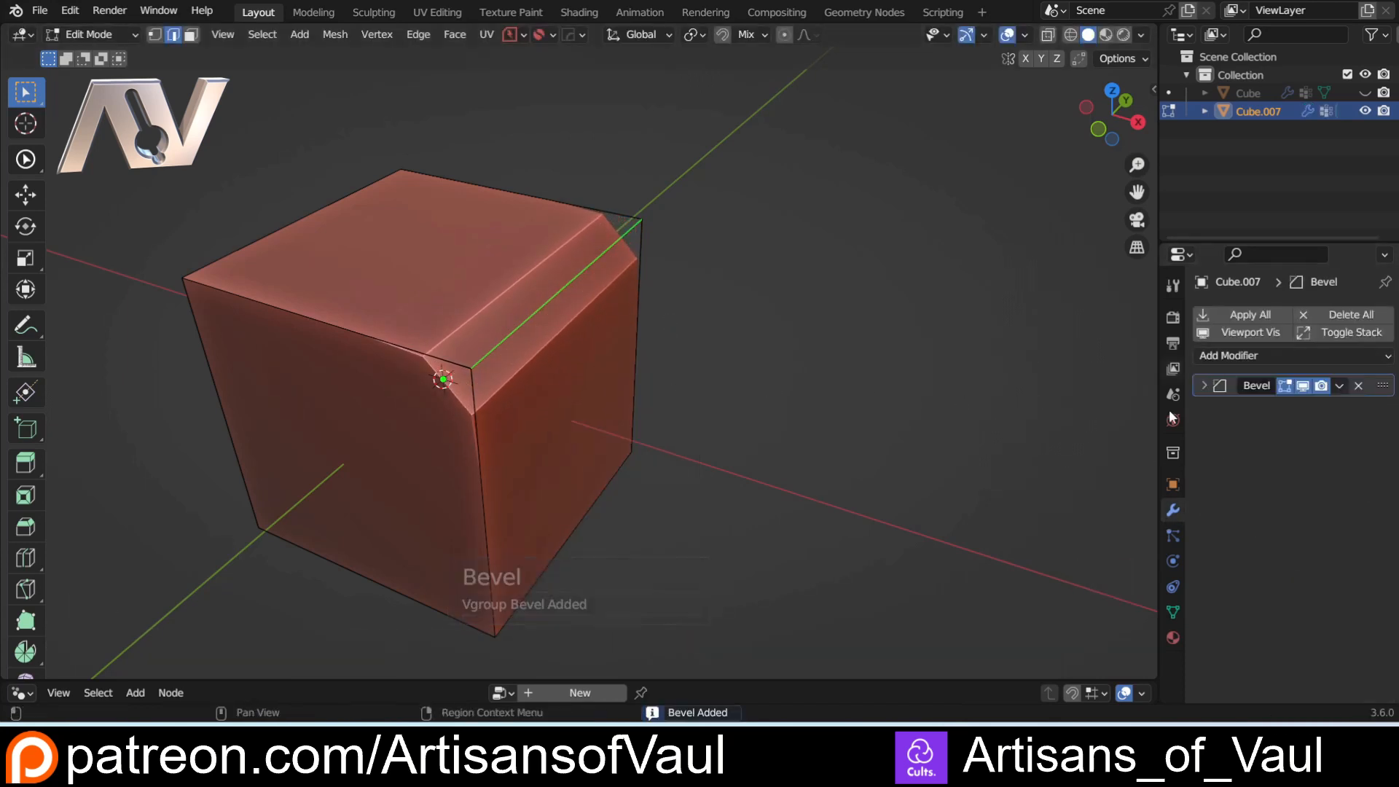
pyautogui.click(1204, 384)
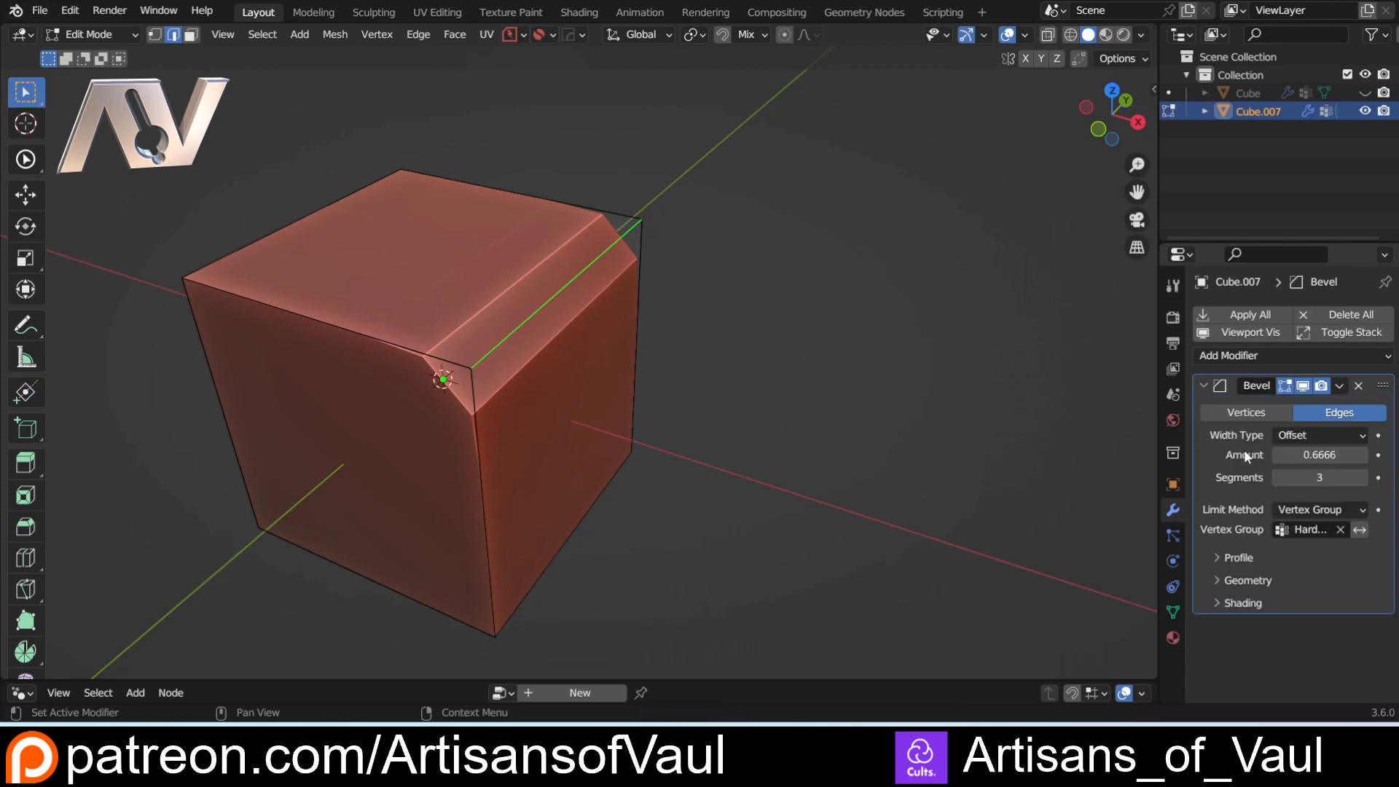
pyautogui.moveTo(1259, 579)
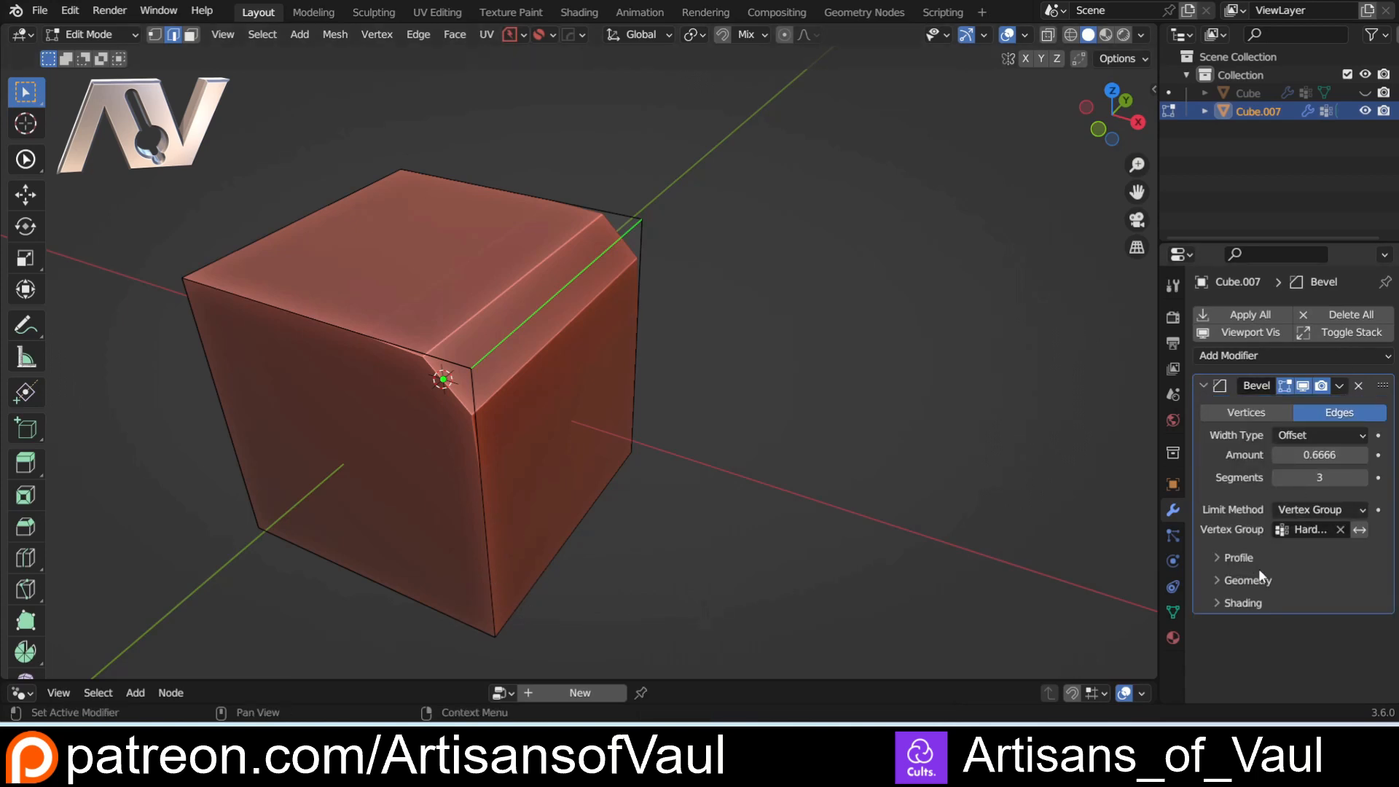
# Step: Switch the cube's bevel to a Custom notched profile and raise Segments to 9
pyautogui.click(1237, 557)
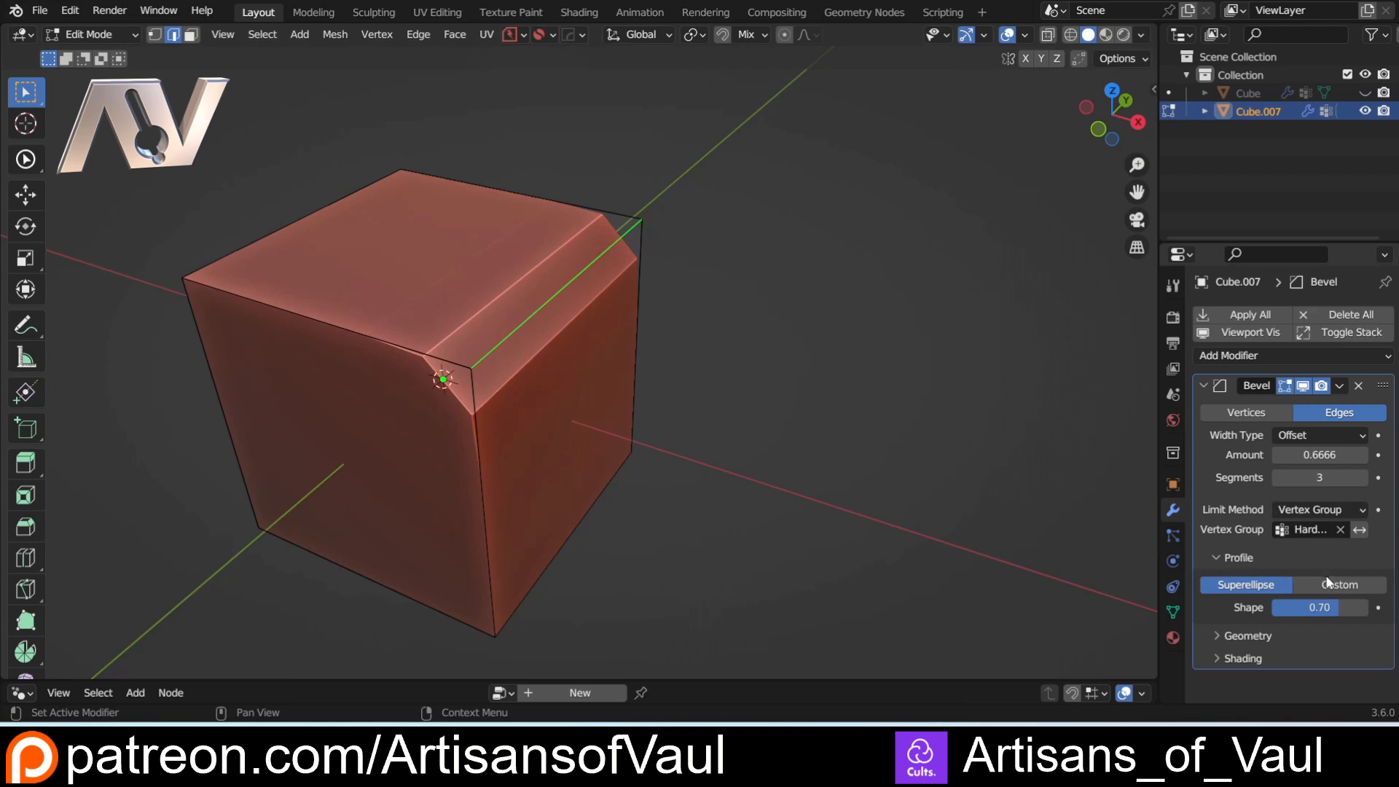
pyautogui.click(1338, 585)
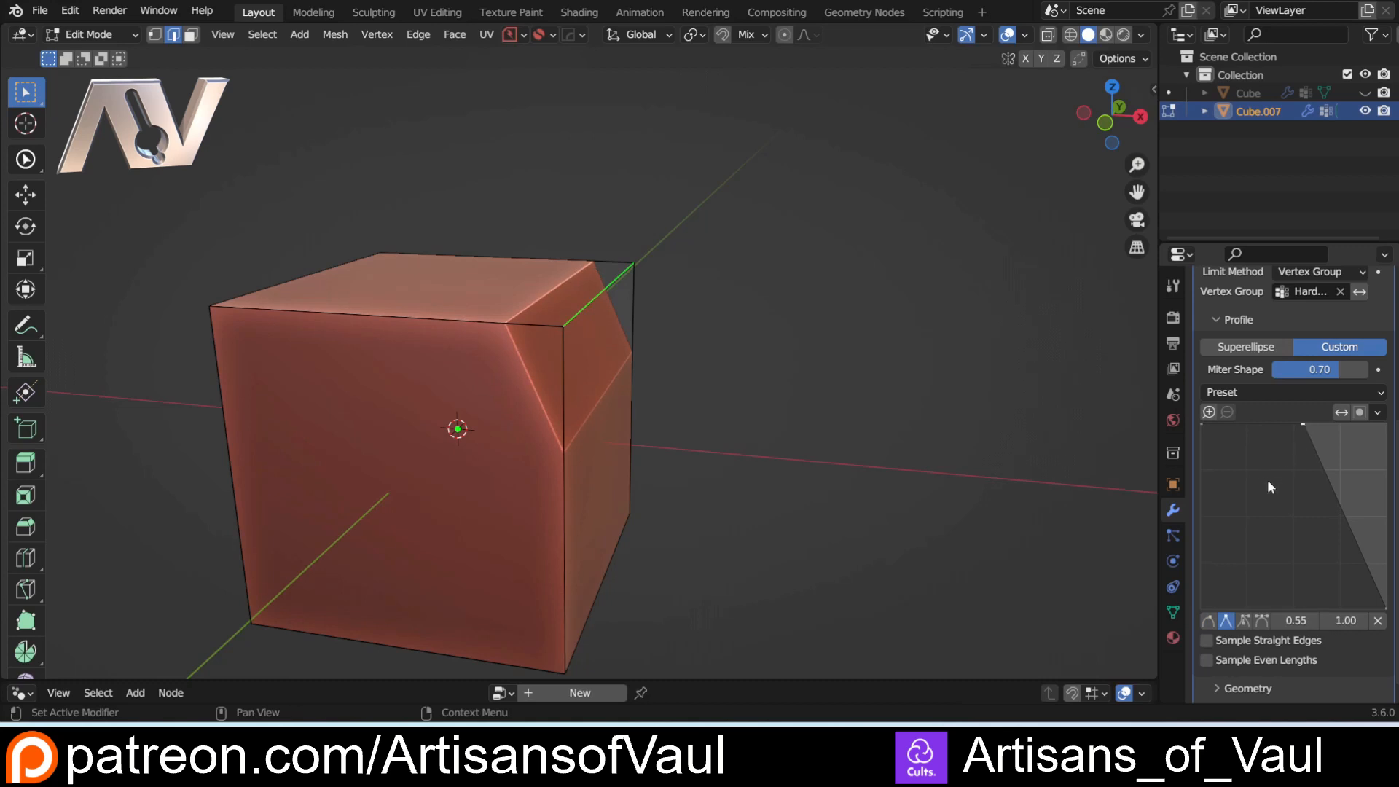
pyautogui.moveTo(1301, 436)
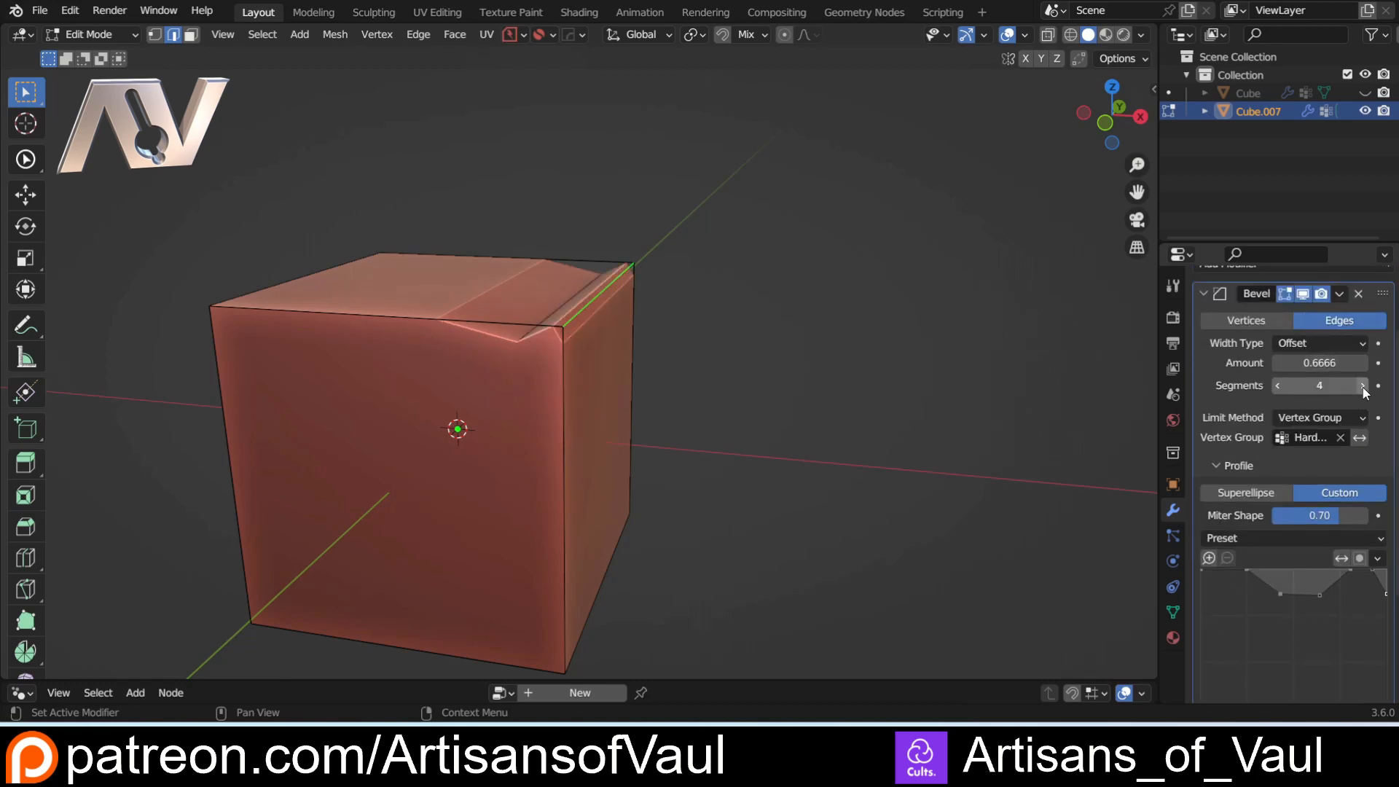
pyautogui.click(1363, 385)
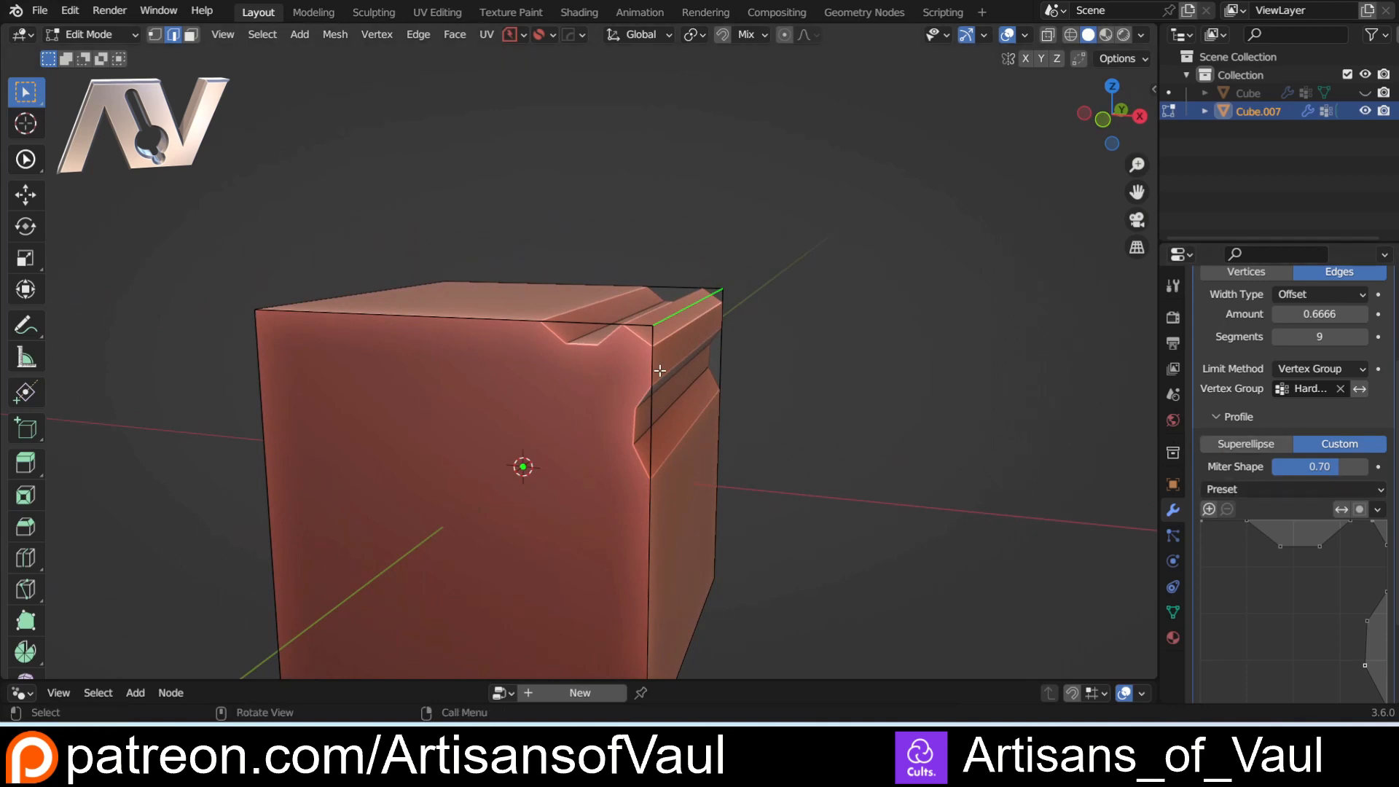
pyautogui.scroll(-3)
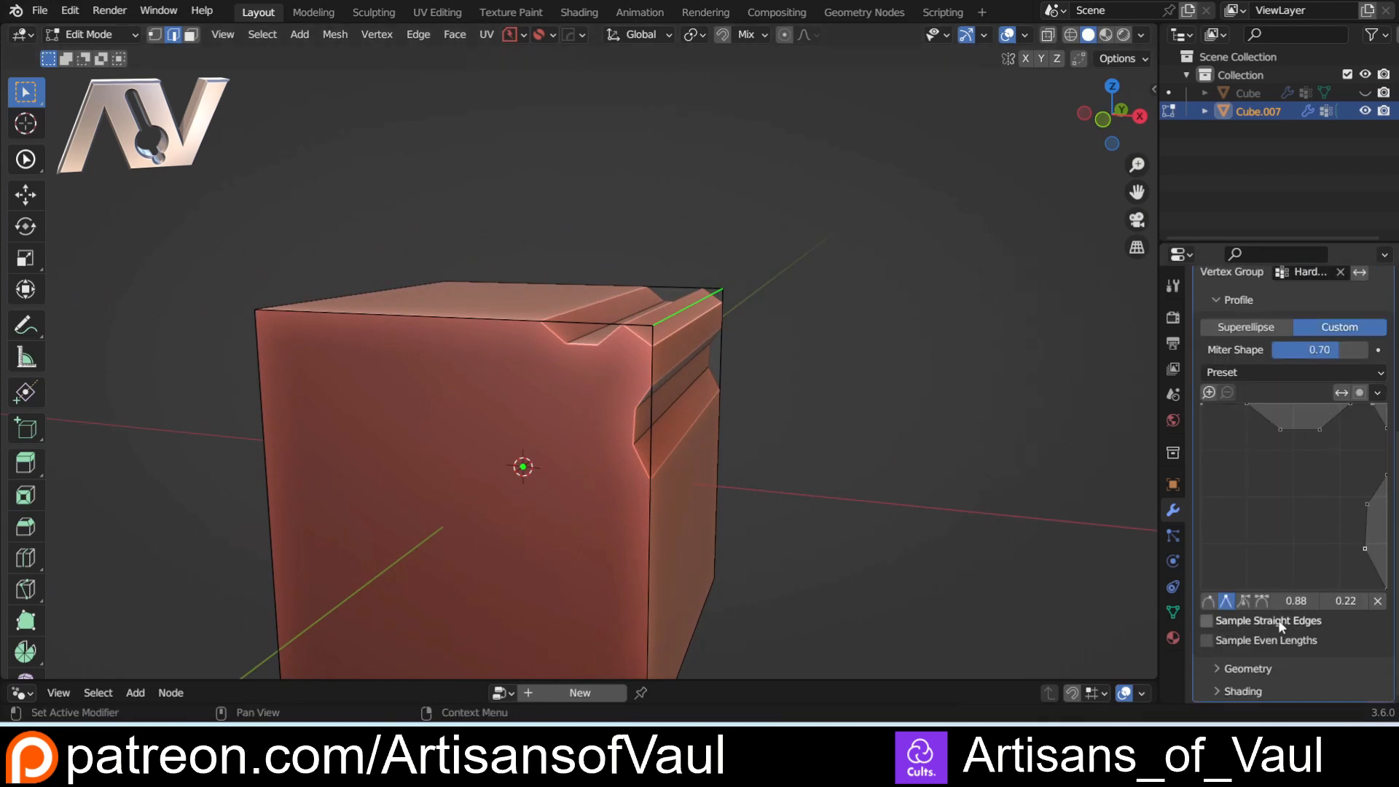
pyautogui.moveTo(788, 292)
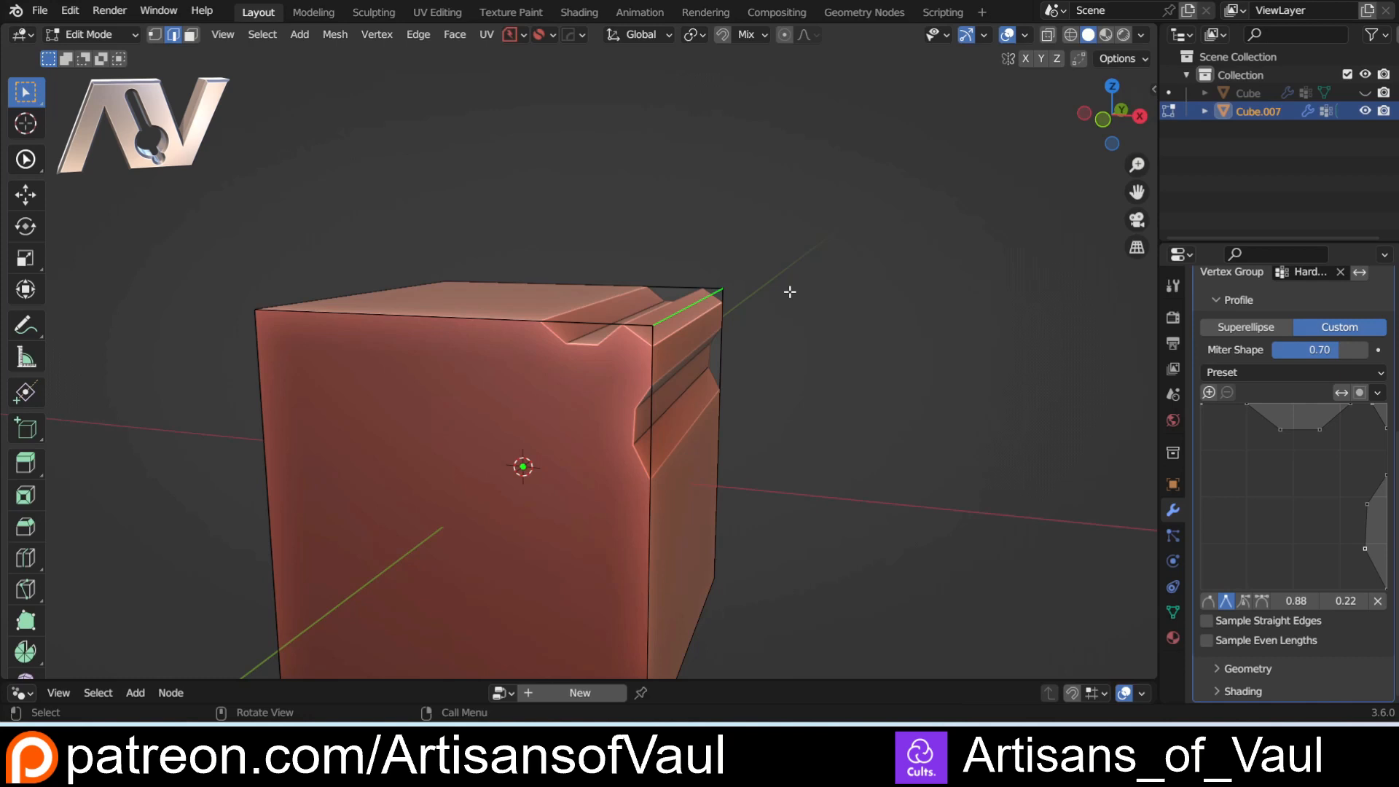
pyautogui.moveTo(809, 294)
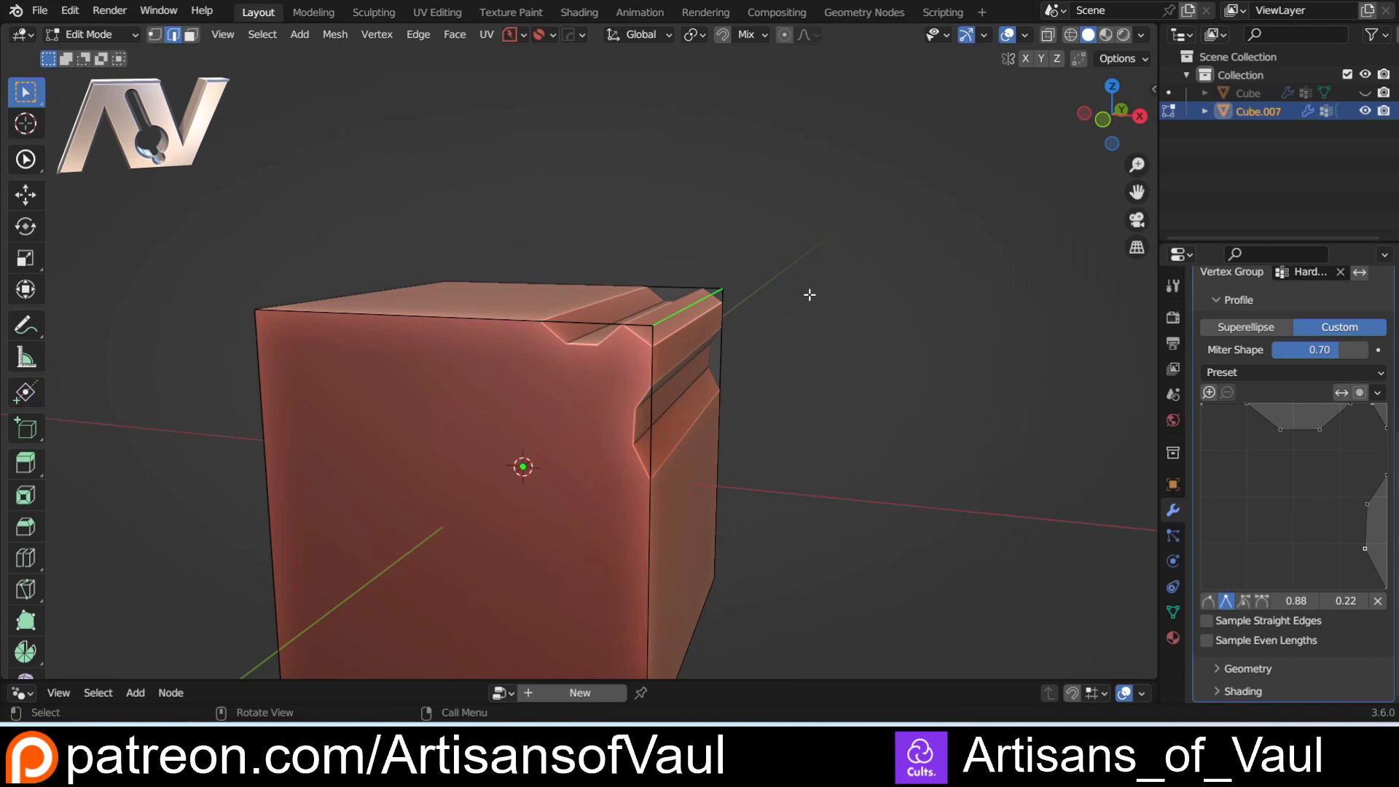
pyautogui.moveTo(919, 434)
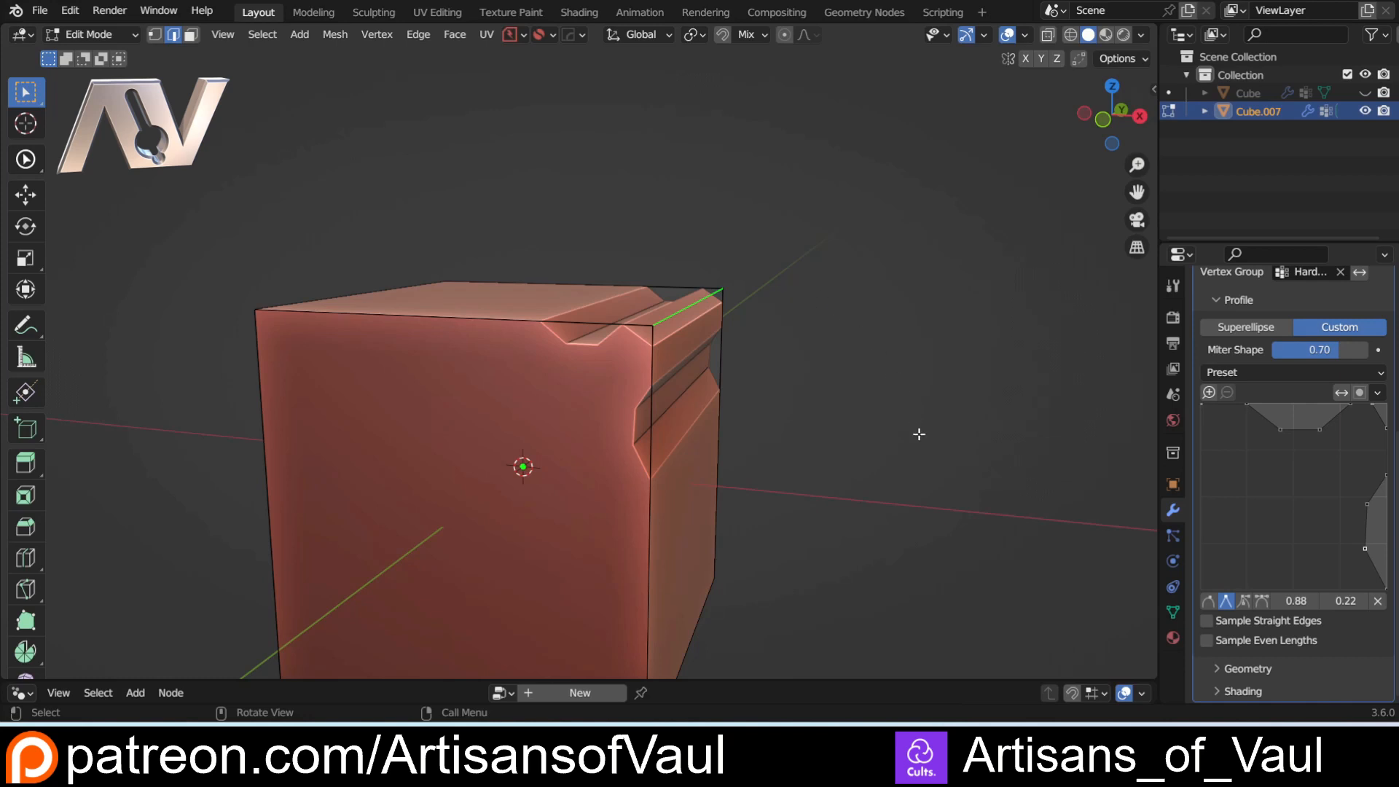
pyautogui.moveTo(784, 427)
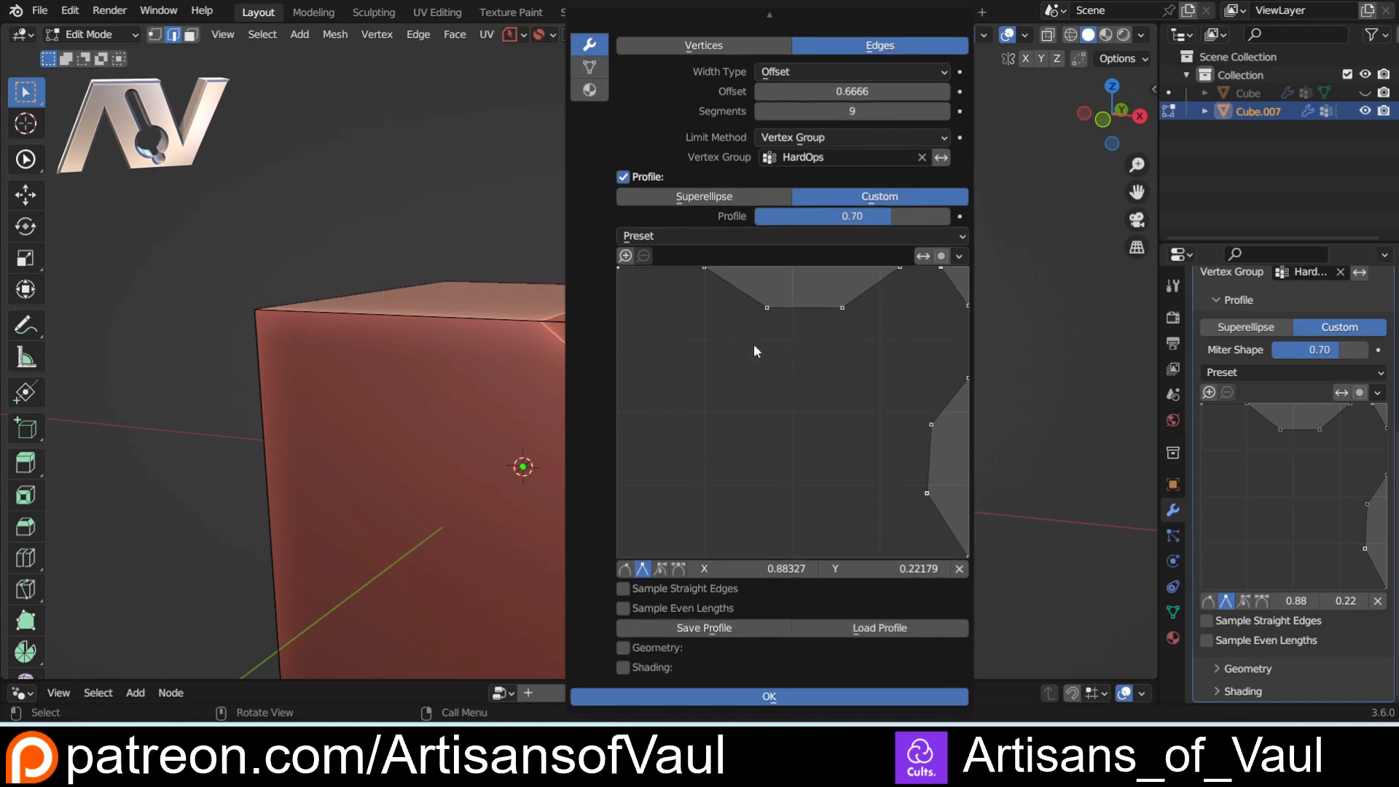
pyautogui.moveTo(703, 627)
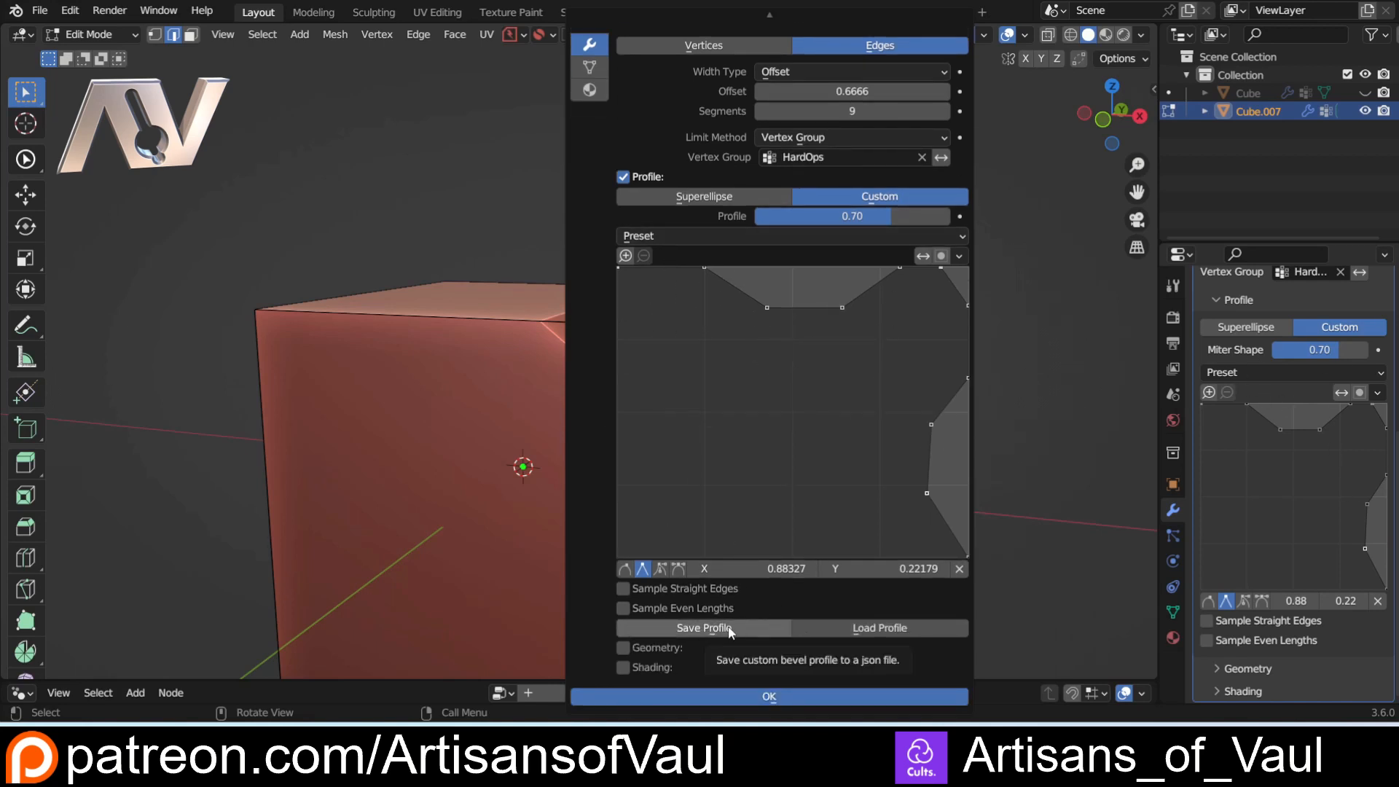
# Step: Leave Edit Mode so Cube.007 shows its finished stepped-notch bevel in Object Mode
pyautogui.press('Tab')
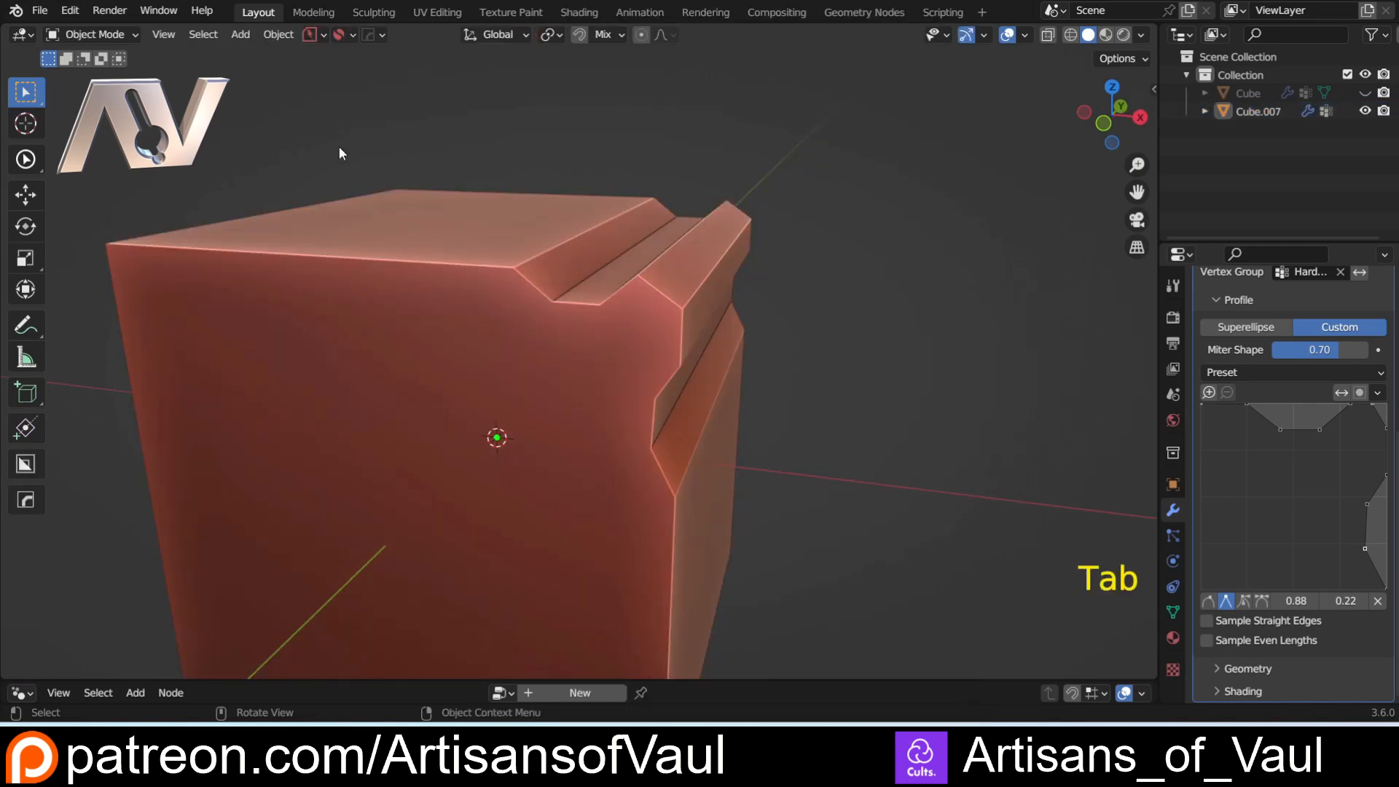
pyautogui.moveTo(109, 10)
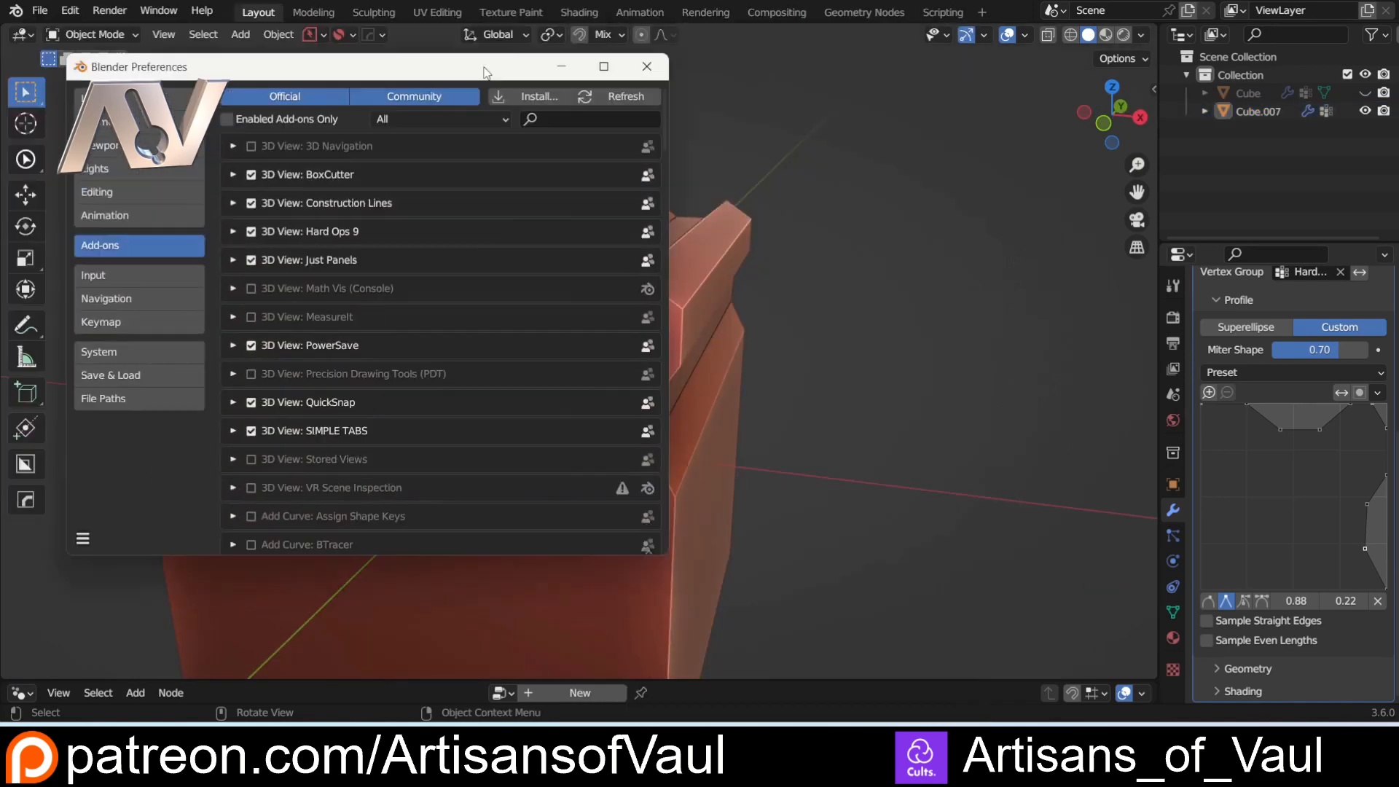
# Step: Search 'hard' in Add-ons, check Hard Ops 9 Properties > Paths > Profile Folder, then close Preferences
pyautogui.write('hard')
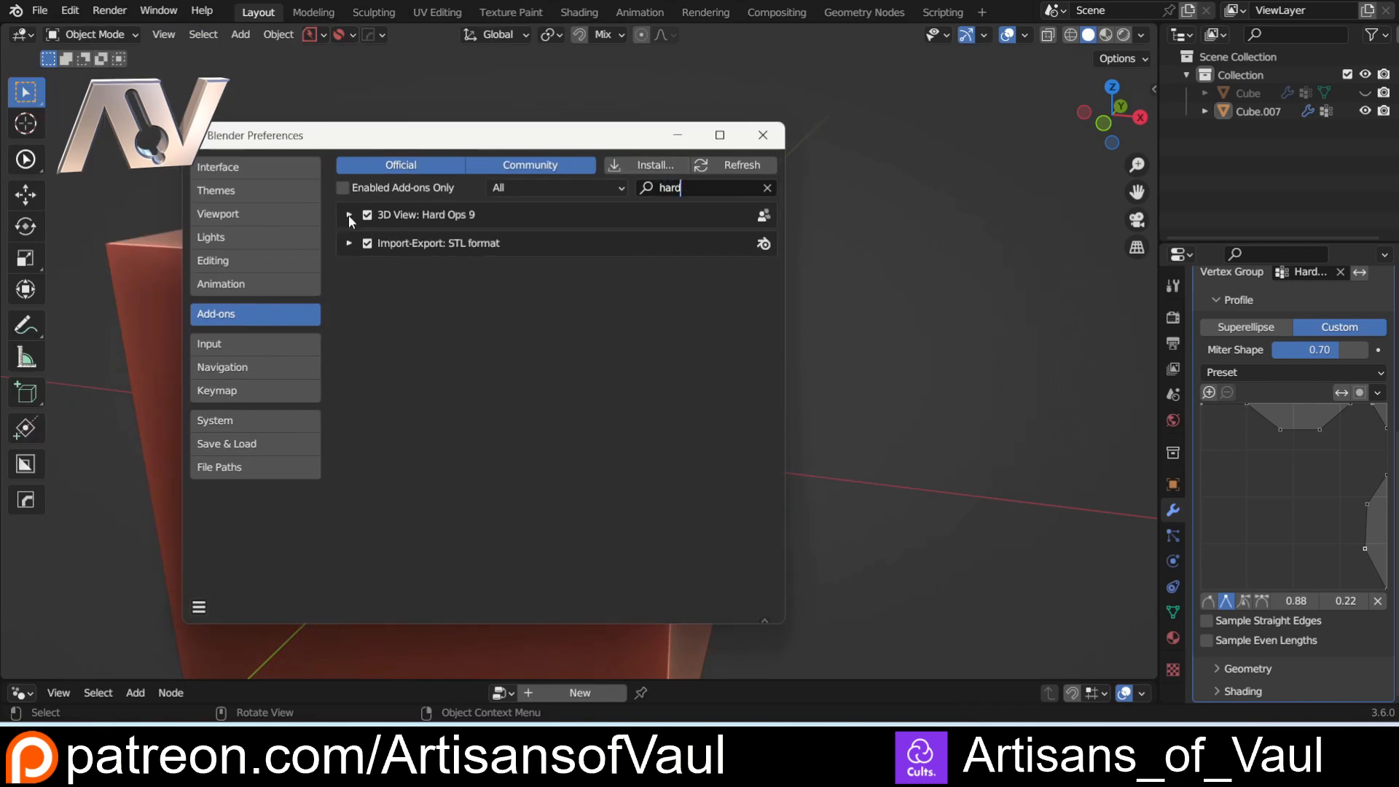
pyautogui.click(350, 214)
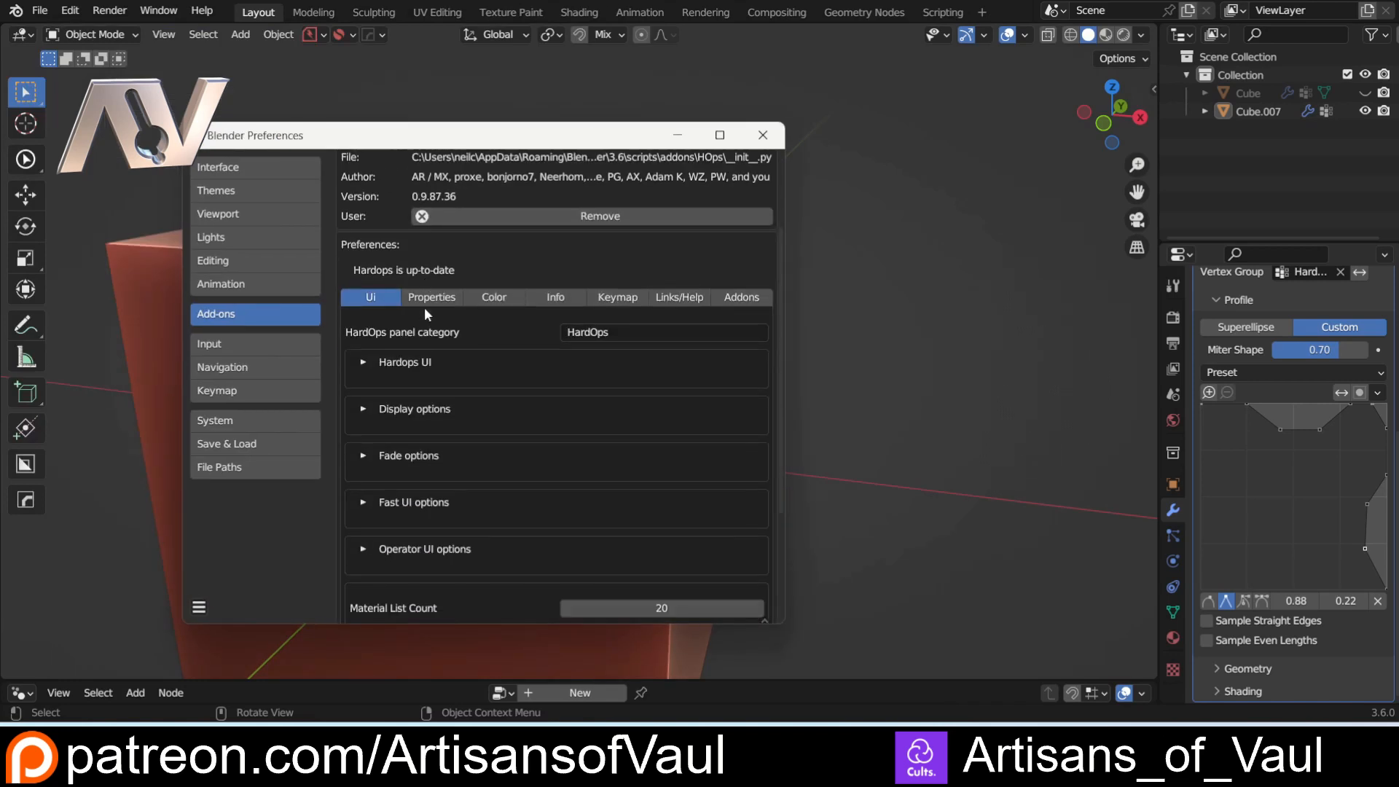
pyautogui.click(431, 297)
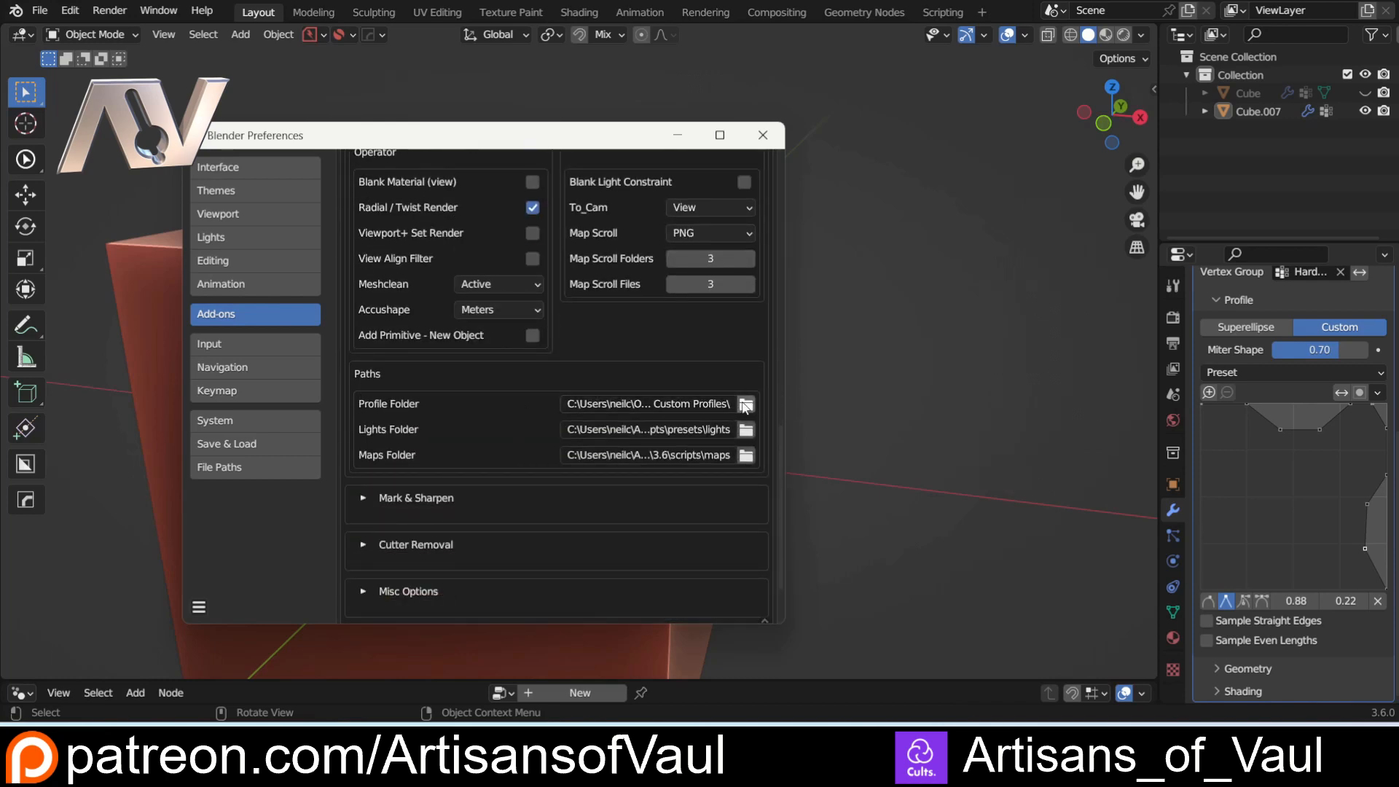
pyautogui.moveTo(660, 353)
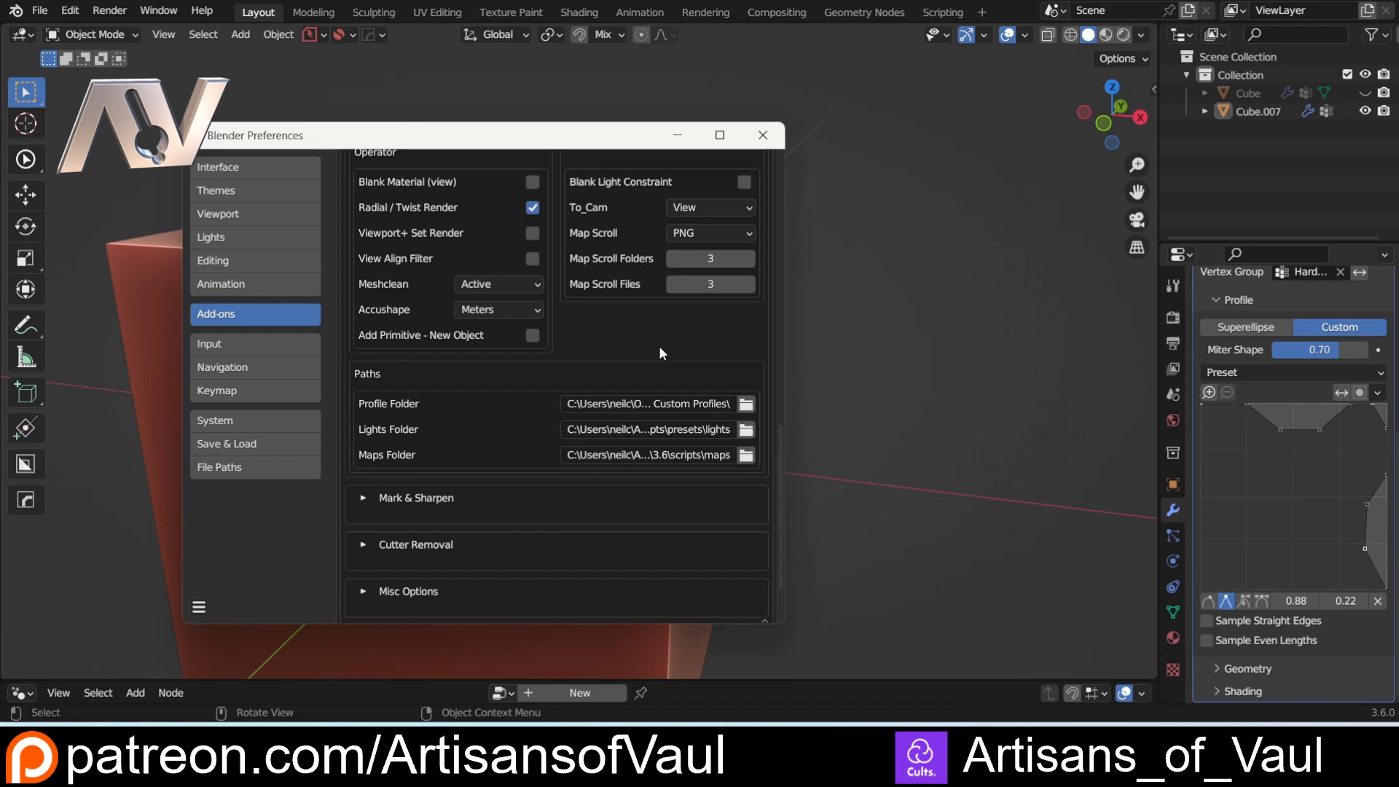
pyautogui.click(761, 134)
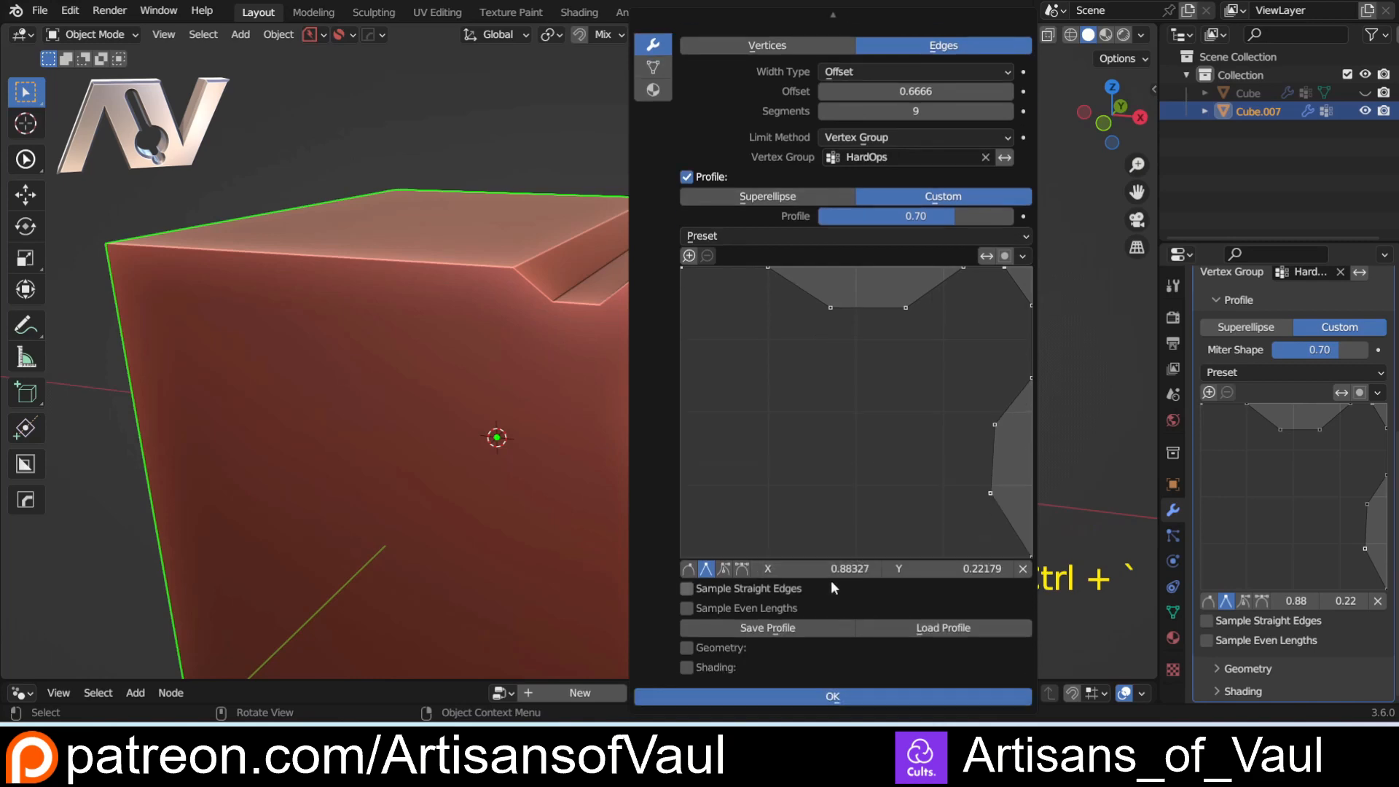
# Step: Save the cube's custom bevel profile to the profiles folder as Test1.json
pyautogui.click(766, 626)
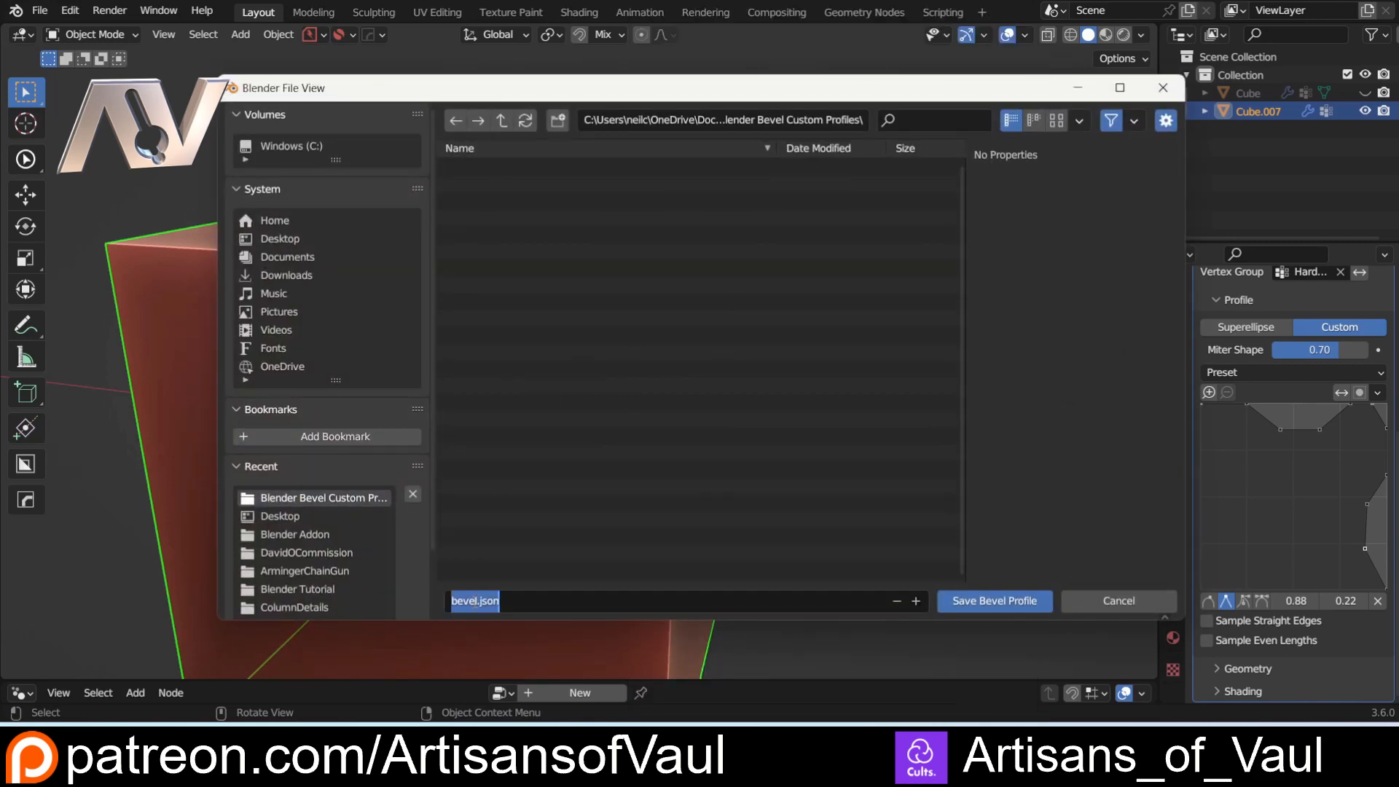
pyautogui.write('Test1')
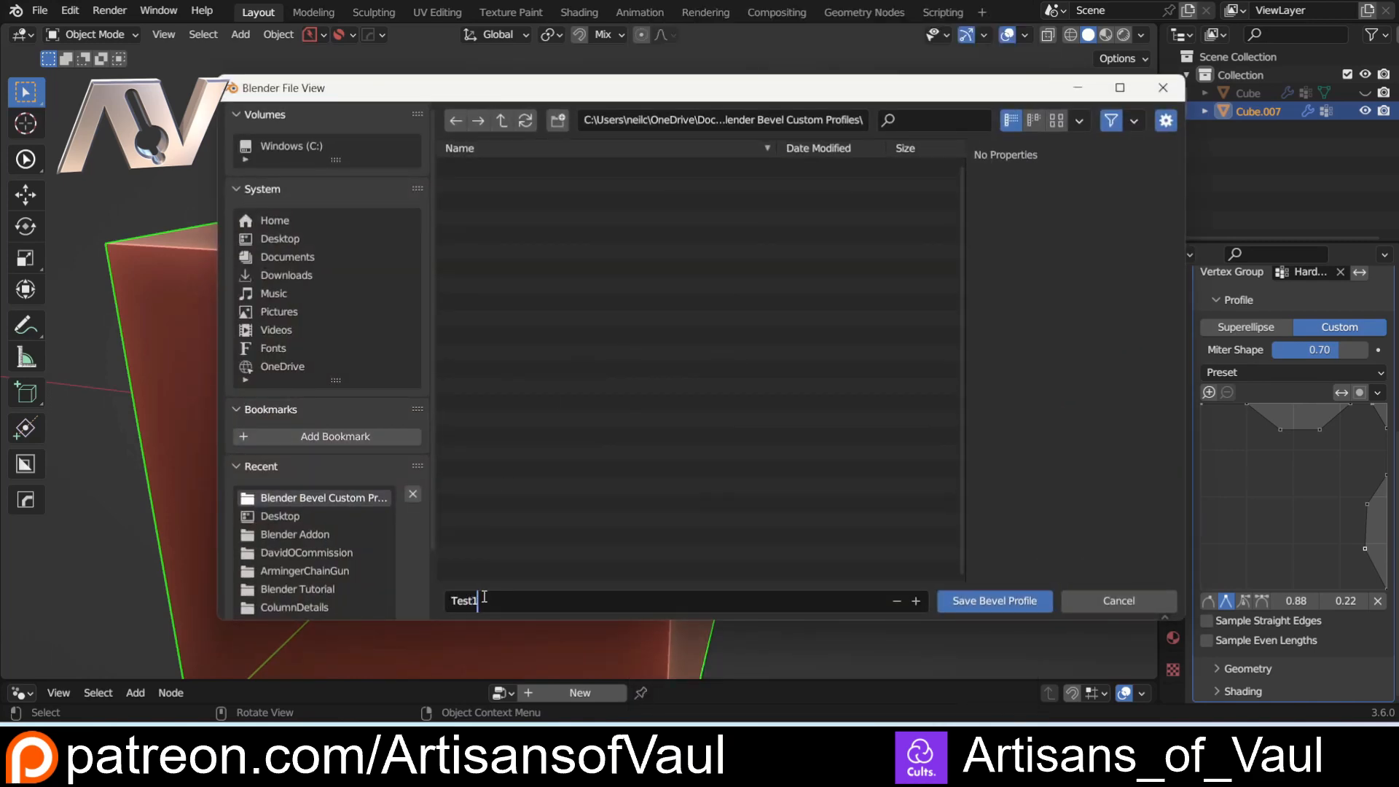
pyautogui.click(994, 600)
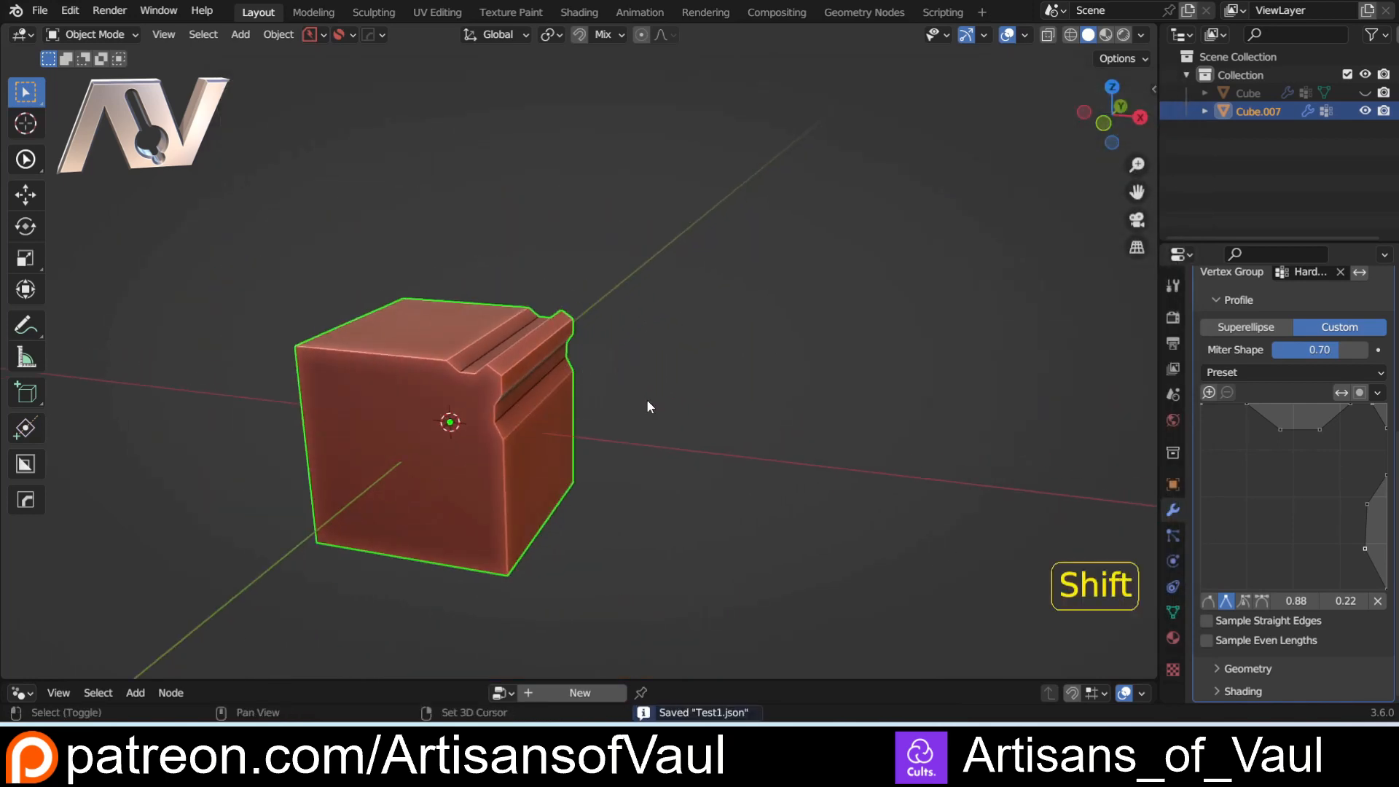
# Step: Add a cylinder, move it beside the cube and enter Edit Mode on it
pyautogui.press('shift+a')
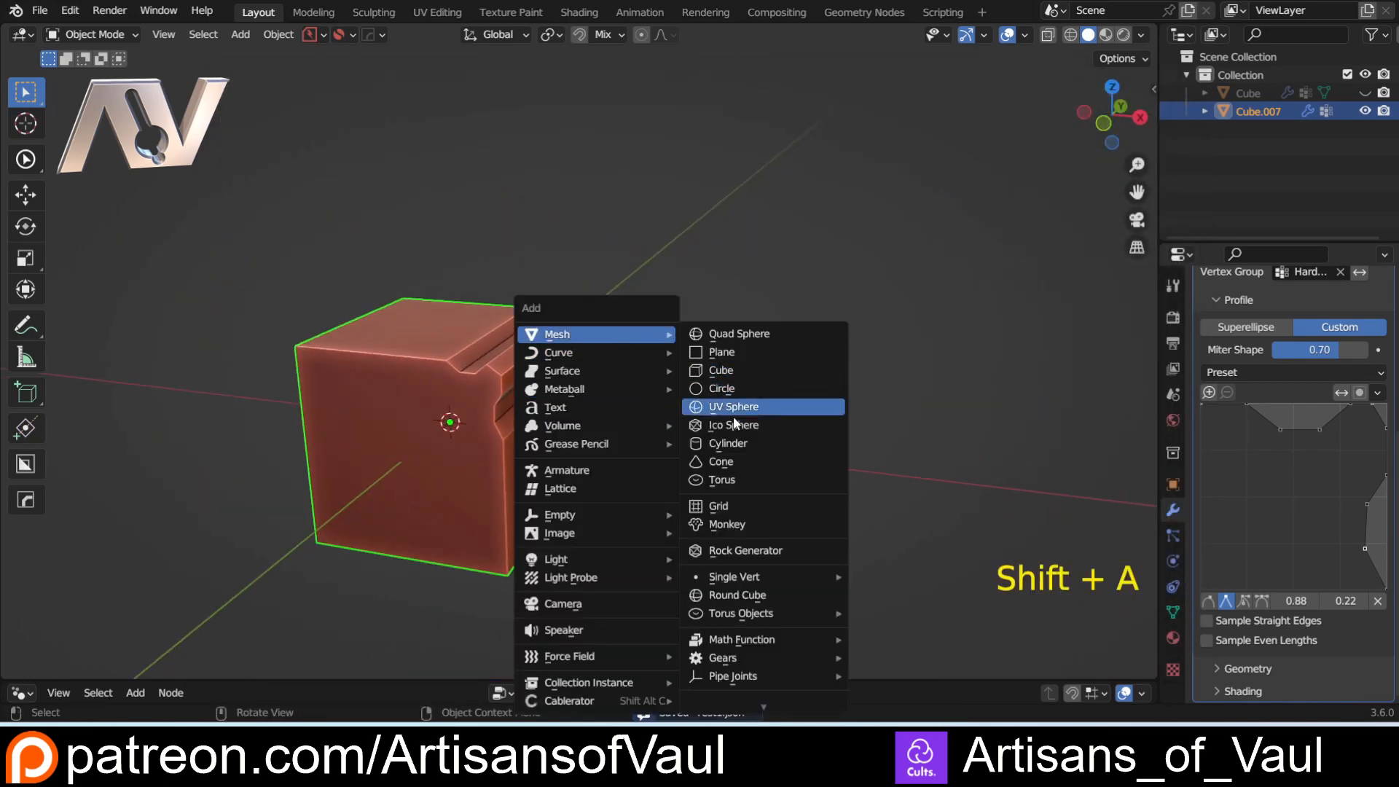
pyautogui.click(726, 443)
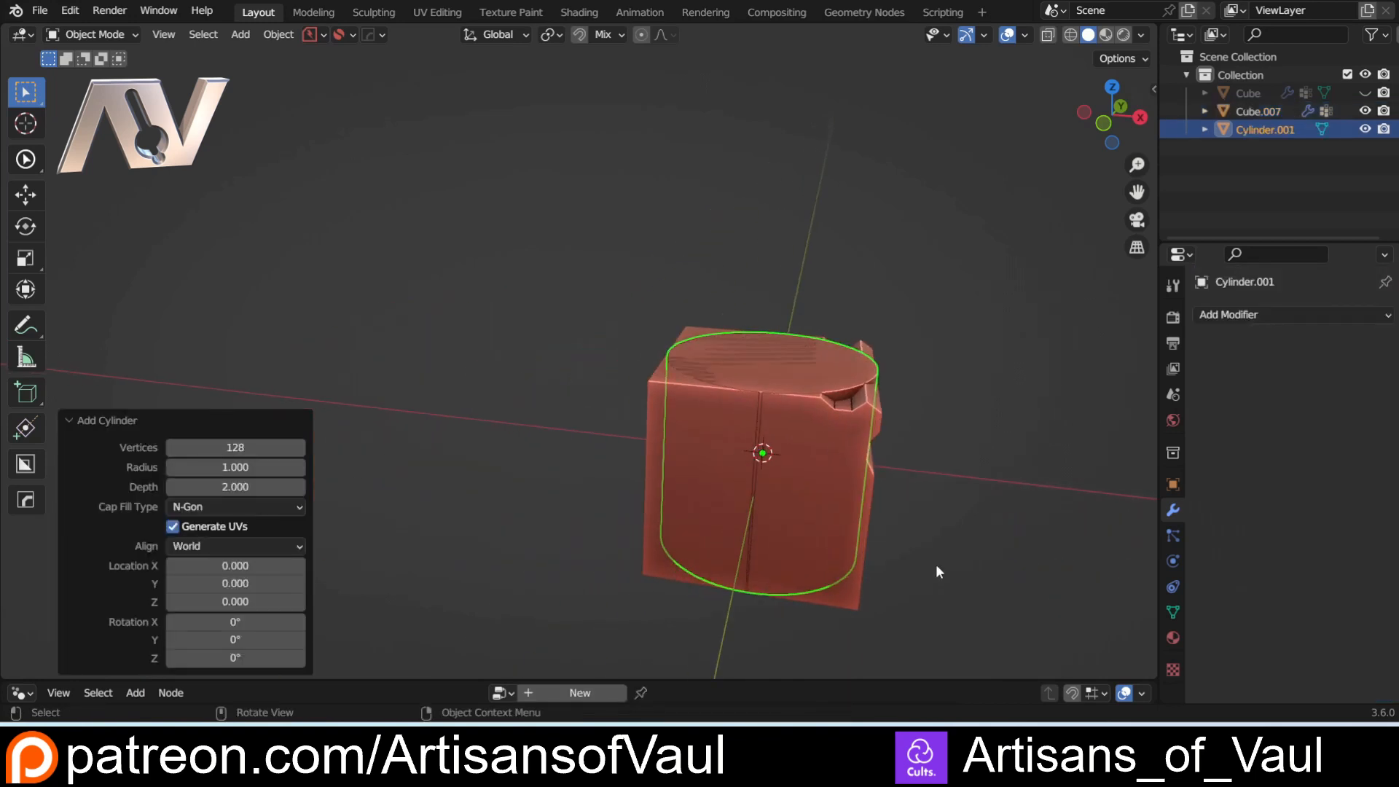
pyautogui.press('g')
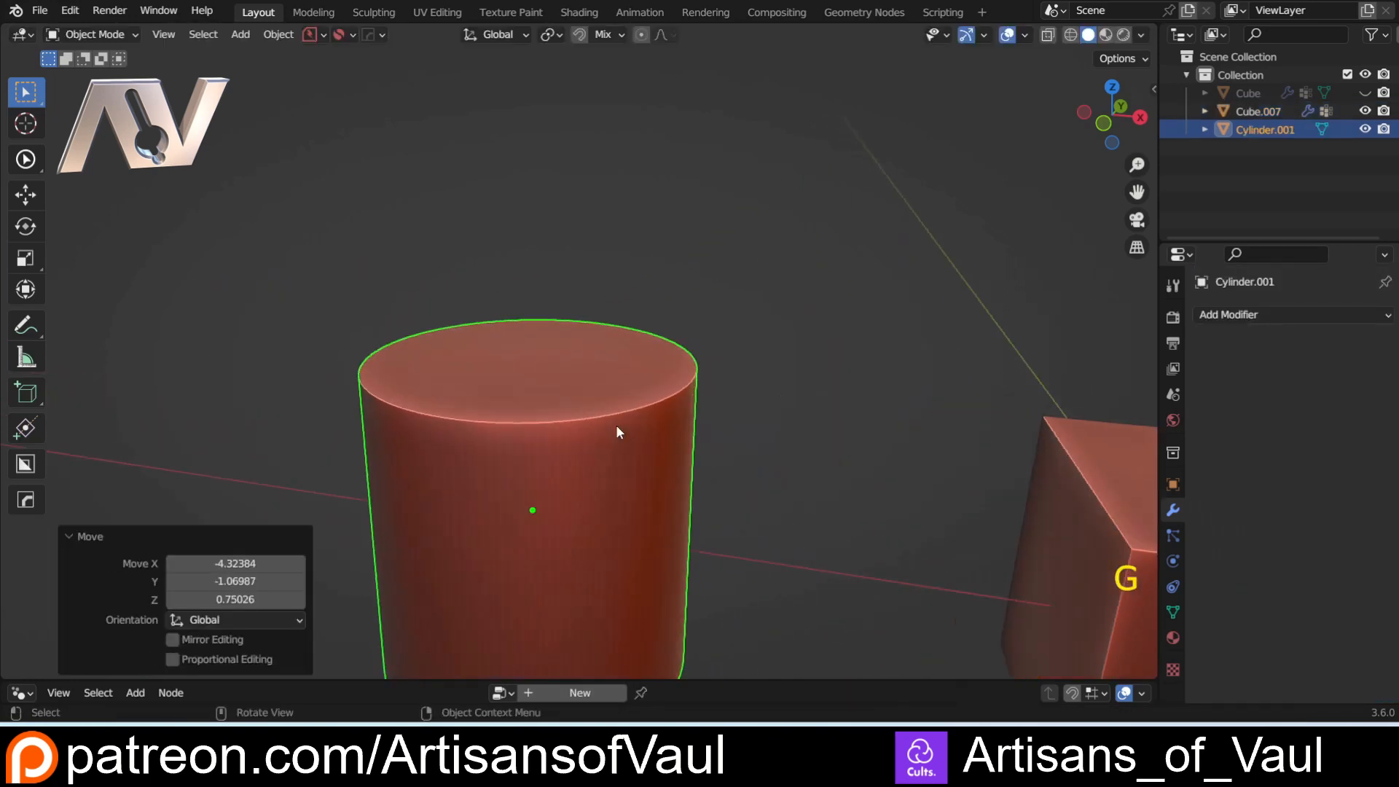
pyautogui.press('Tab')
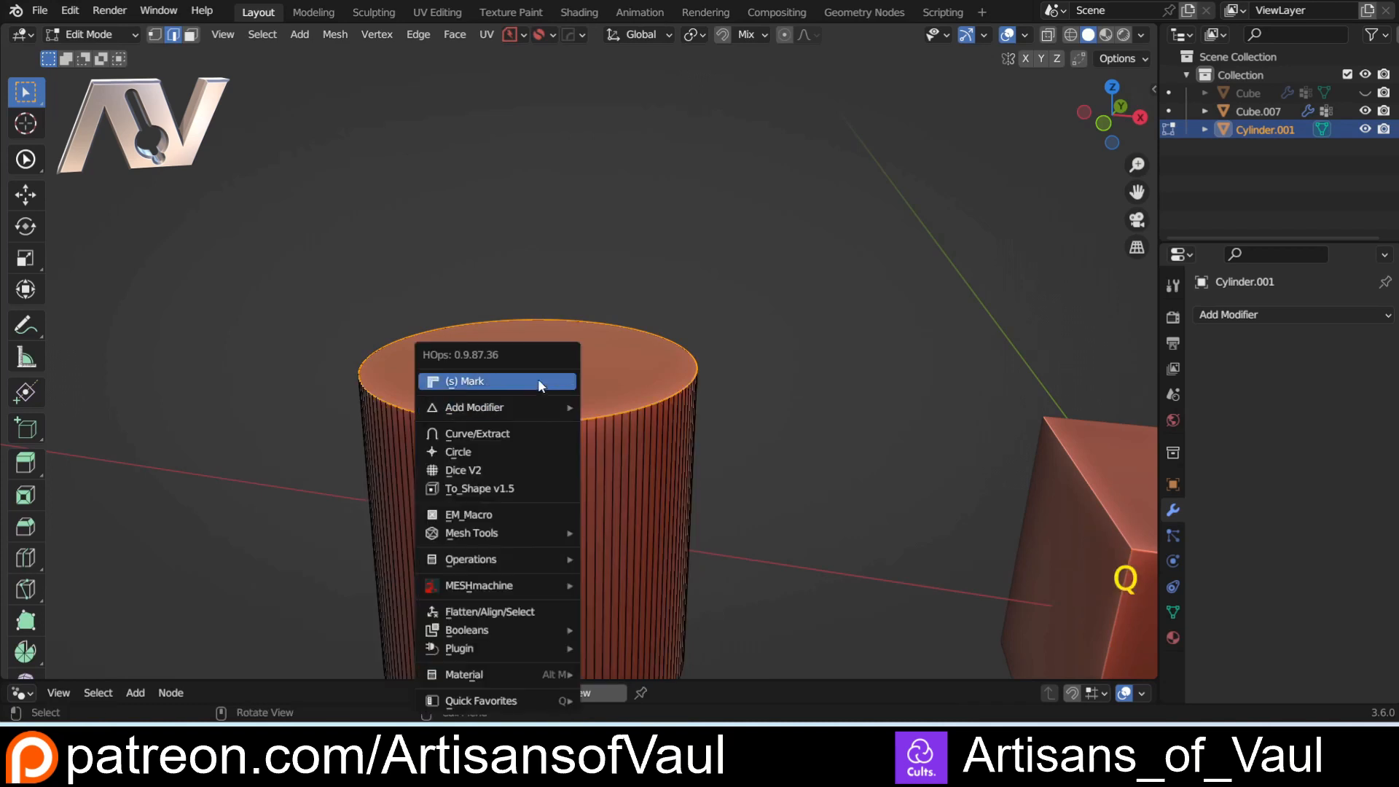
# Step: Mark the top rim for a bevel, set its profile to Custom and load Test1.json onto it
pyautogui.click(467, 380)
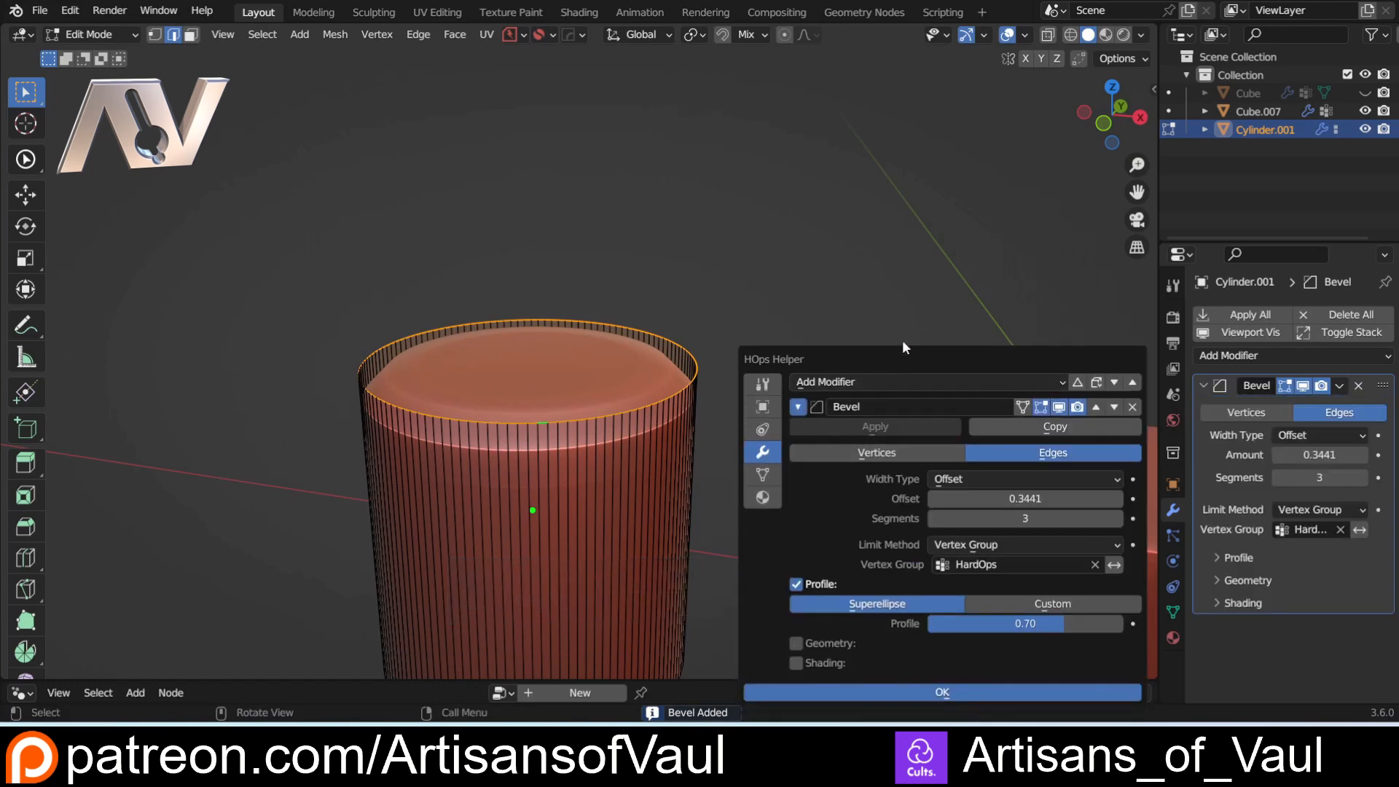
pyautogui.click(1051, 603)
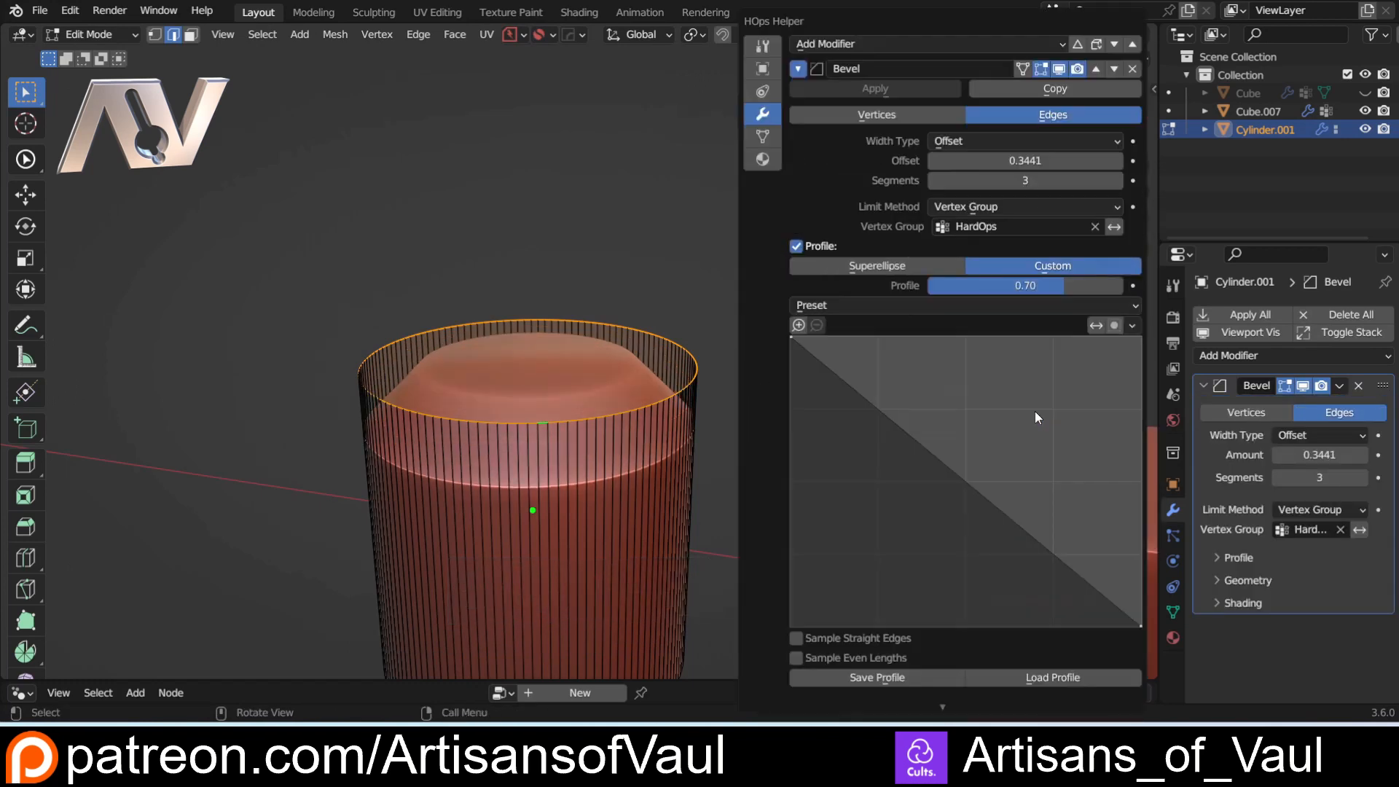
pyautogui.click(1050, 678)
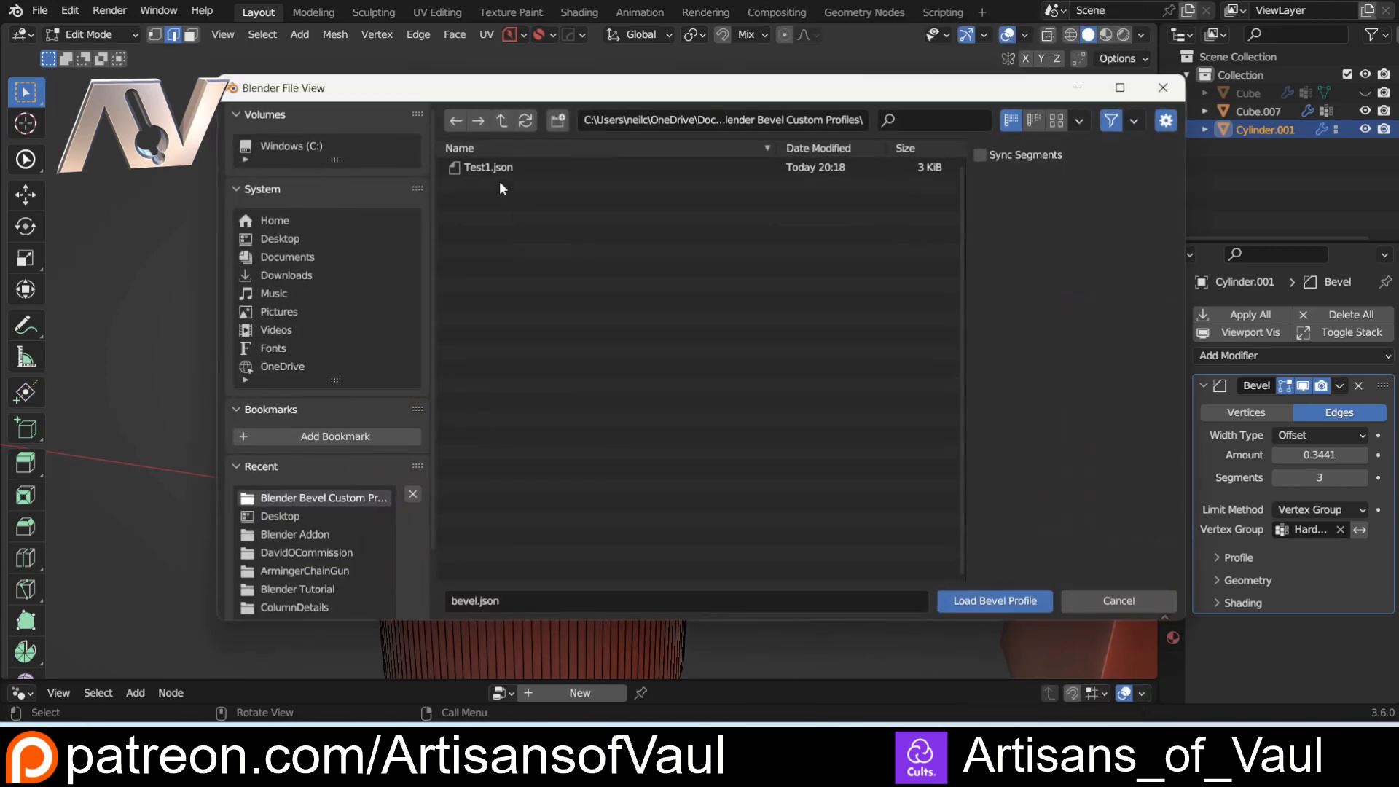
pyautogui.click(992, 600)
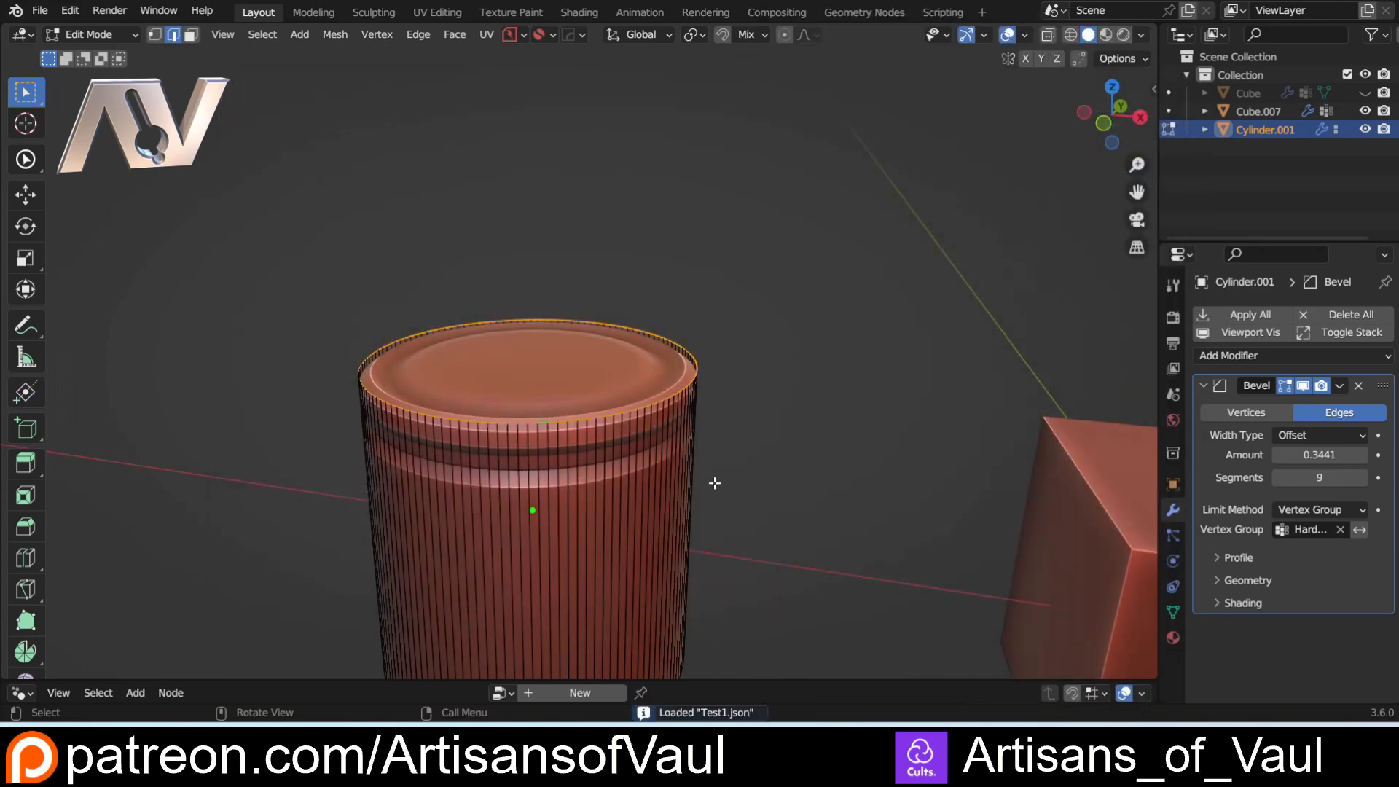
# Step: Leave Edit Mode to show the cylinder's Test1 stepped rim beside the notched cube
pyautogui.press('Tab')
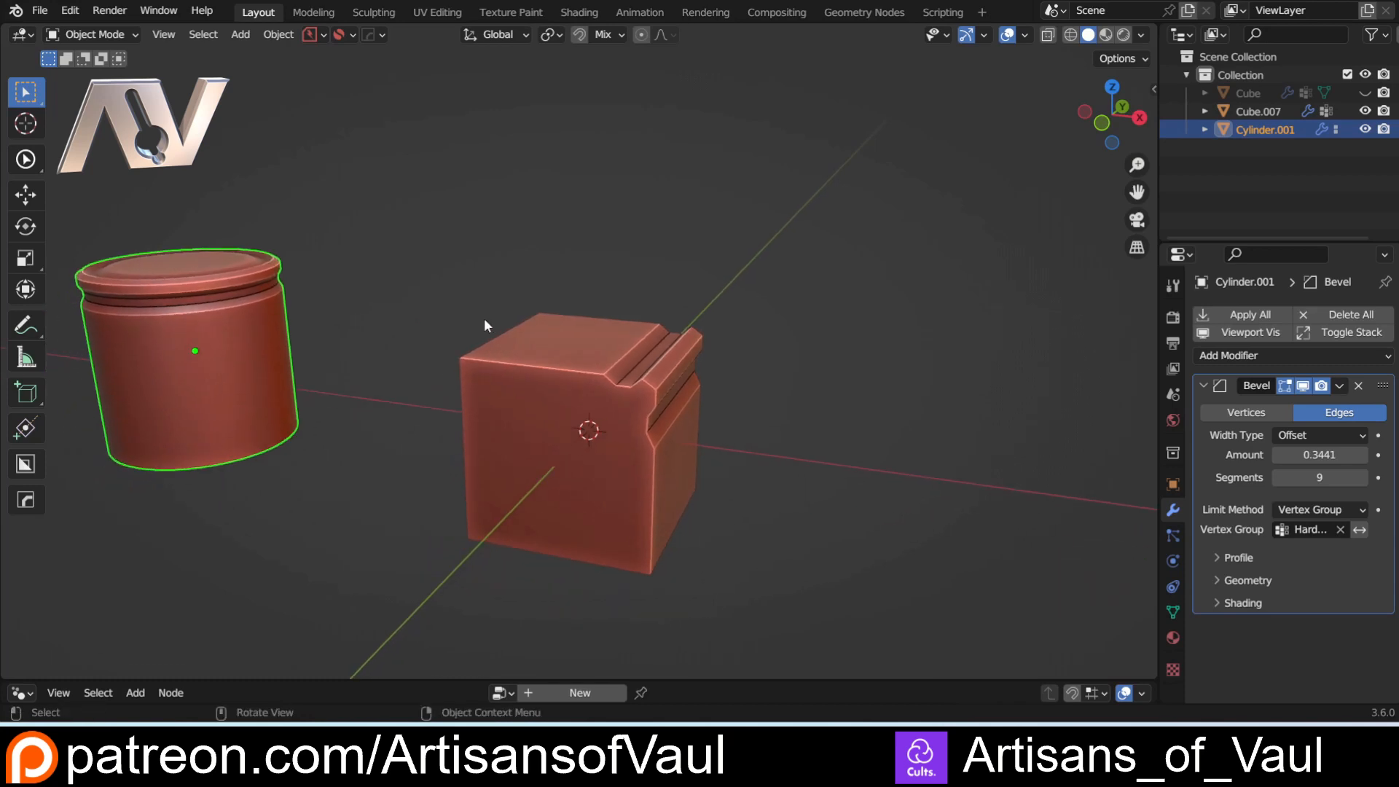
pyautogui.moveTo(523, 497)
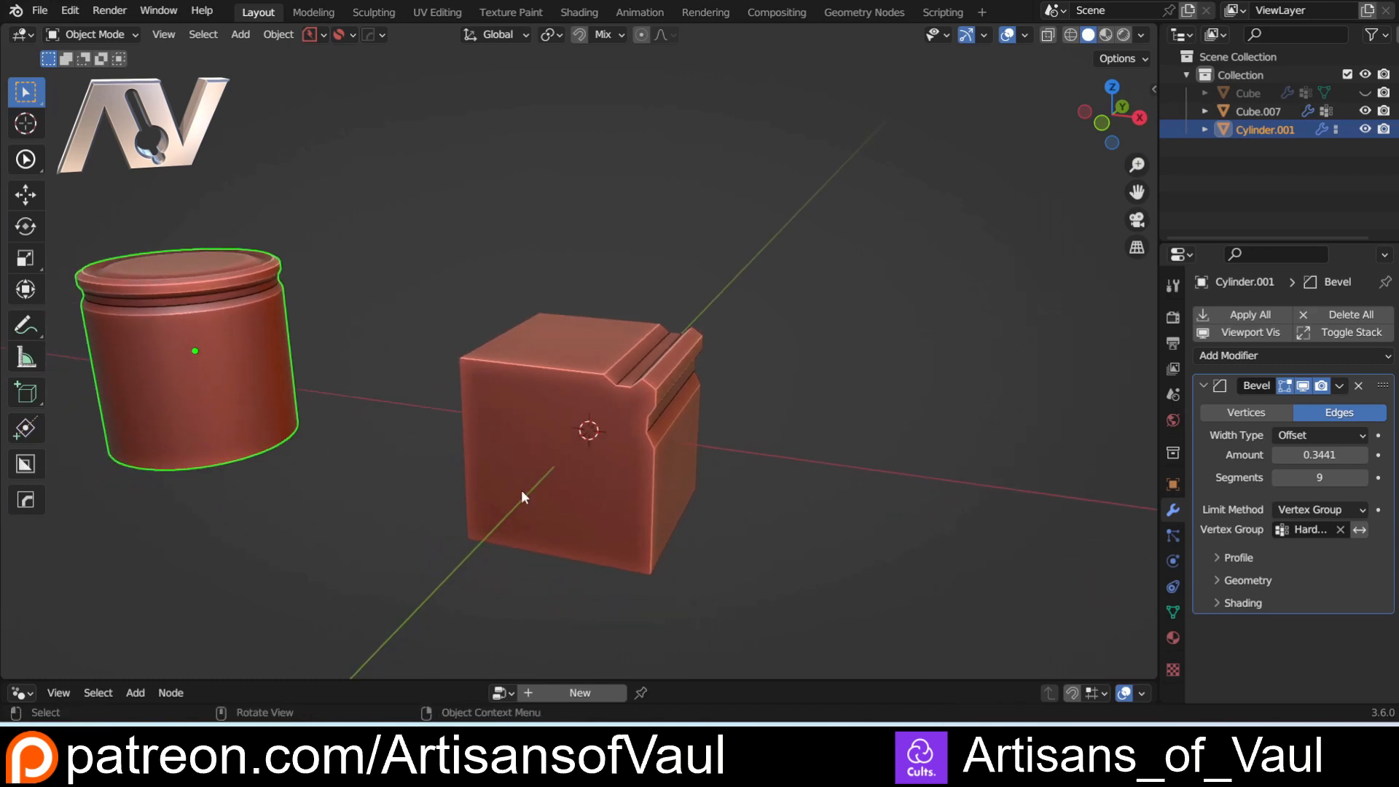
pyautogui.moveTo(735, 622)
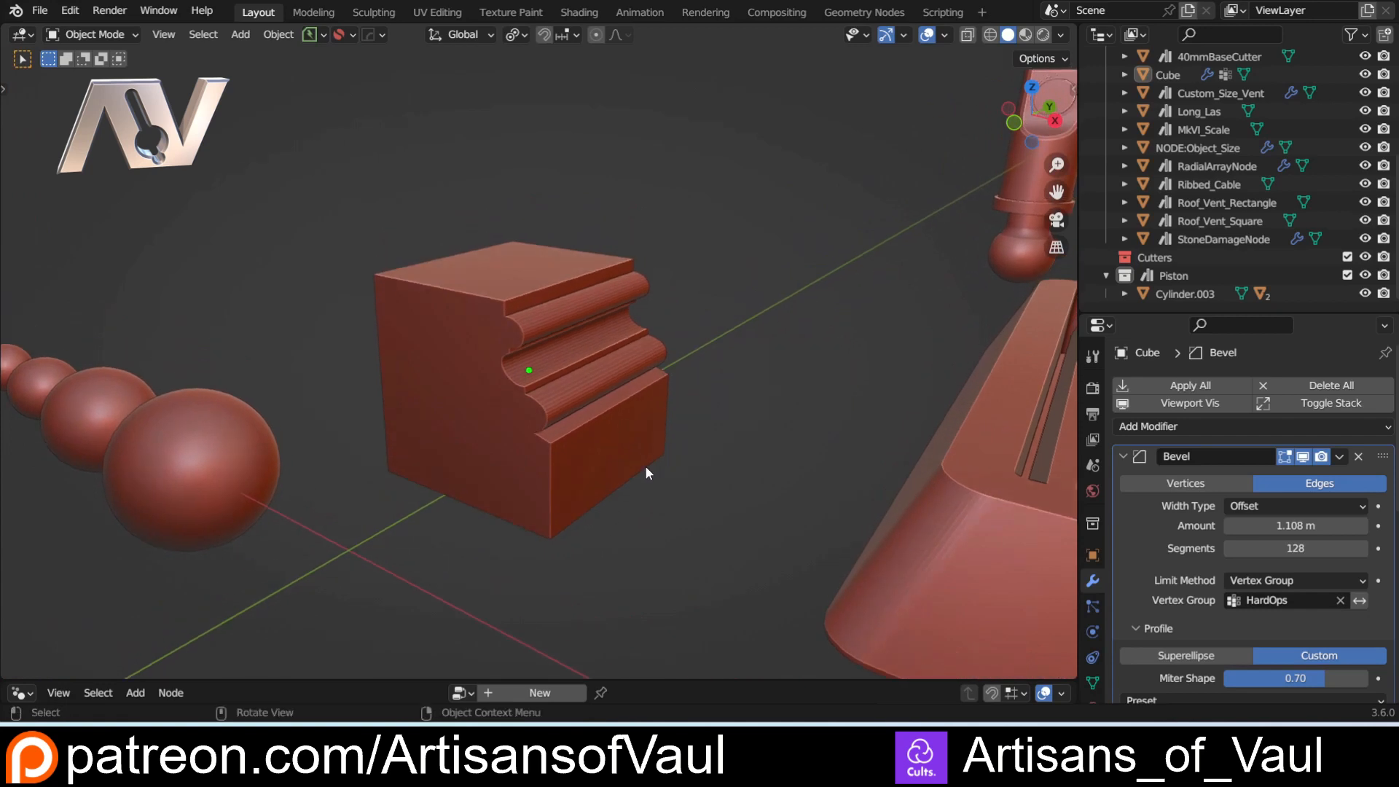
pyautogui.moveTo(714, 465)
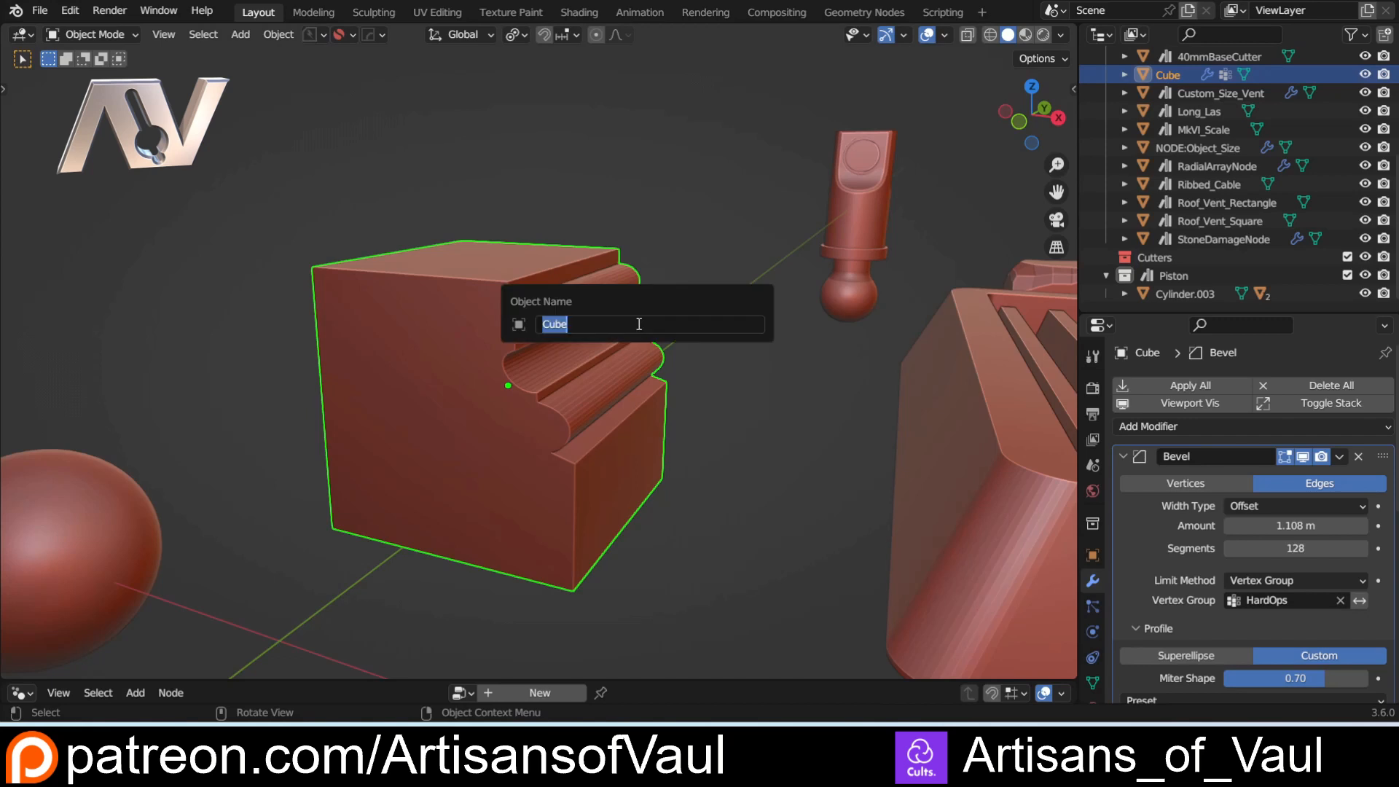
# Step: Rename the bevelled block to LouvreBevel and mark it as an asset in the Outliner
pyautogui.write('LouvreBevel')
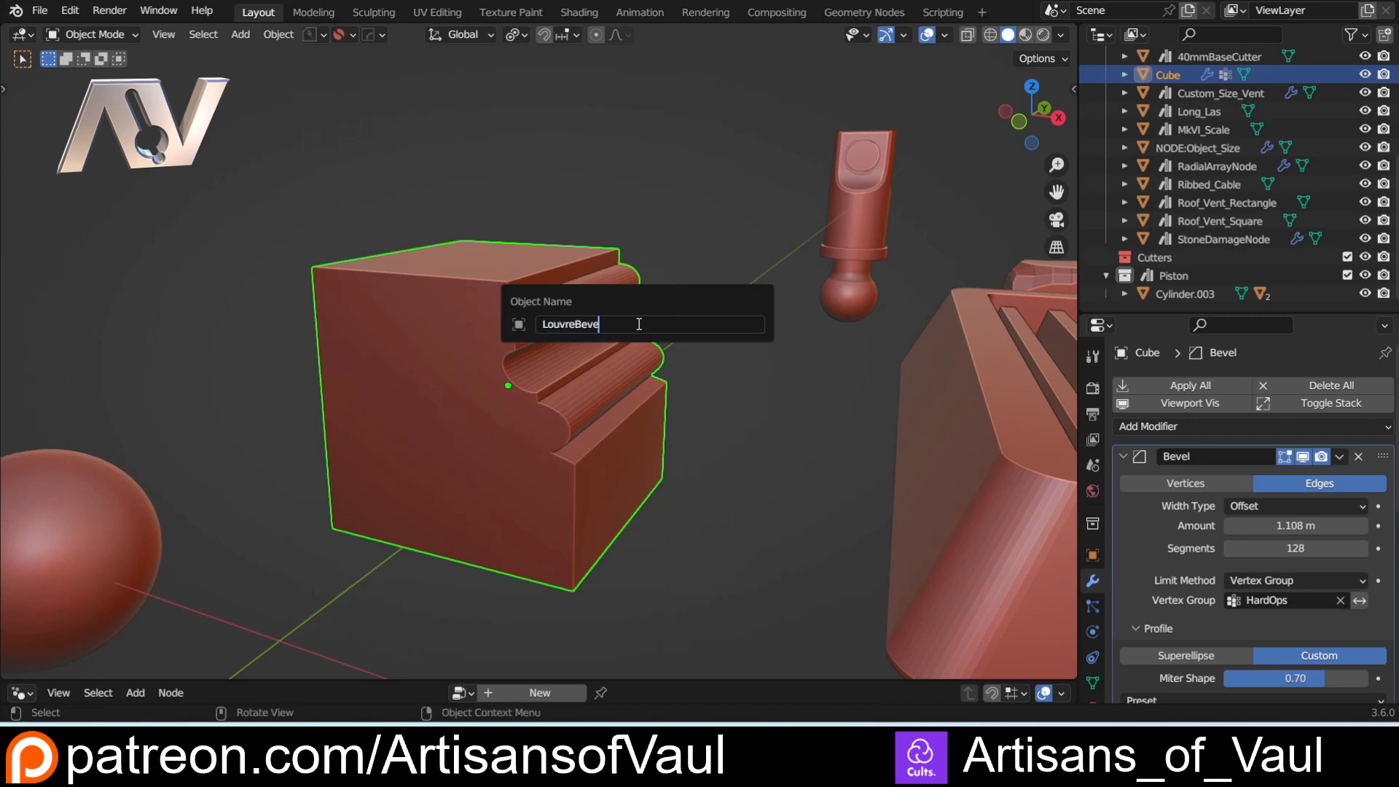
pyautogui.press('Return')
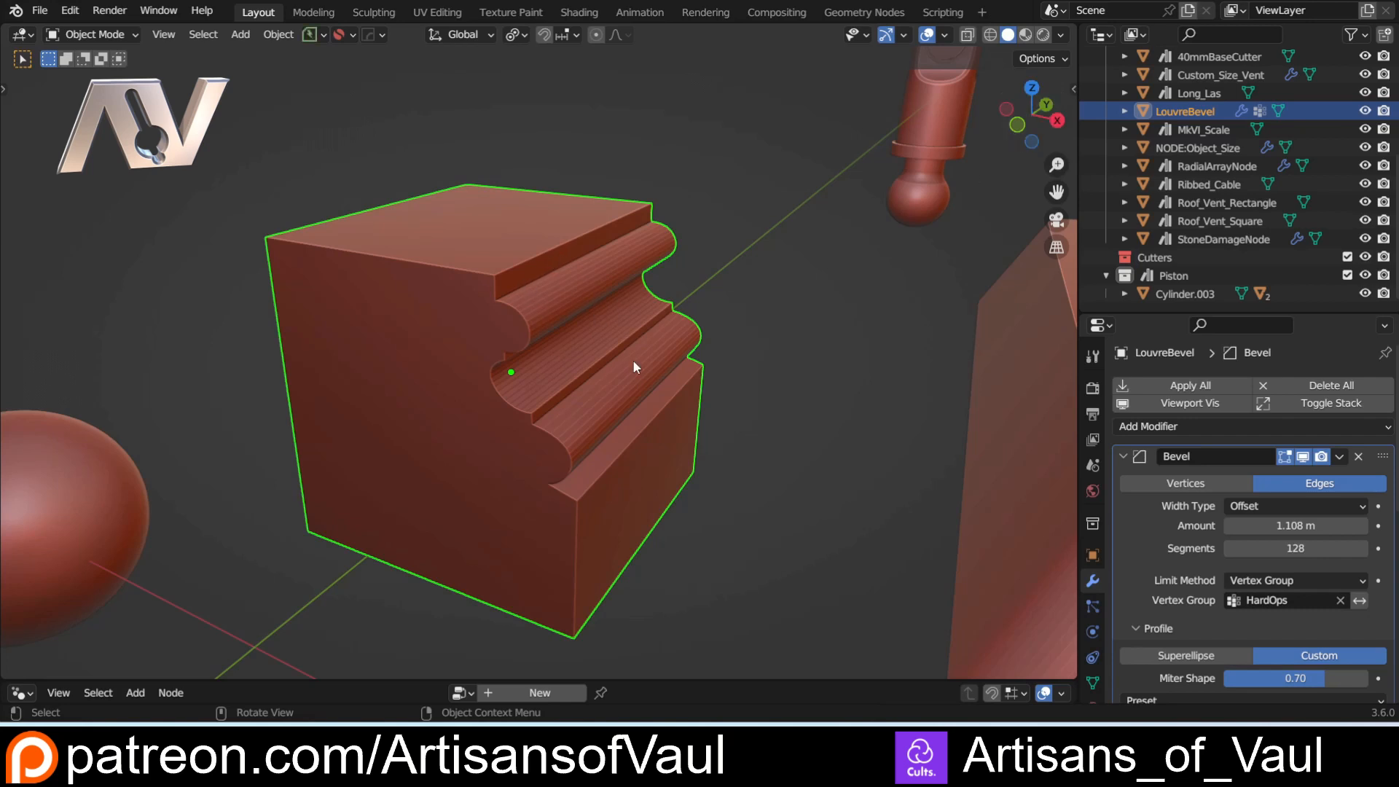
pyautogui.moveTo(581, 305)
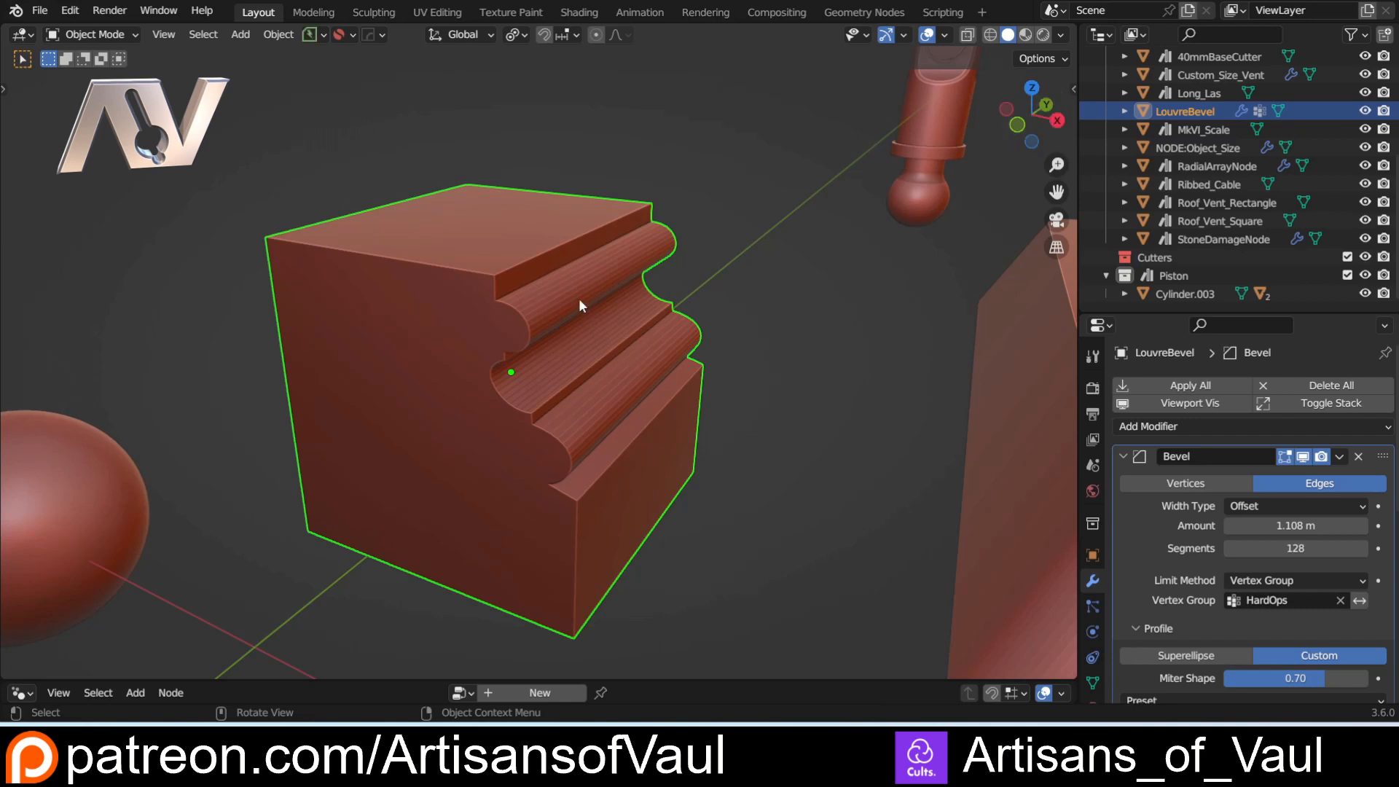
pyautogui.moveTo(588, 330)
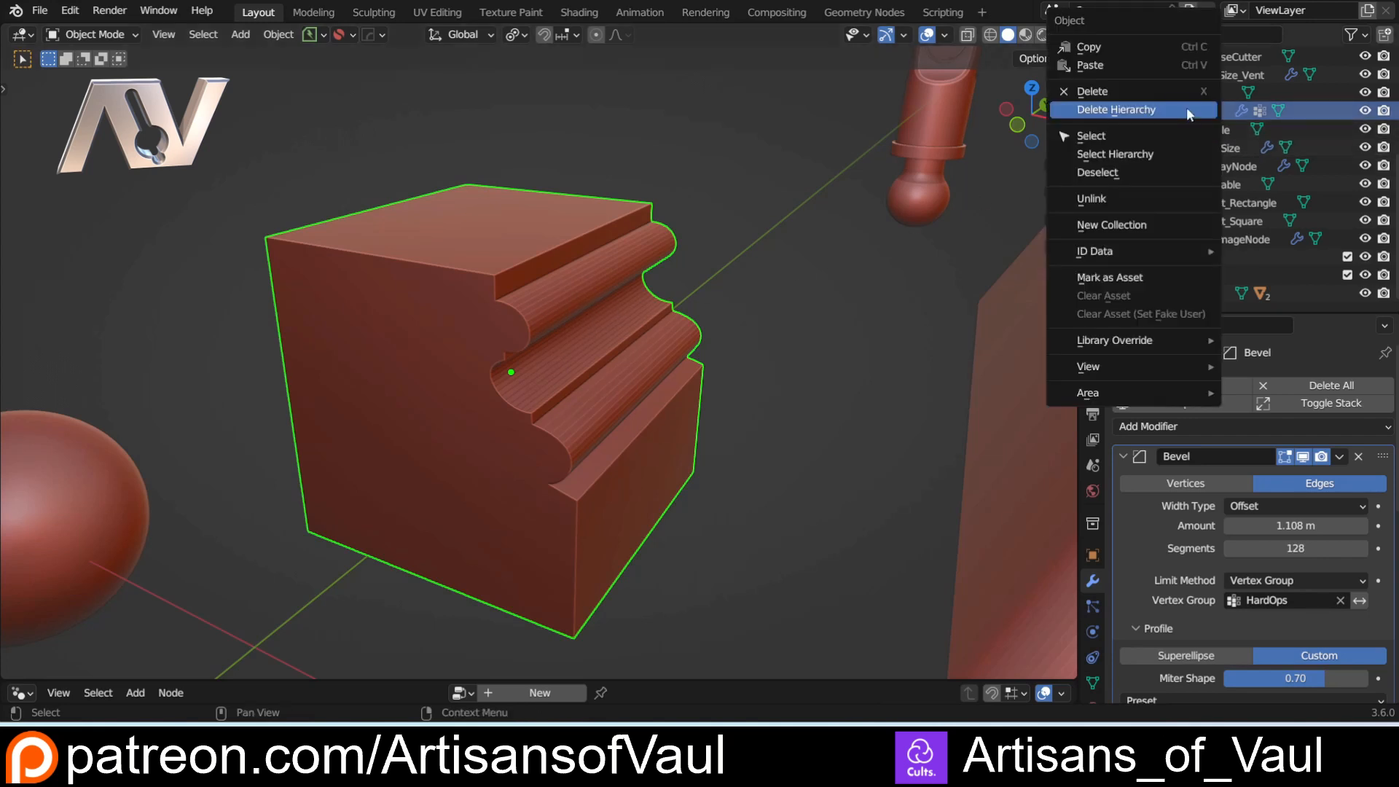
pyautogui.click(1111, 277)
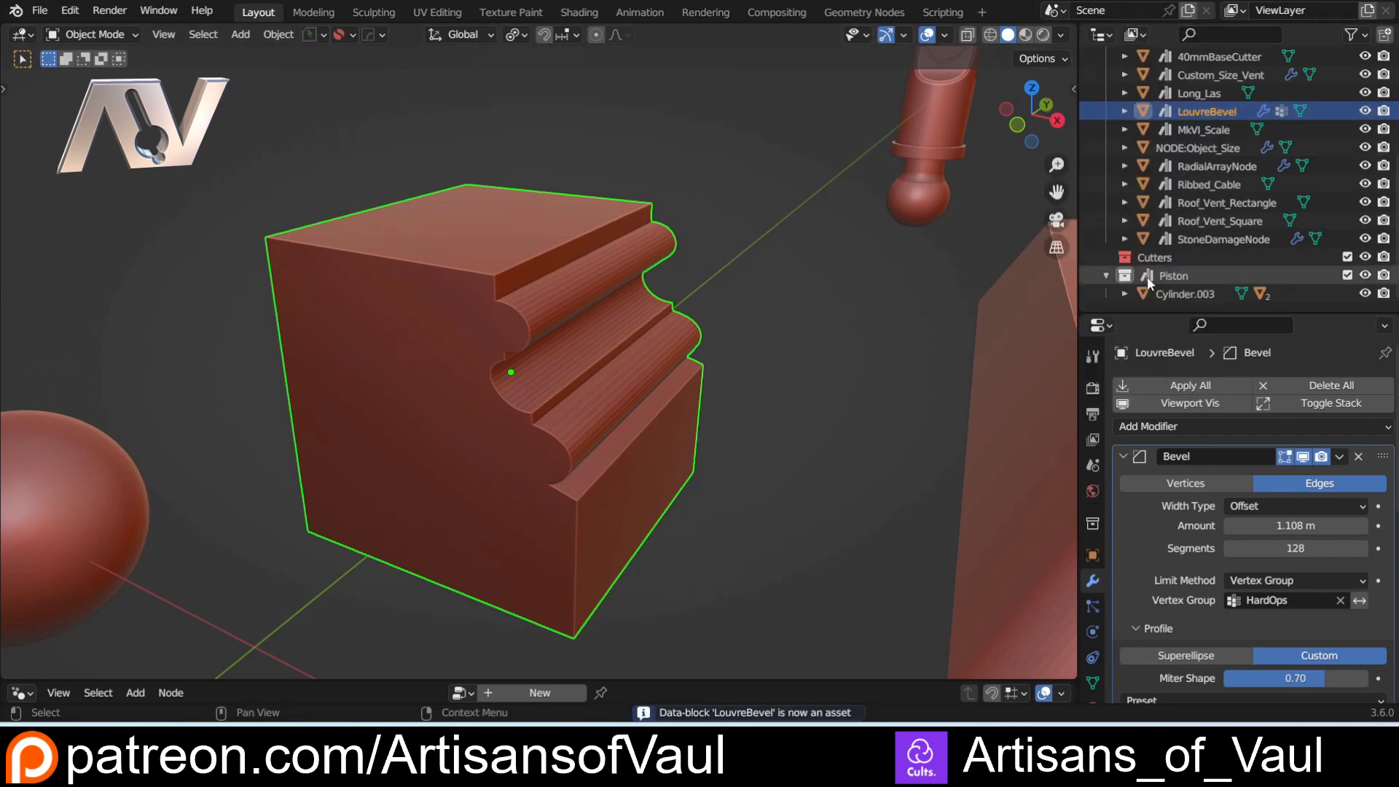
# Step: Save the file so the LouvreBevel asset is kept
pyautogui.click(40, 10)
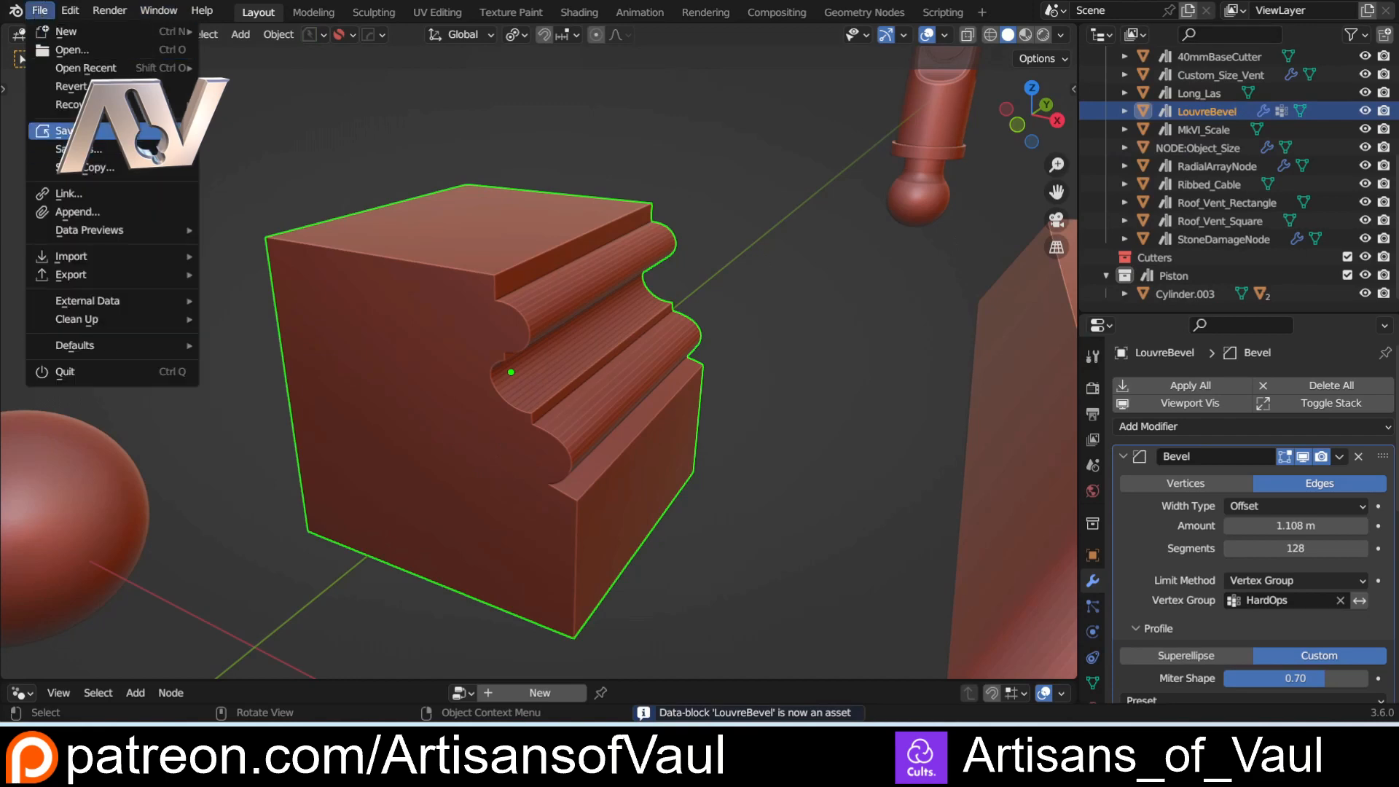
pyautogui.click(64, 31)
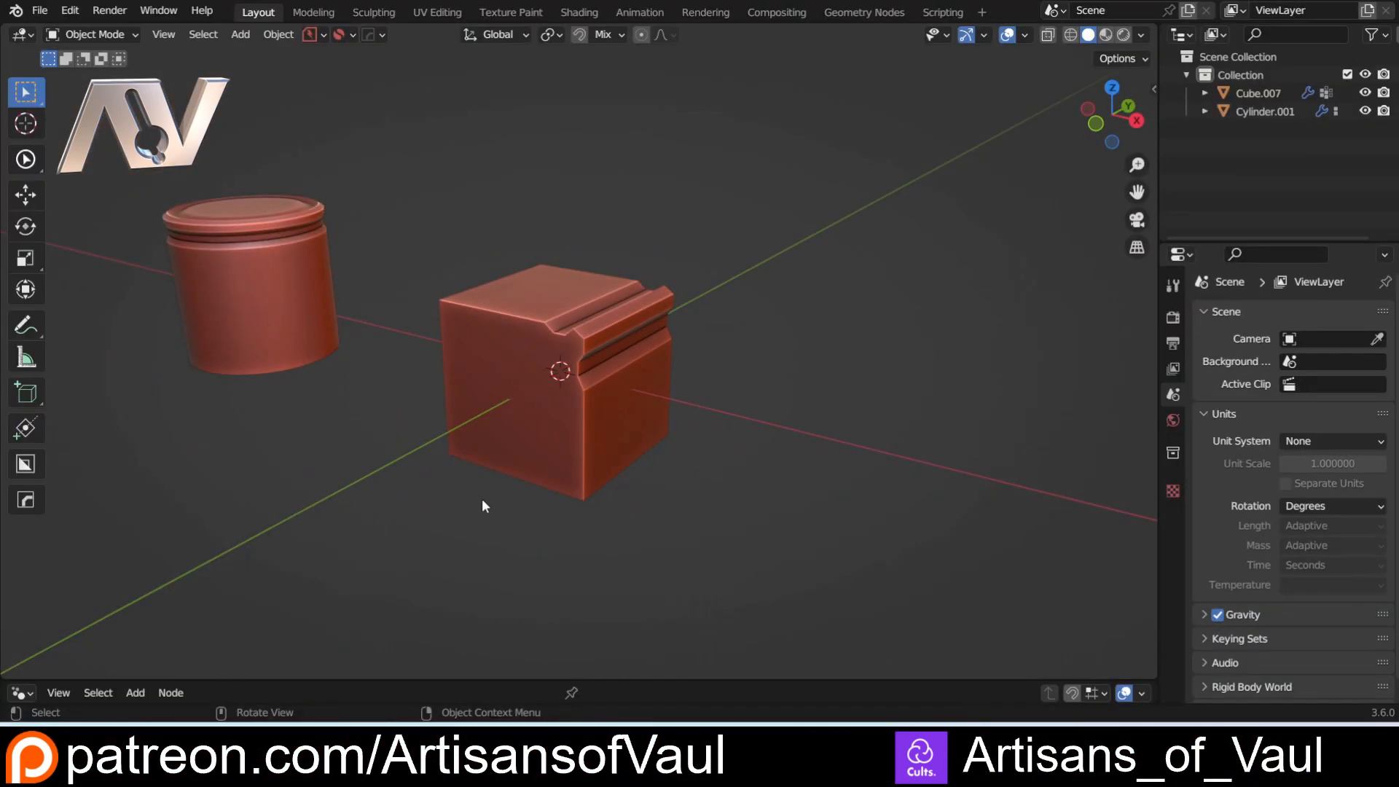
# Step: Add a third cylinder, Cylinder.002, and place it away from the cube
pyautogui.press('shift+a')
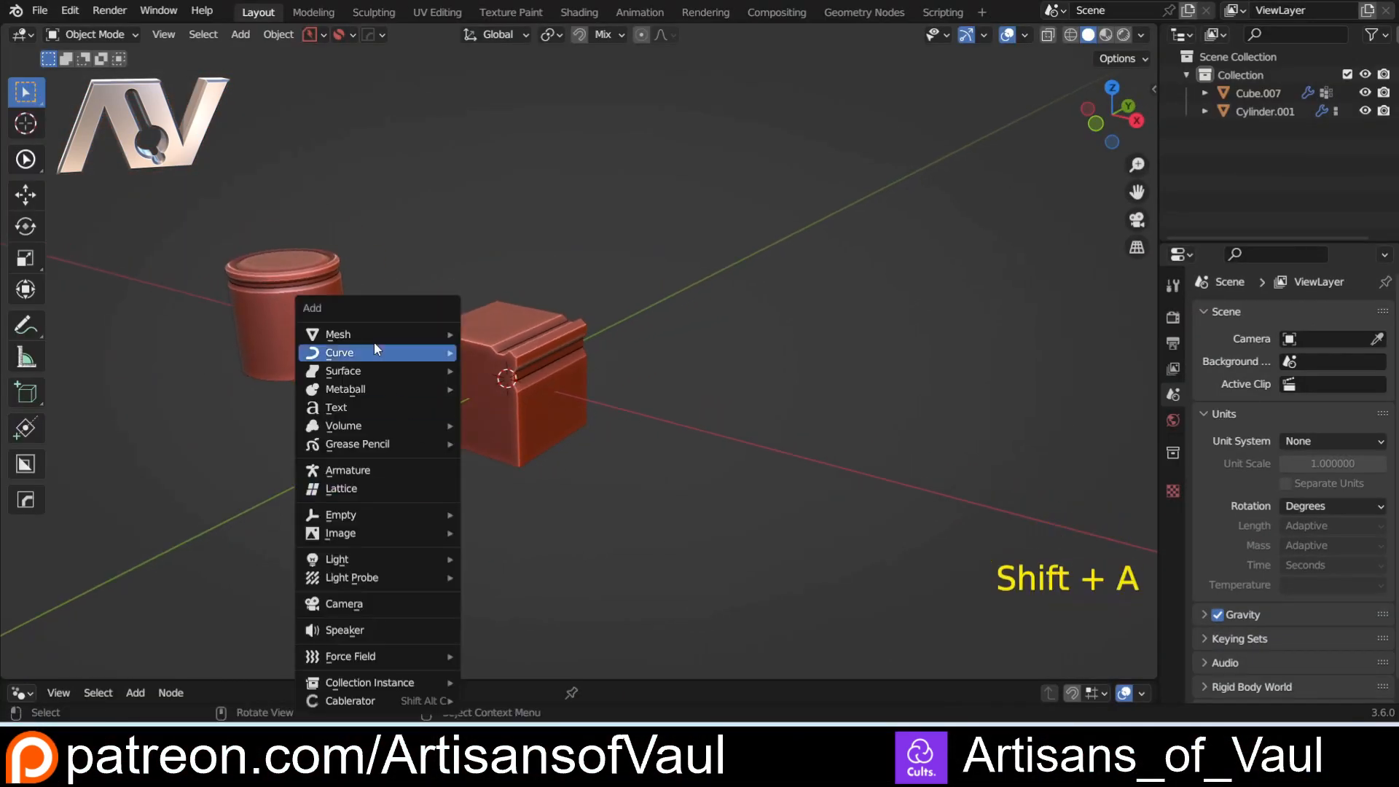
pyautogui.click(338, 334)
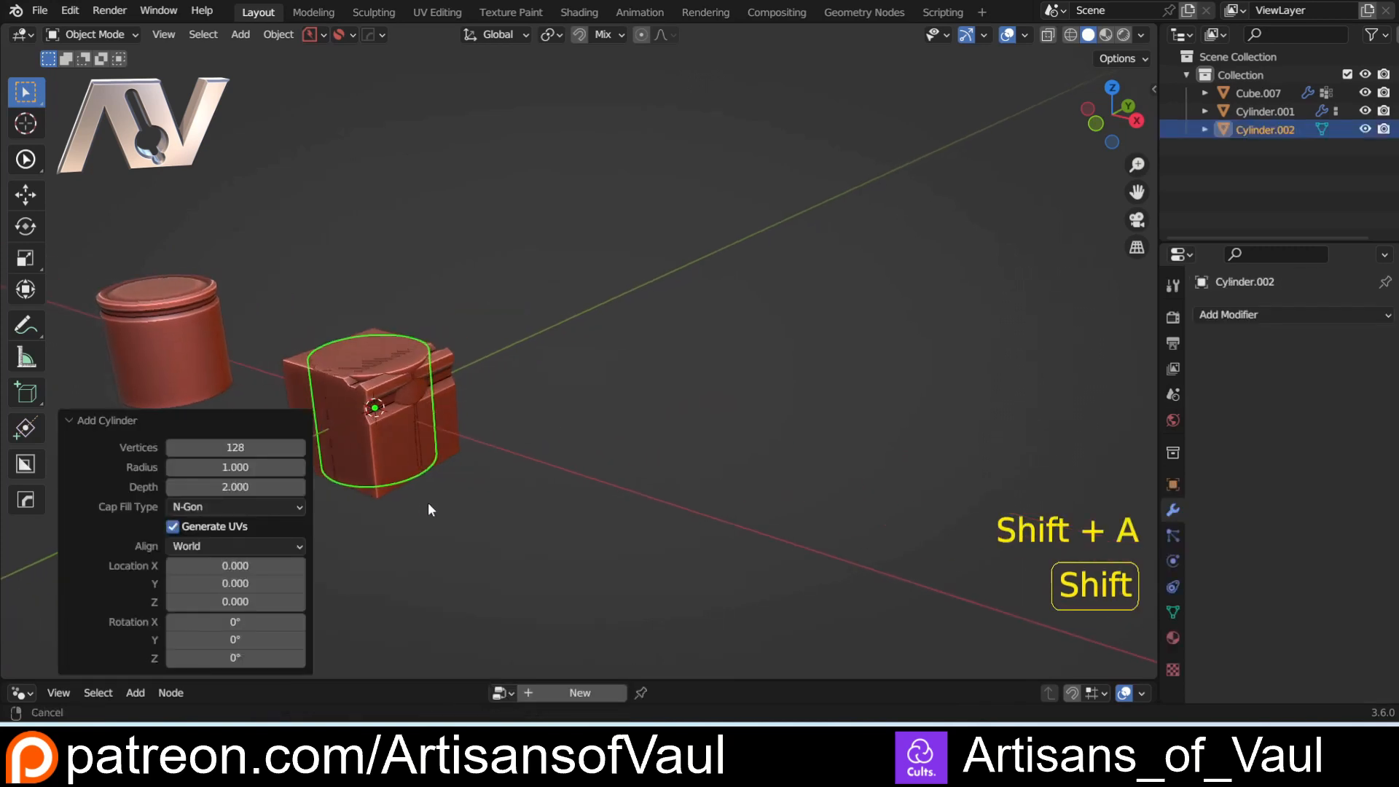
pyautogui.press('g')
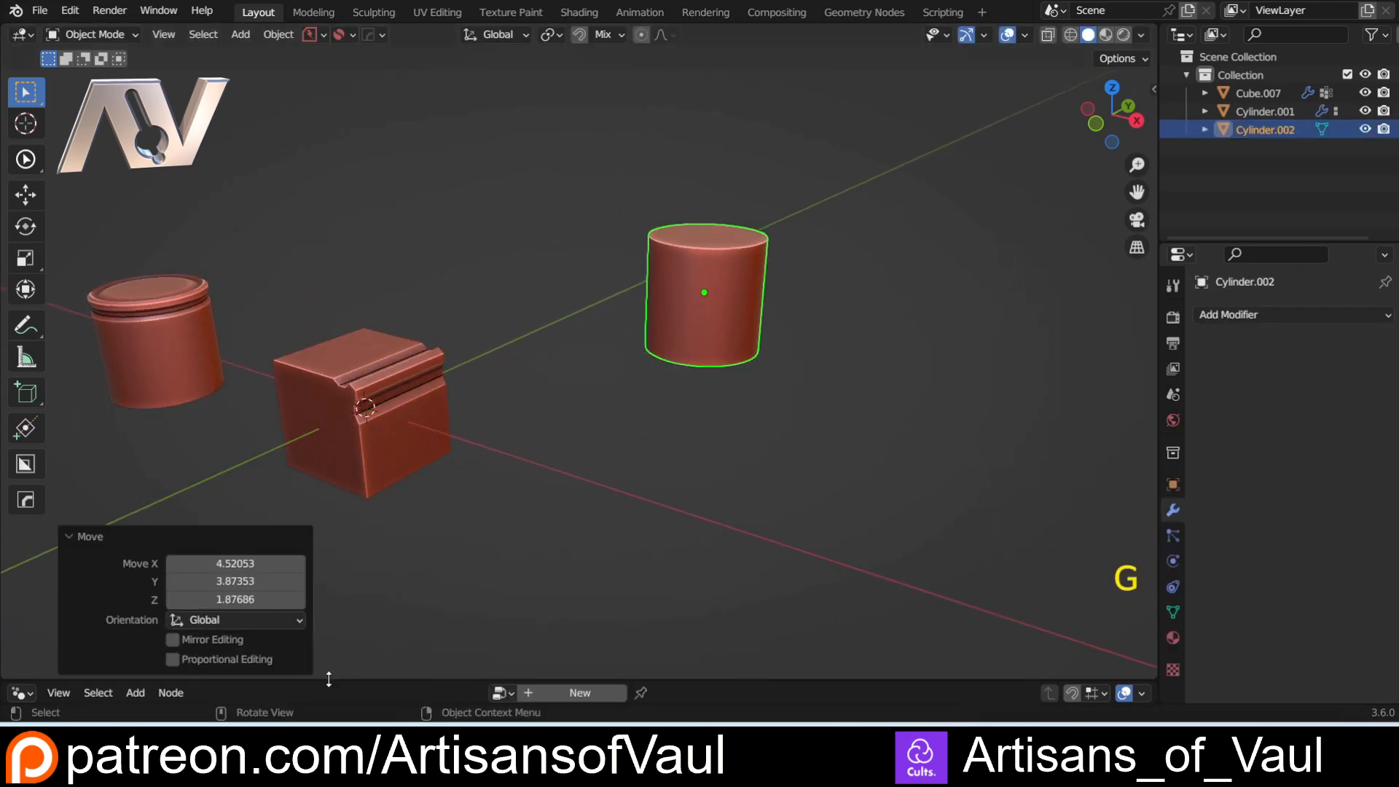
pyautogui.click(17, 406)
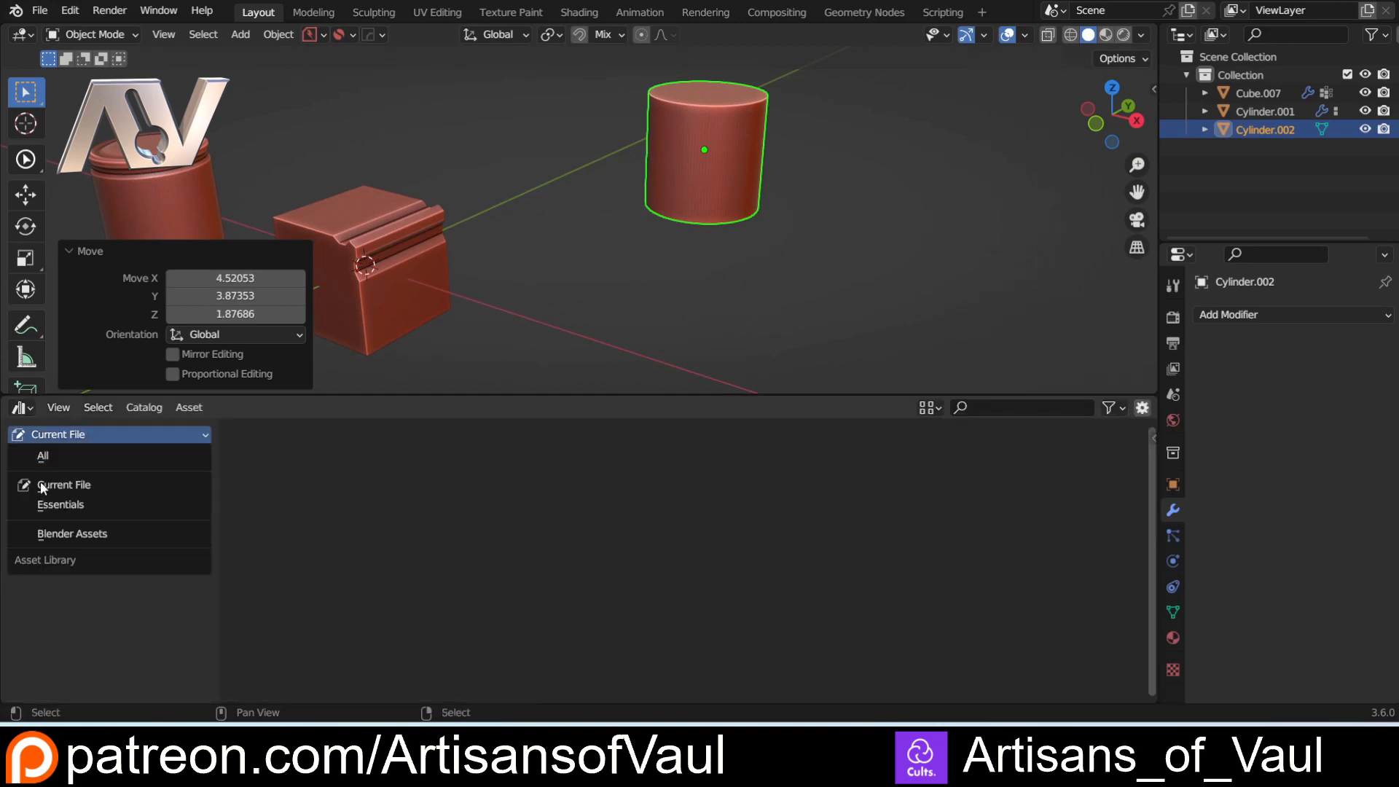
# Step: Switch the Asset Browser to the saved user library and pick the LouvreBevel asset
pyautogui.click(71, 533)
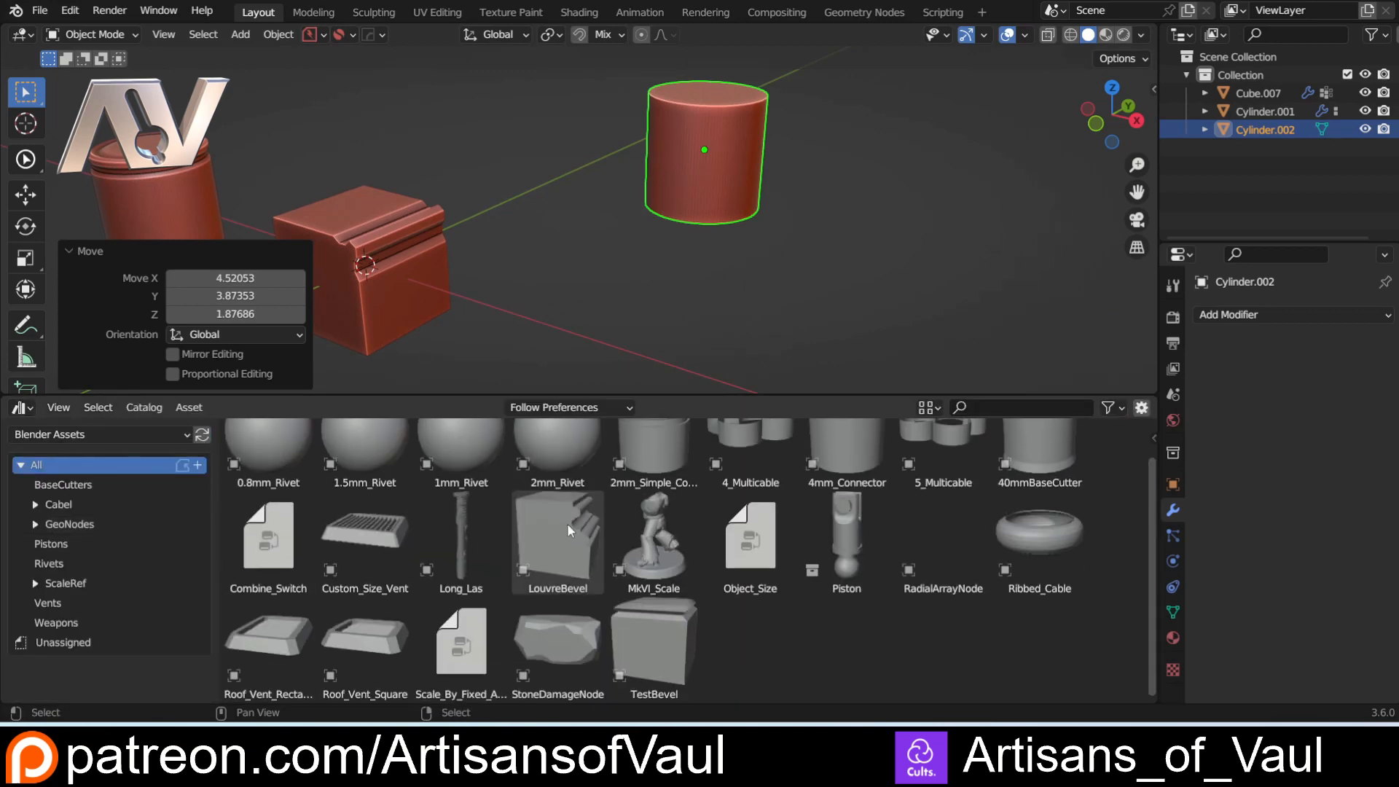
pyautogui.click(556, 535)
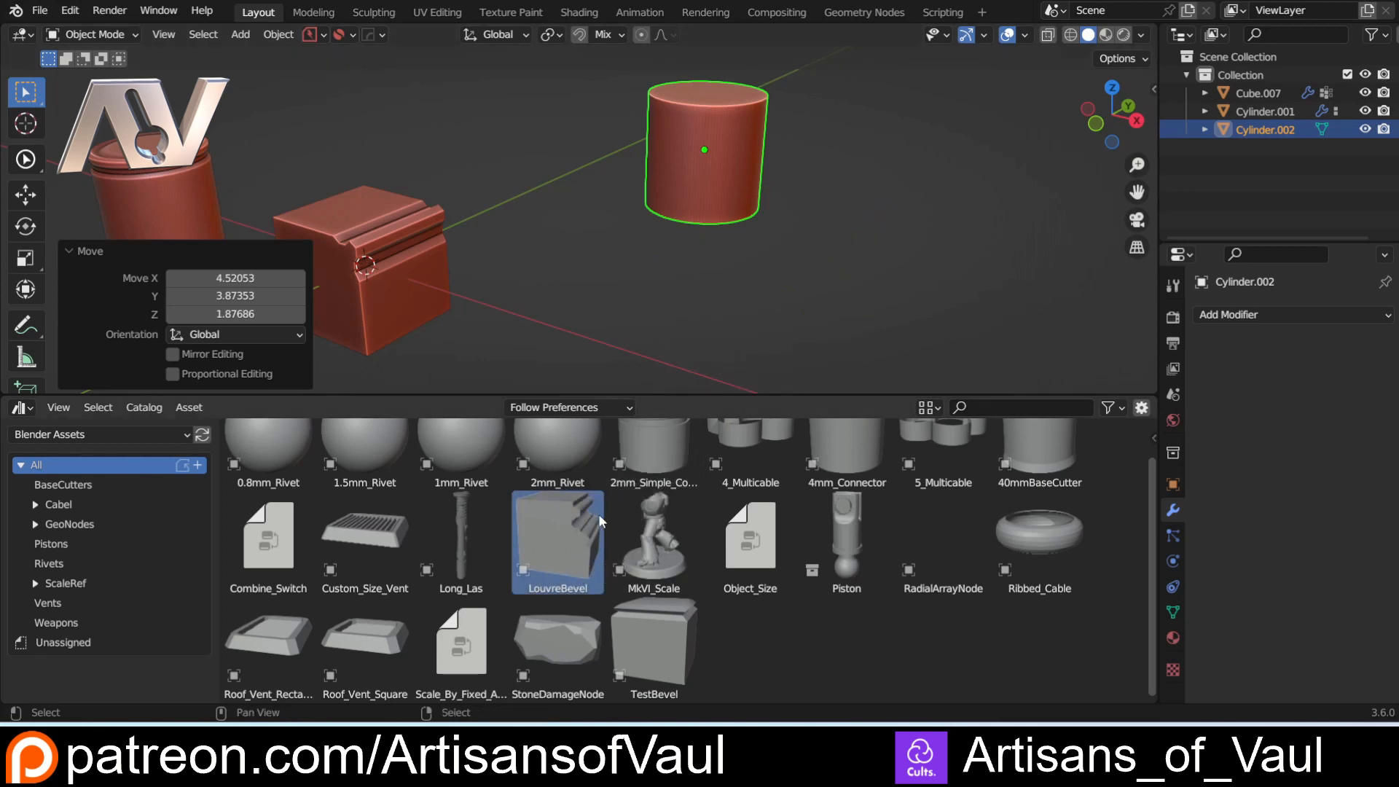
pyautogui.moveTo(596, 521)
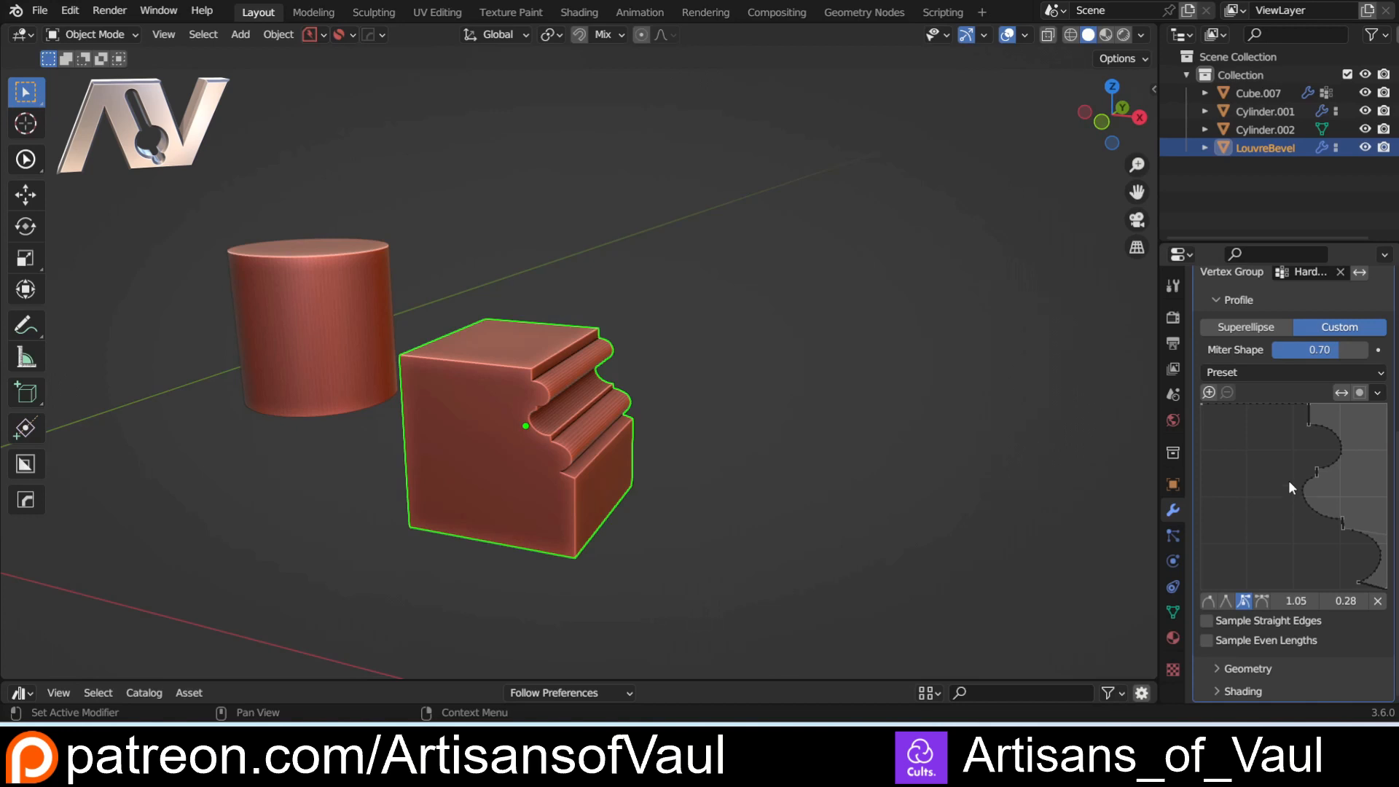
# Step: Copy LouvreBevel's profile curve, then bevel Cylinder.002's top rim edge loop at width 0.572
pyautogui.press('ctrl+c')
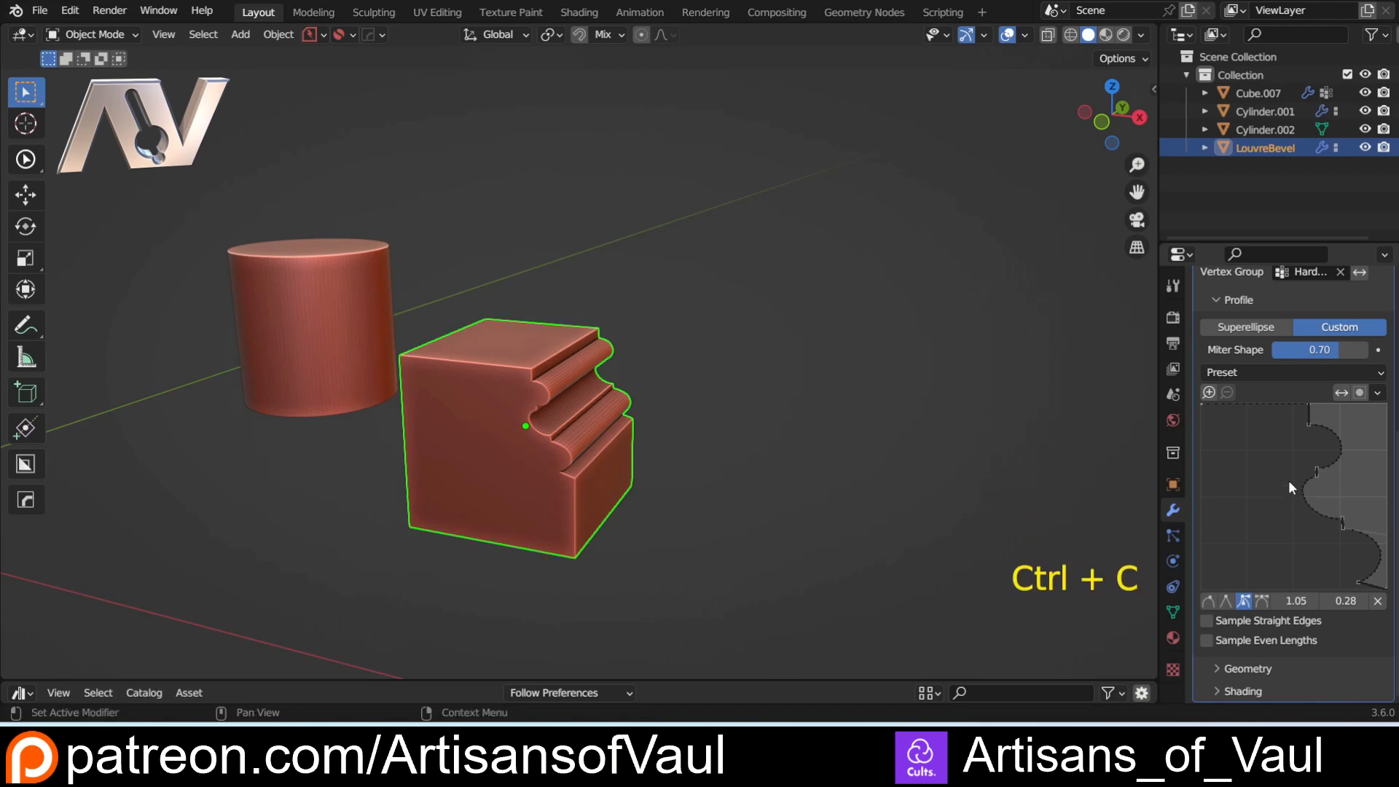
pyautogui.moveTo(618, 428)
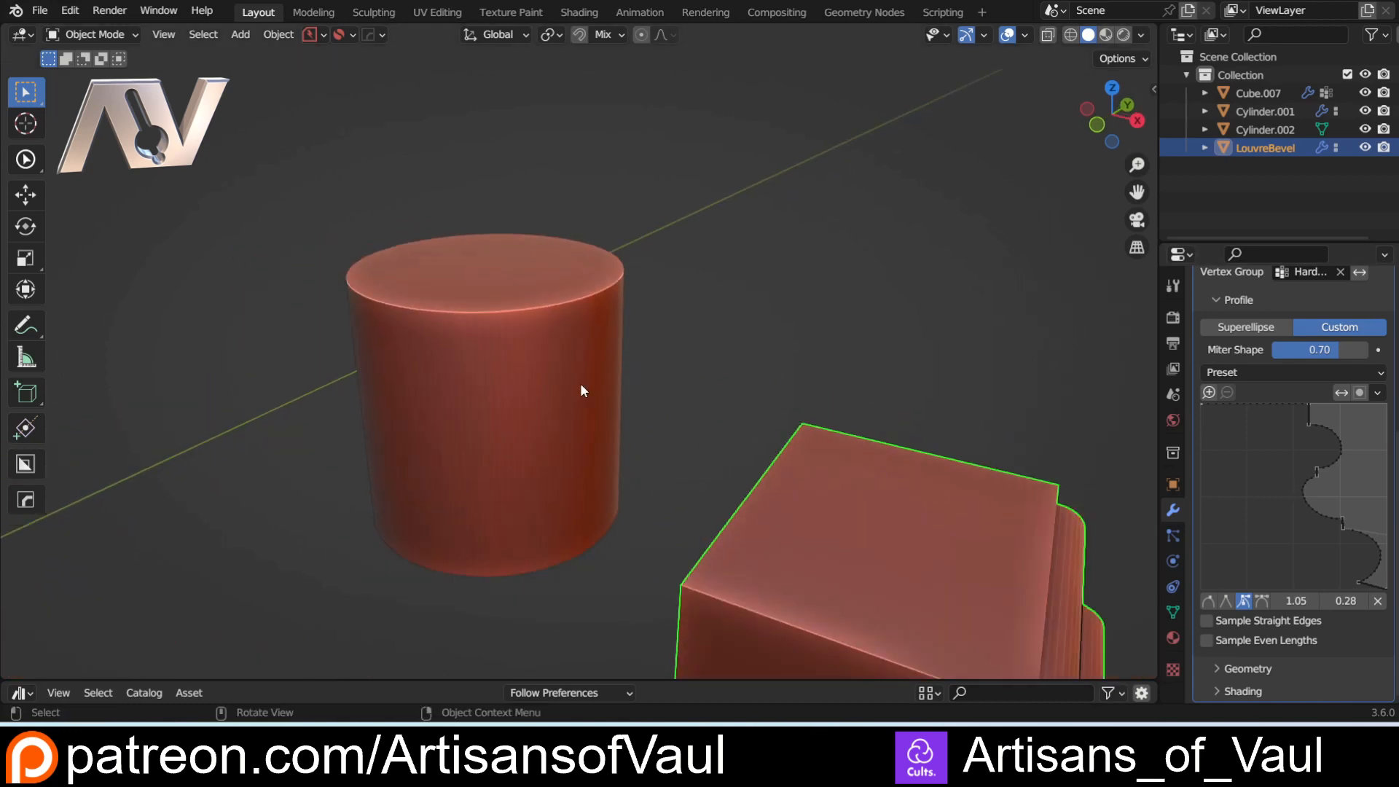
pyautogui.press('Tab')
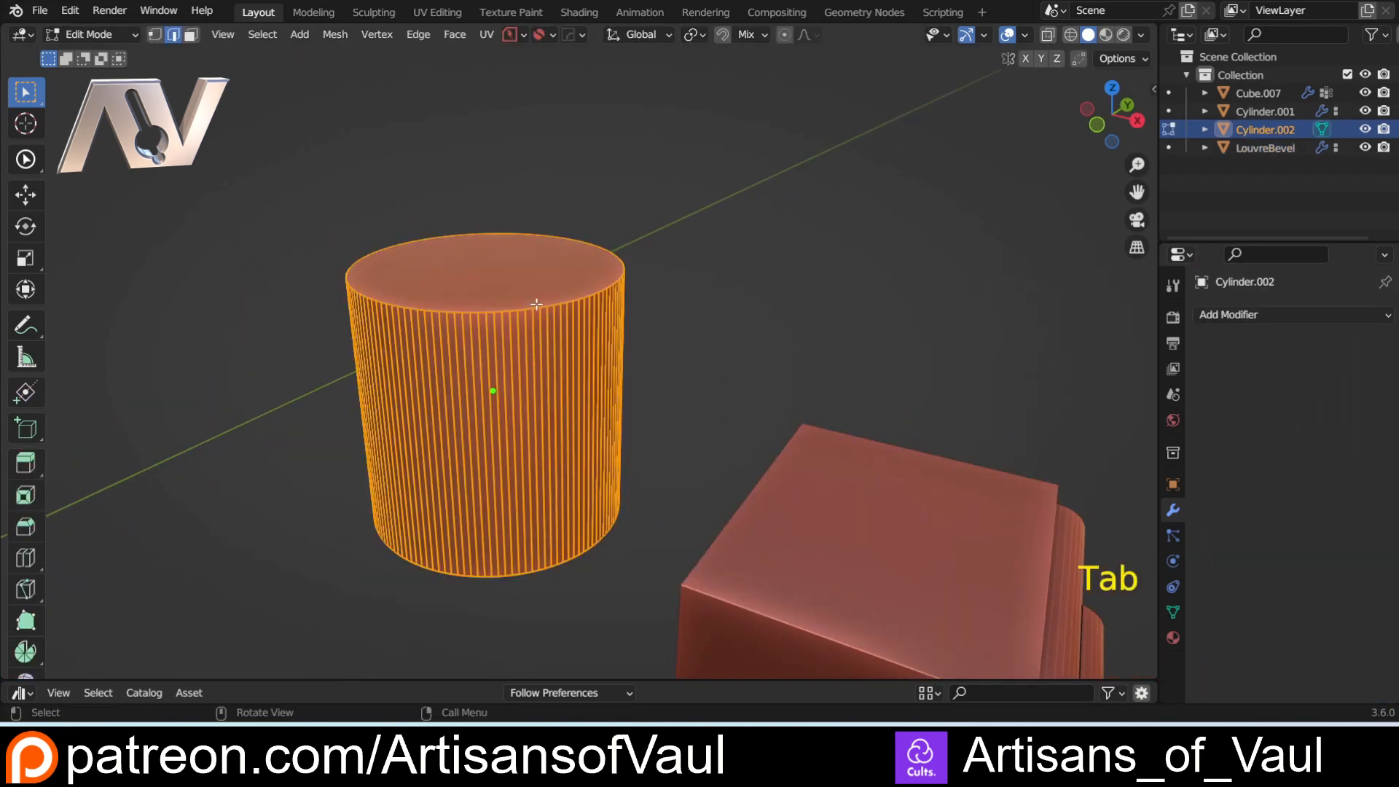
pyautogui.click(542, 303)
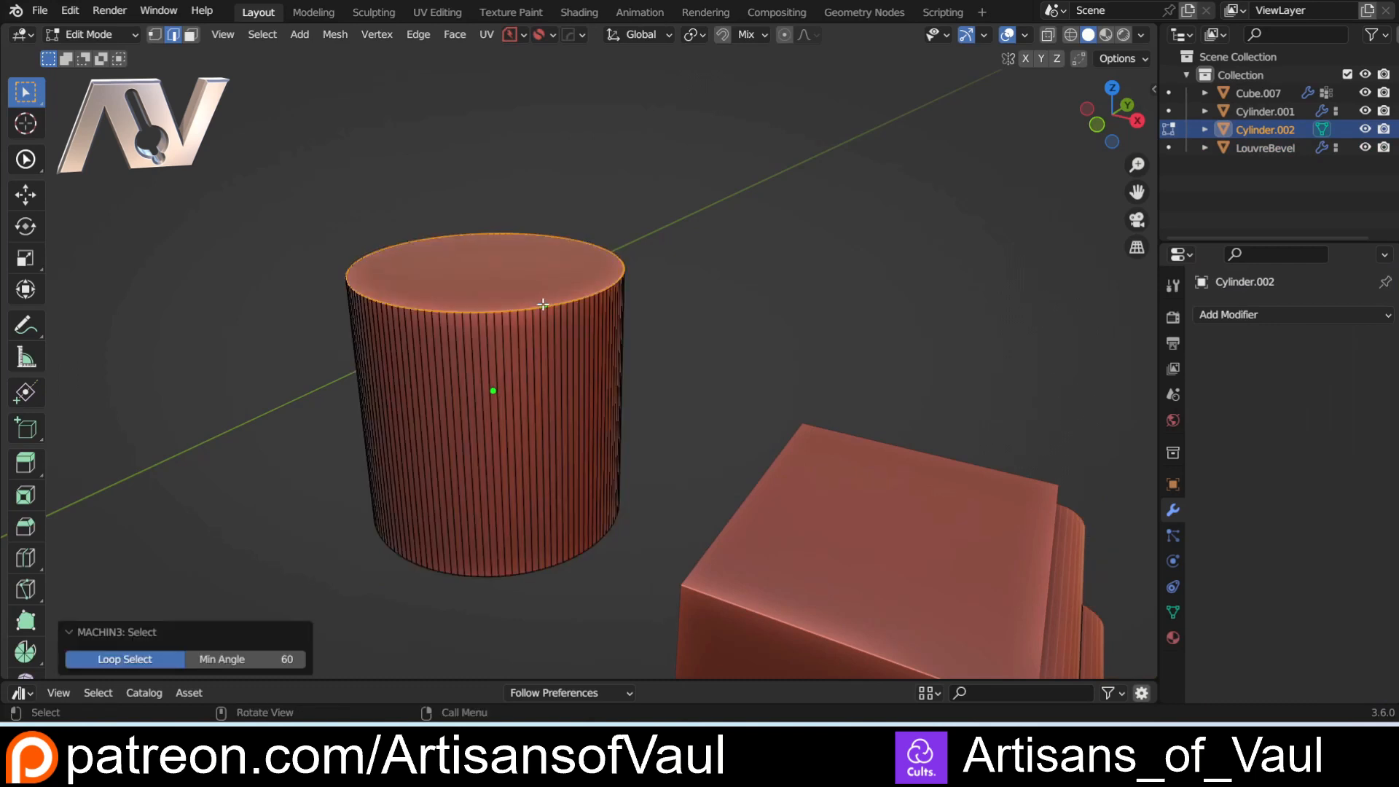
pyautogui.press('ctrl+b')
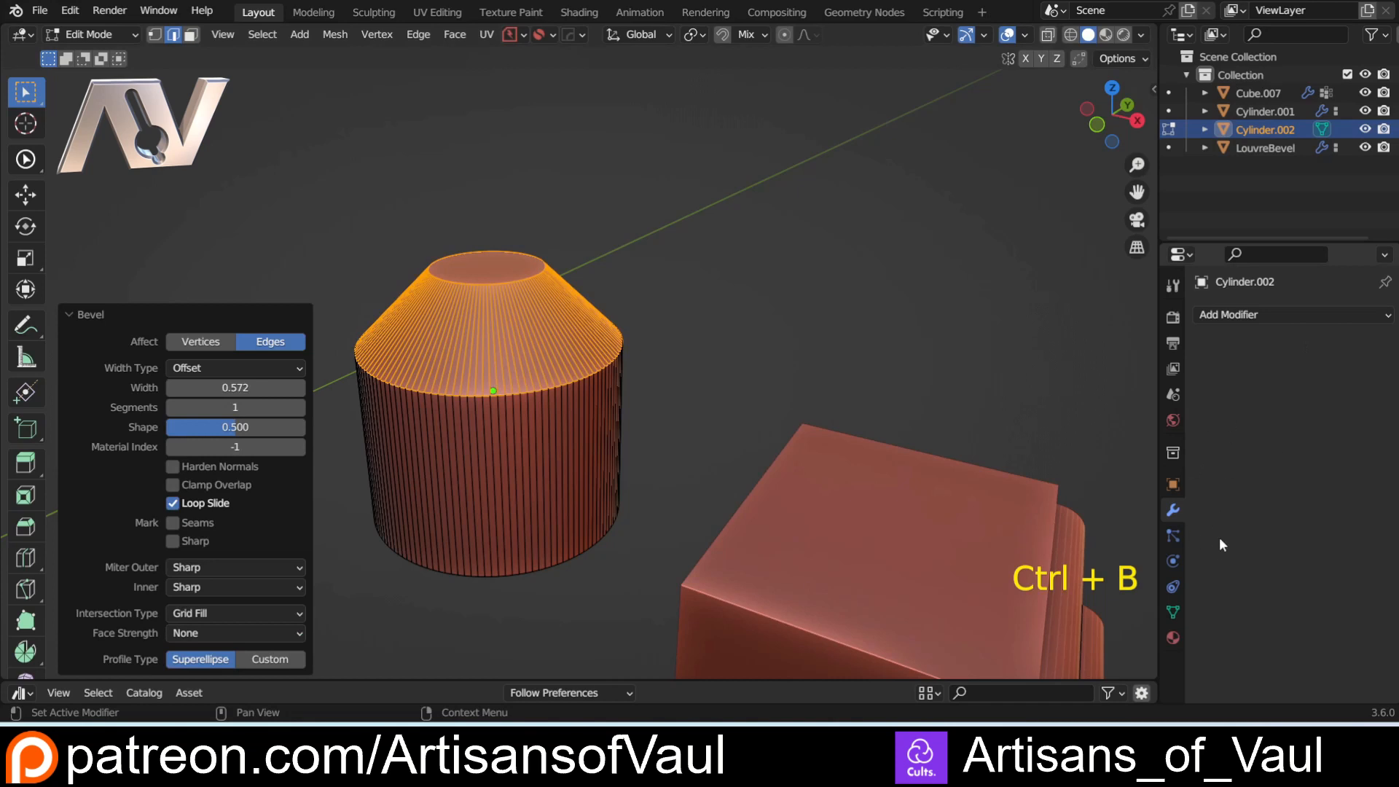
# Step: Make the rim bevel Custom, paste the LouvreBevel profile at 87 segments, and leave edit mode
pyautogui.click(270, 659)
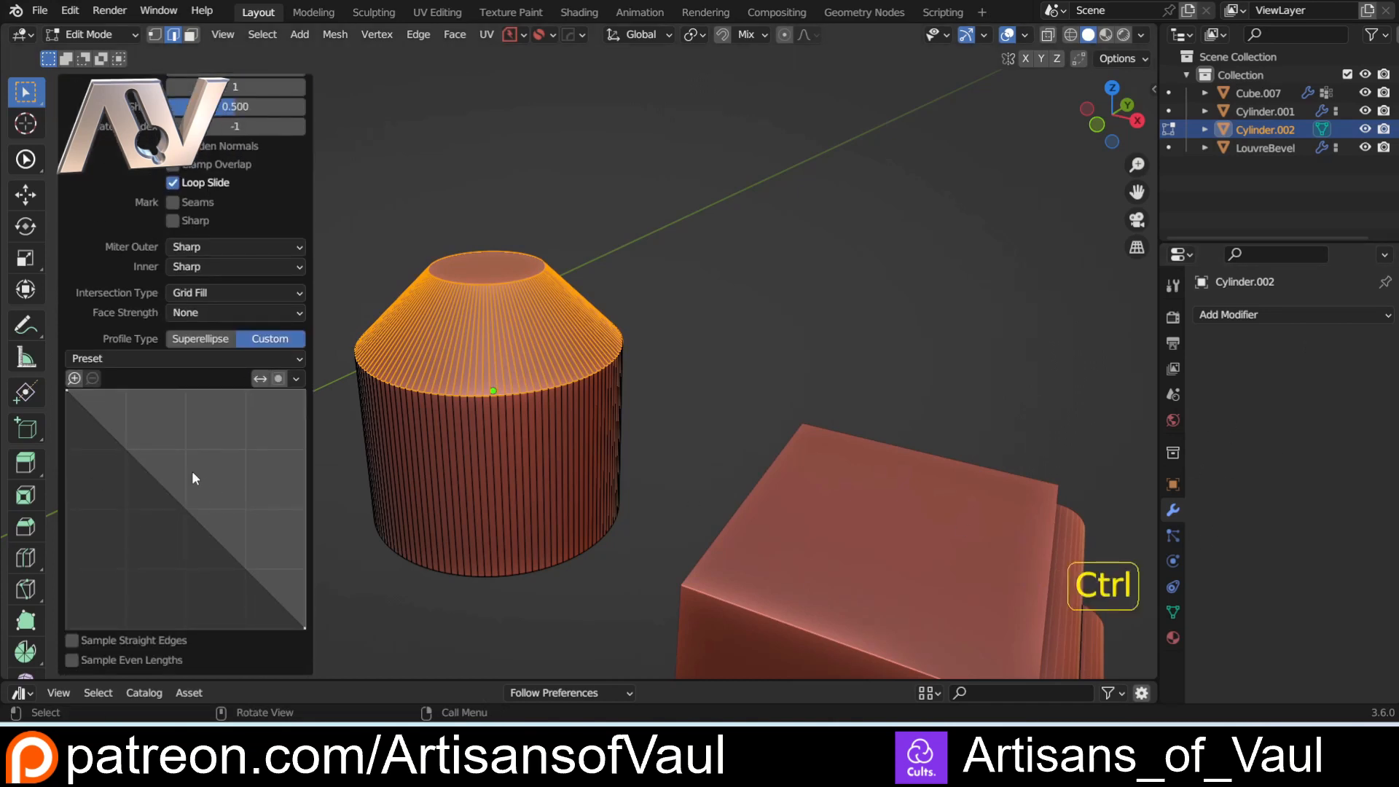
pyautogui.press('ctrl+v')
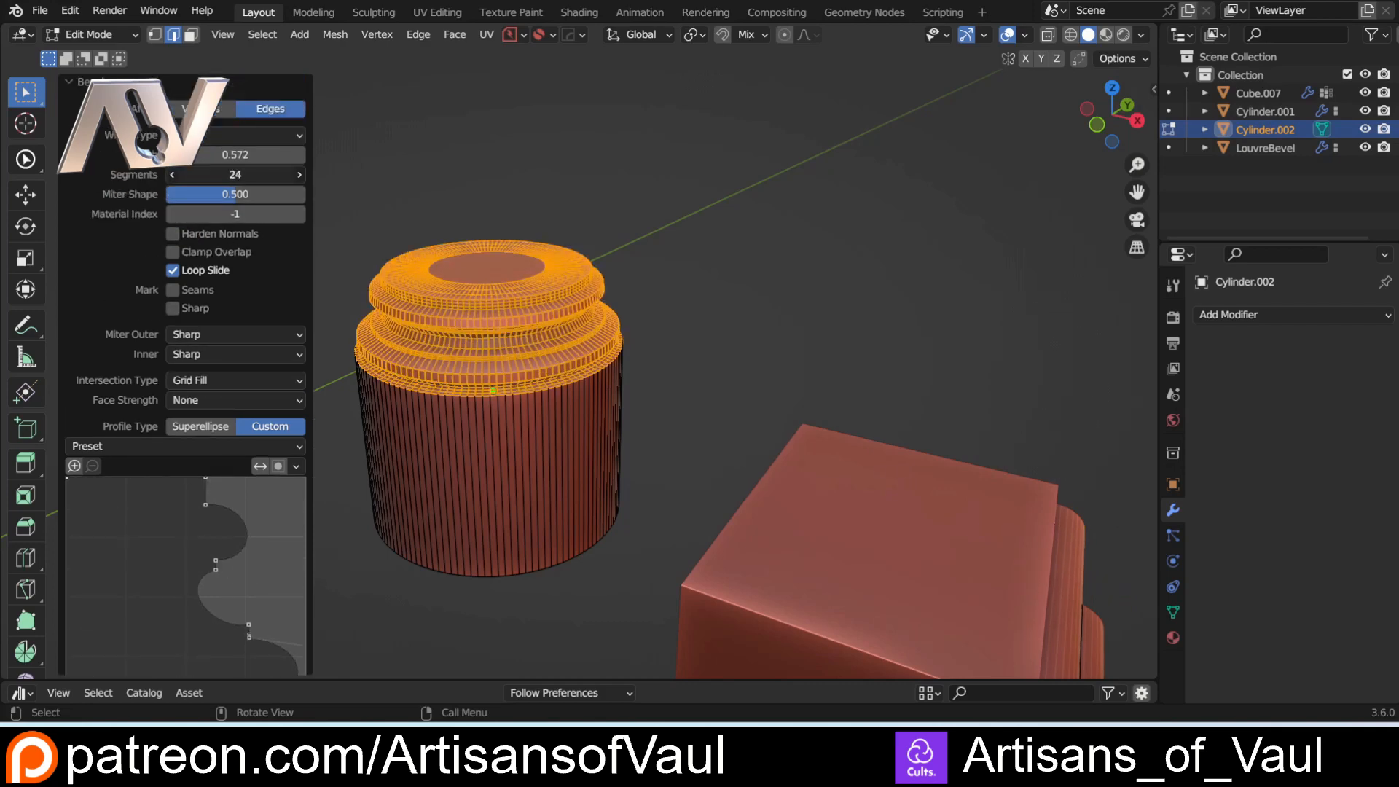
pyautogui.press('Tab')
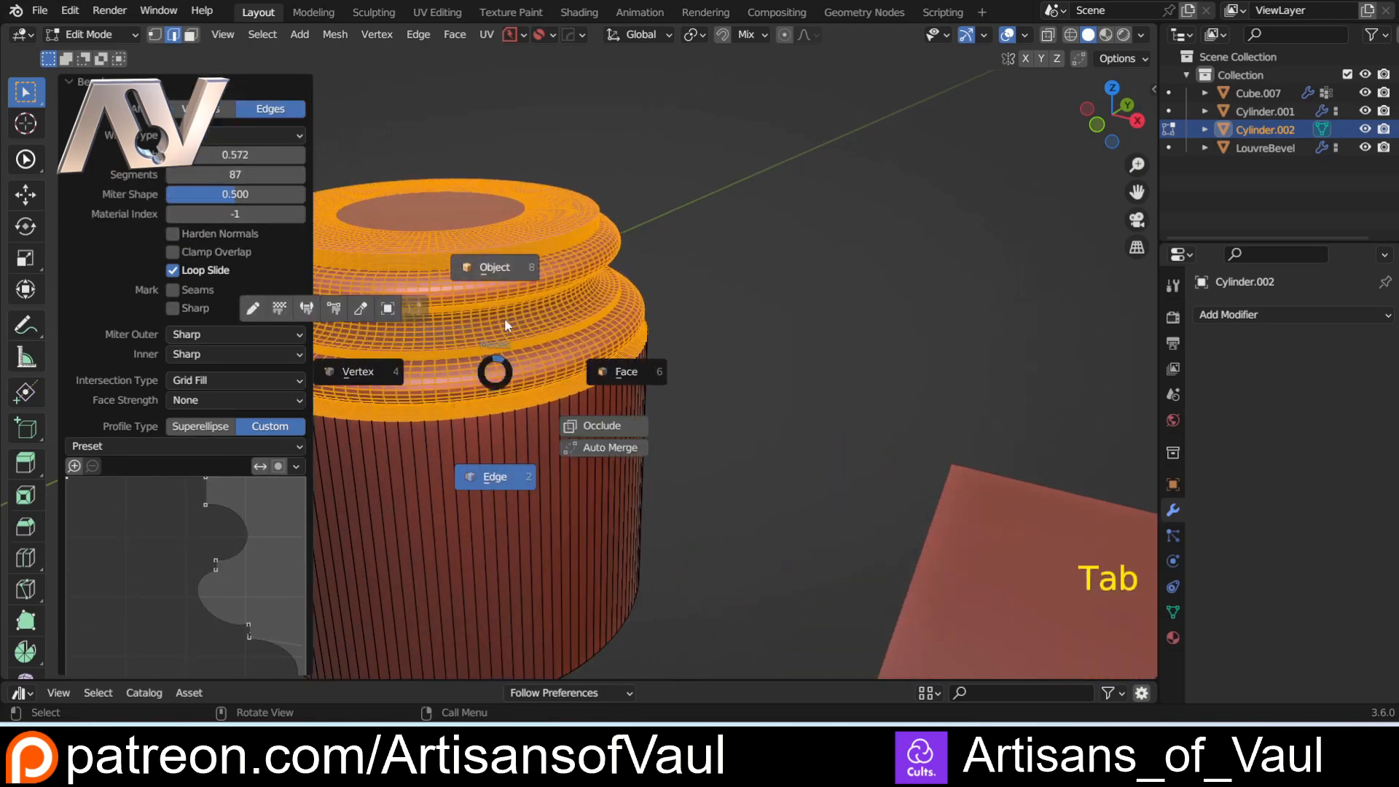
pyautogui.press('Tab')
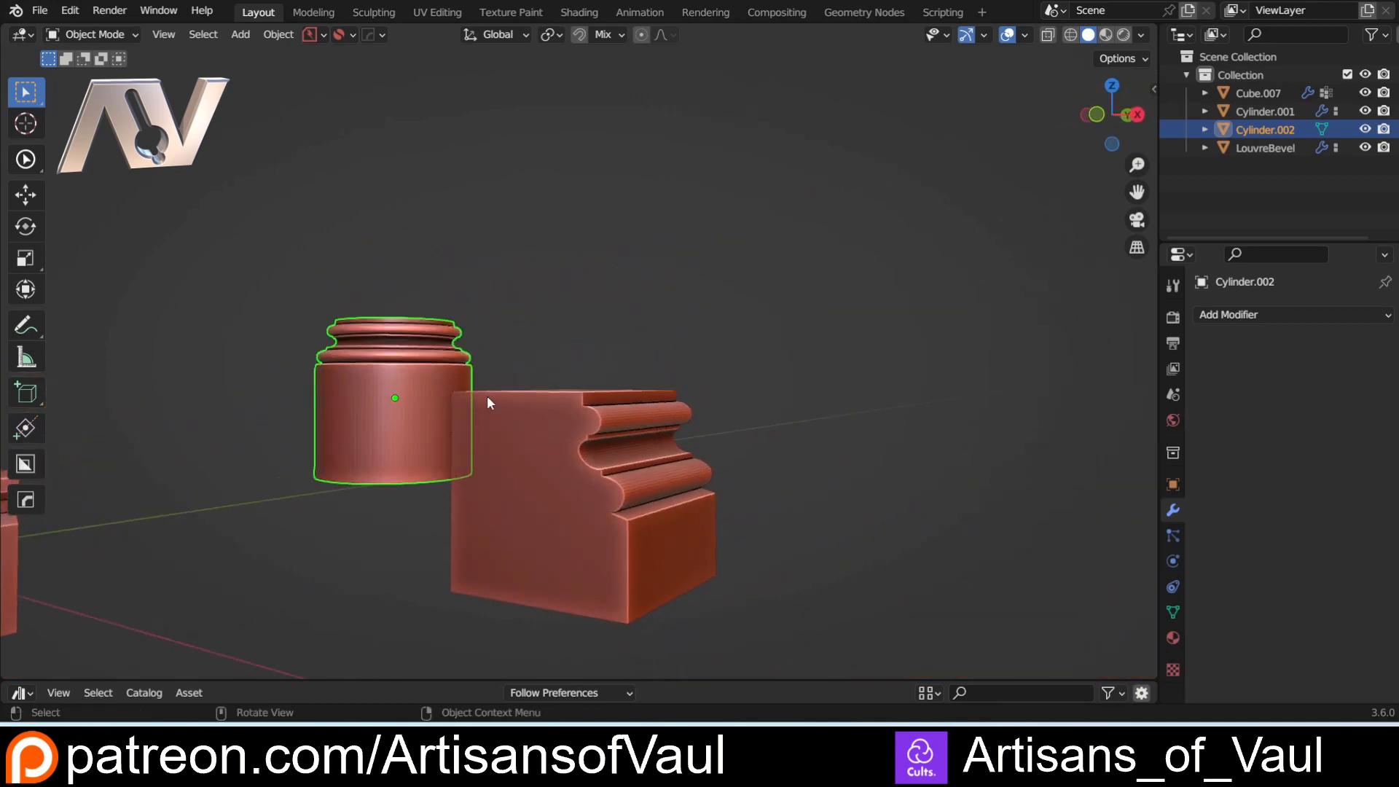
pyautogui.moveTo(558, 432)
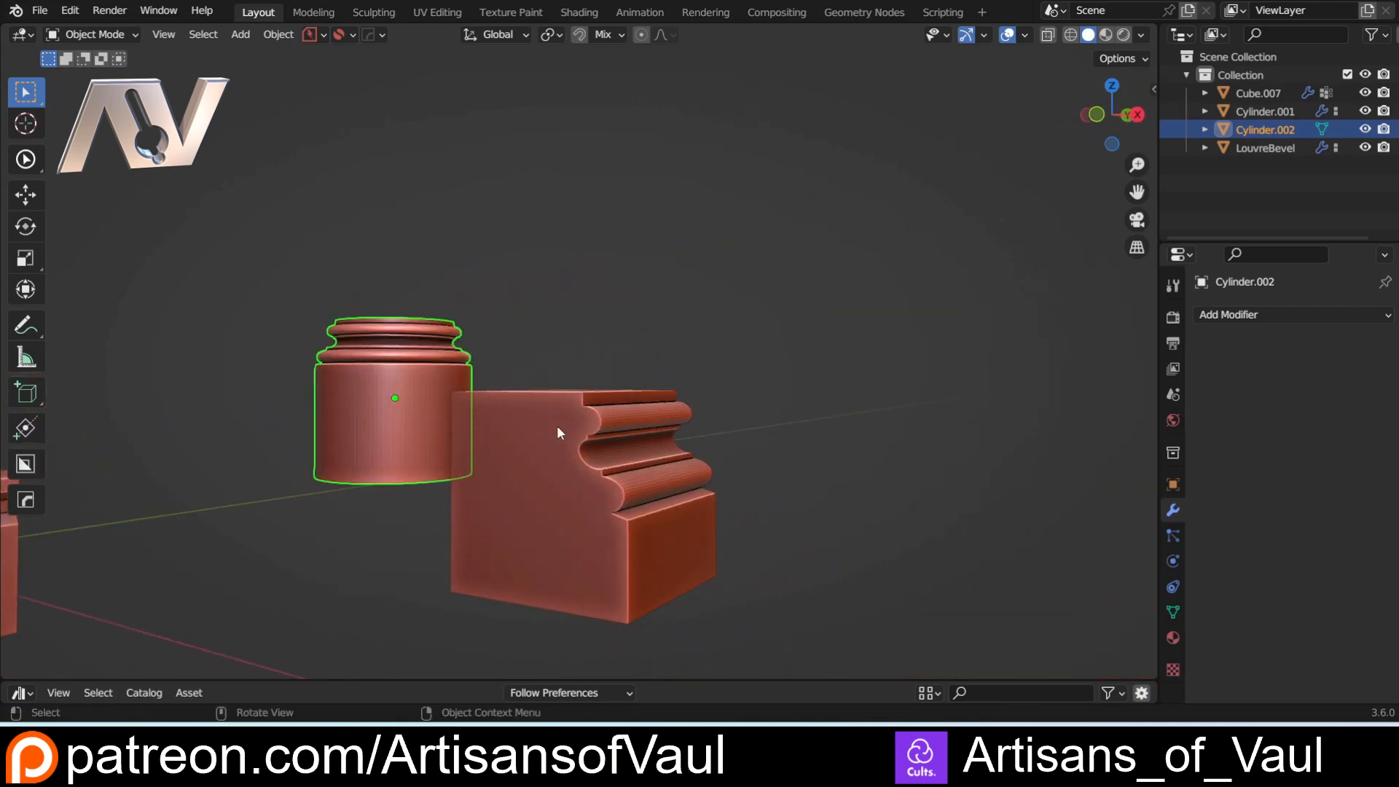